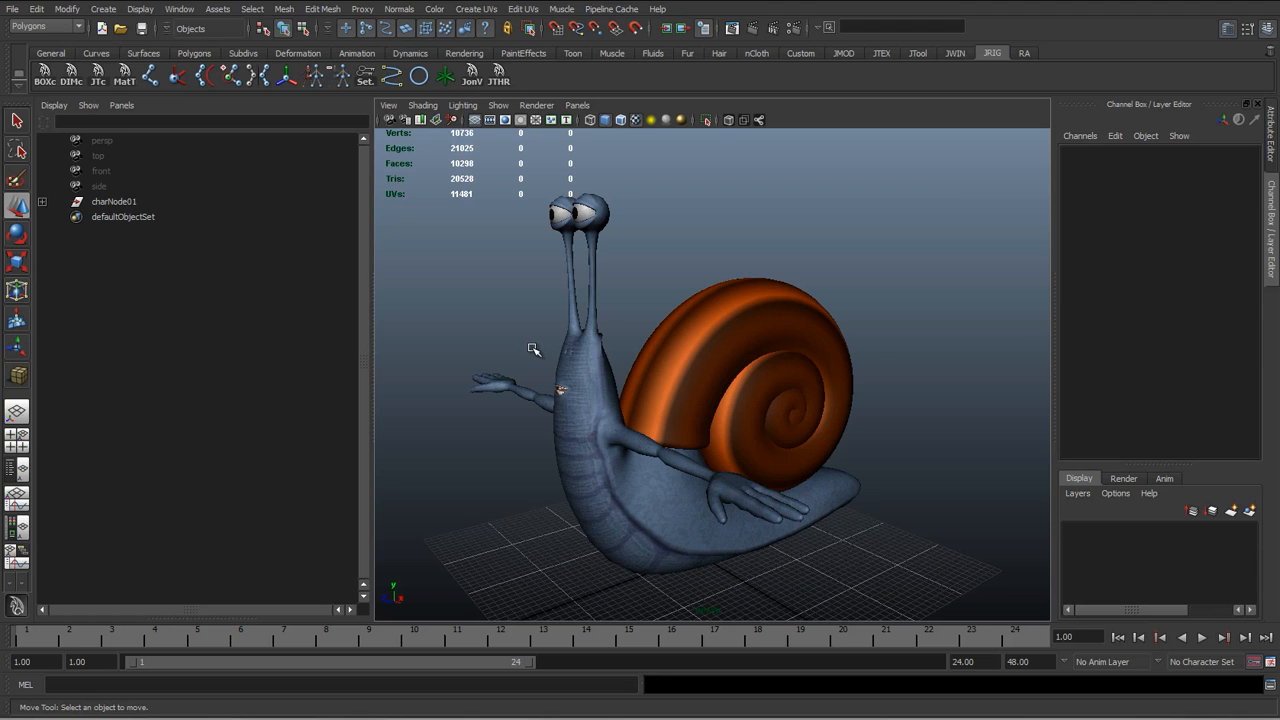
pyautogui.moveTo(500, 368)
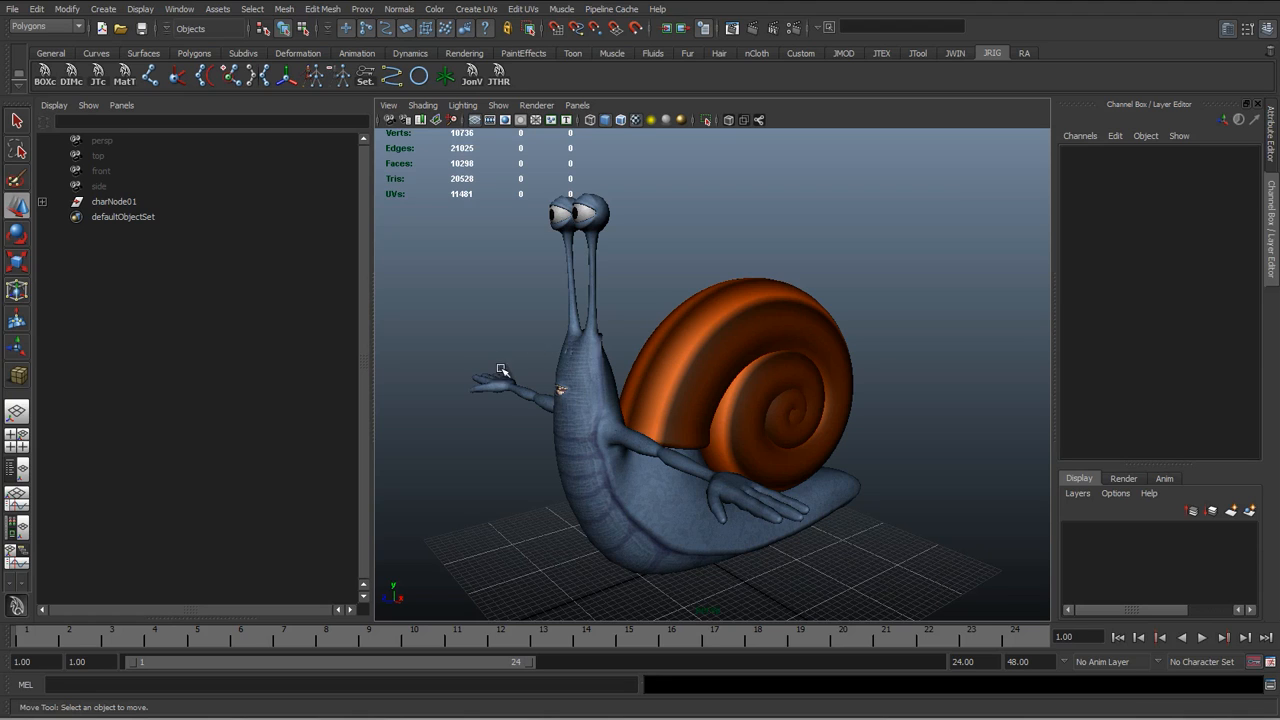
# Translate the Mesh_shell_01 shell off the snail's body, orbiting to check it sits apart
pyautogui.click(112, 200)
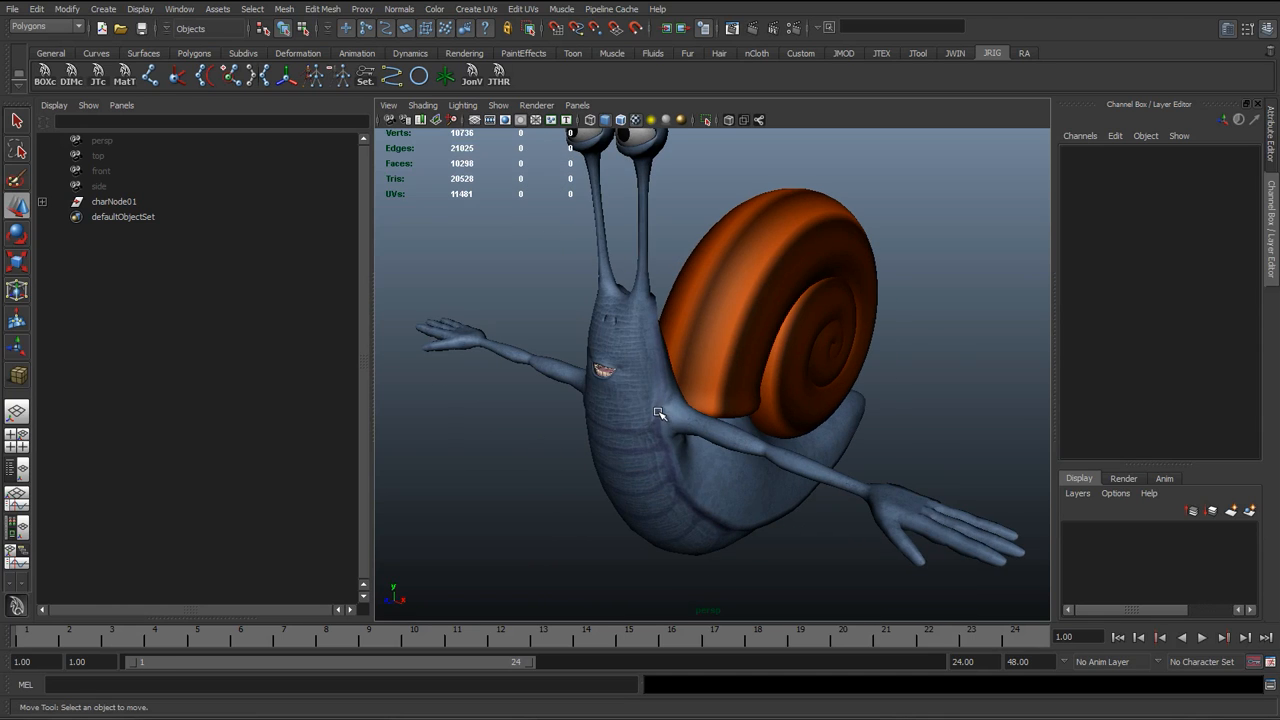
pyautogui.moveTo(660, 412); pyautogui.dragTo(670, 408)
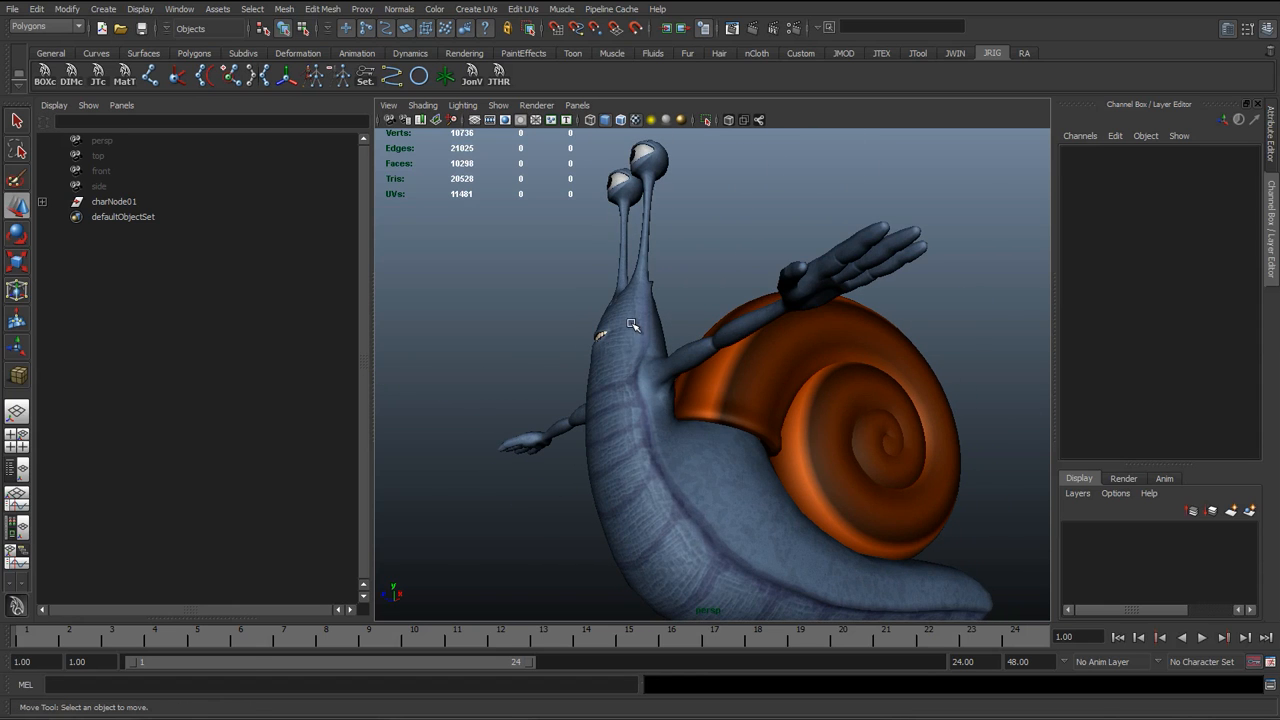
pyautogui.moveTo(678, 474)
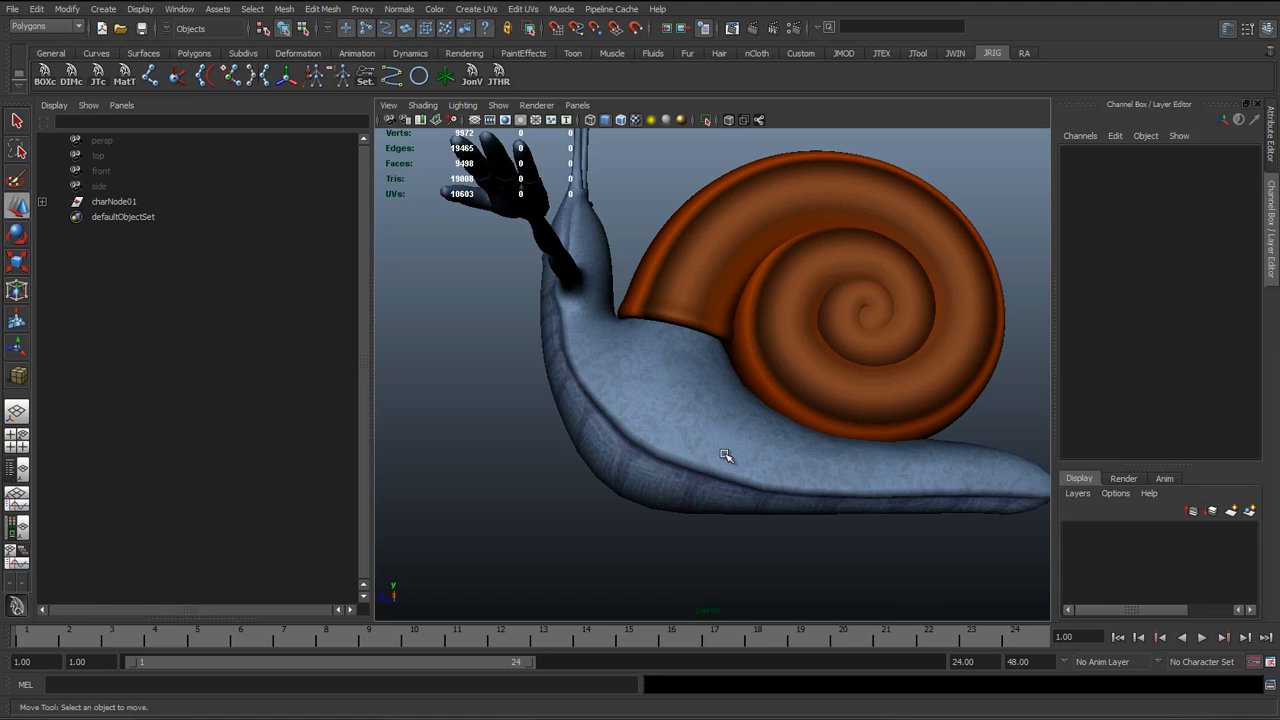
pyautogui.moveTo(732, 434)
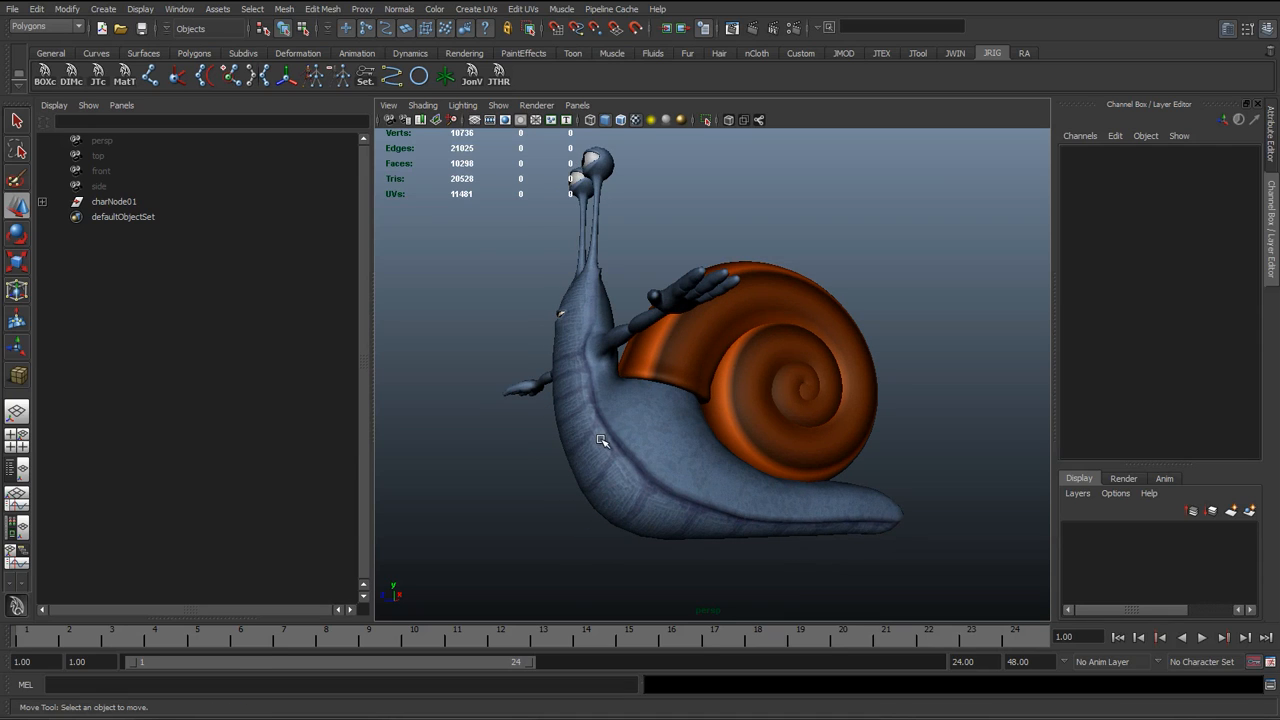
pyautogui.moveTo(584, 352)
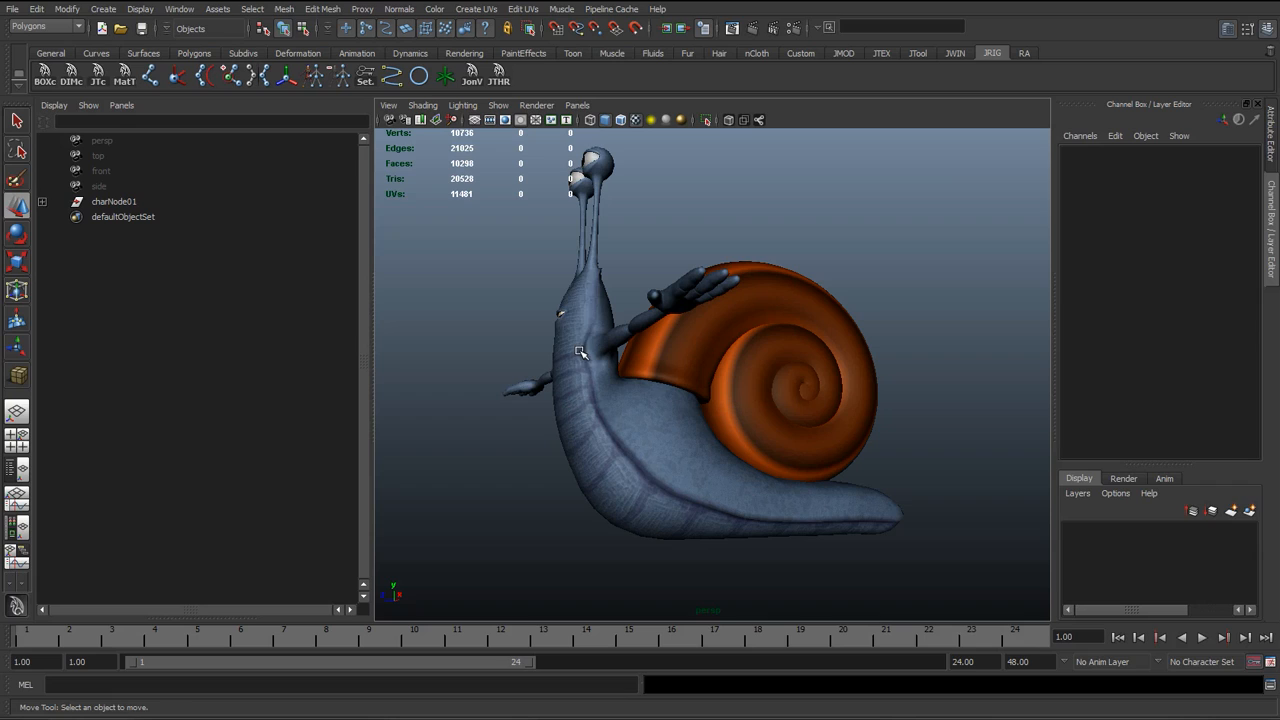
pyautogui.moveTo(622, 472)
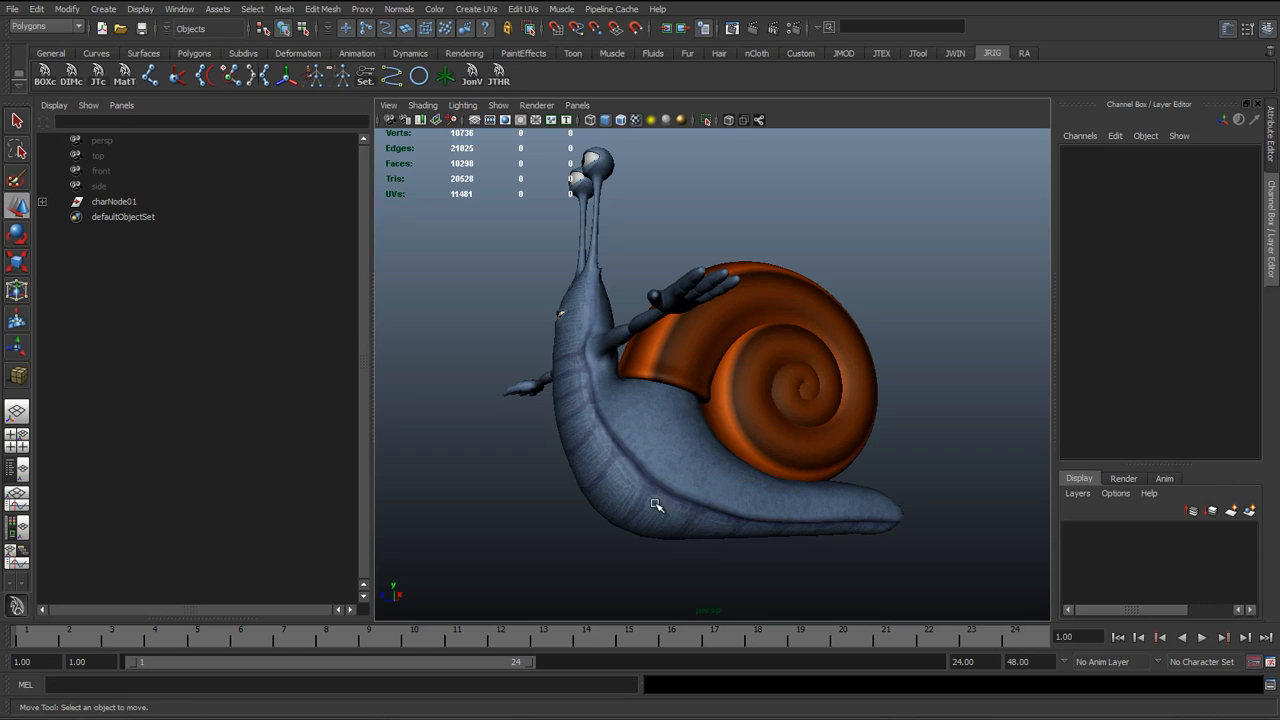
pyautogui.moveTo(880, 504)
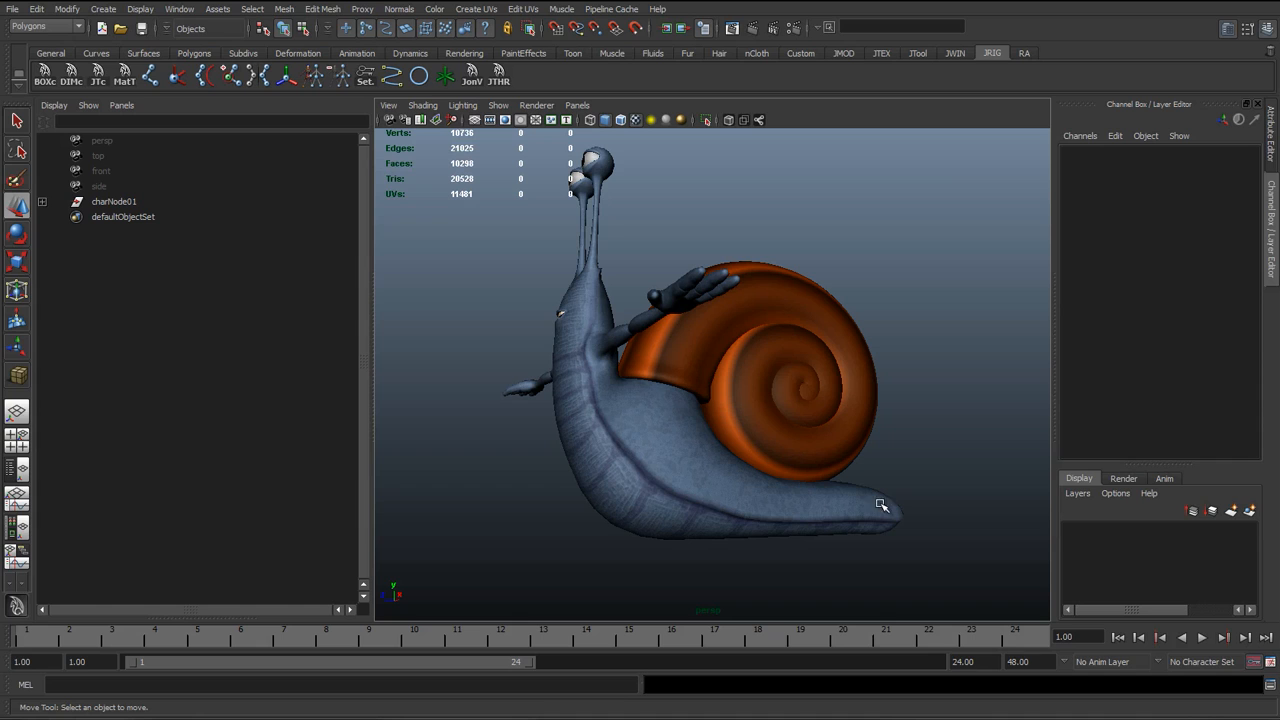
pyautogui.moveTo(696, 520)
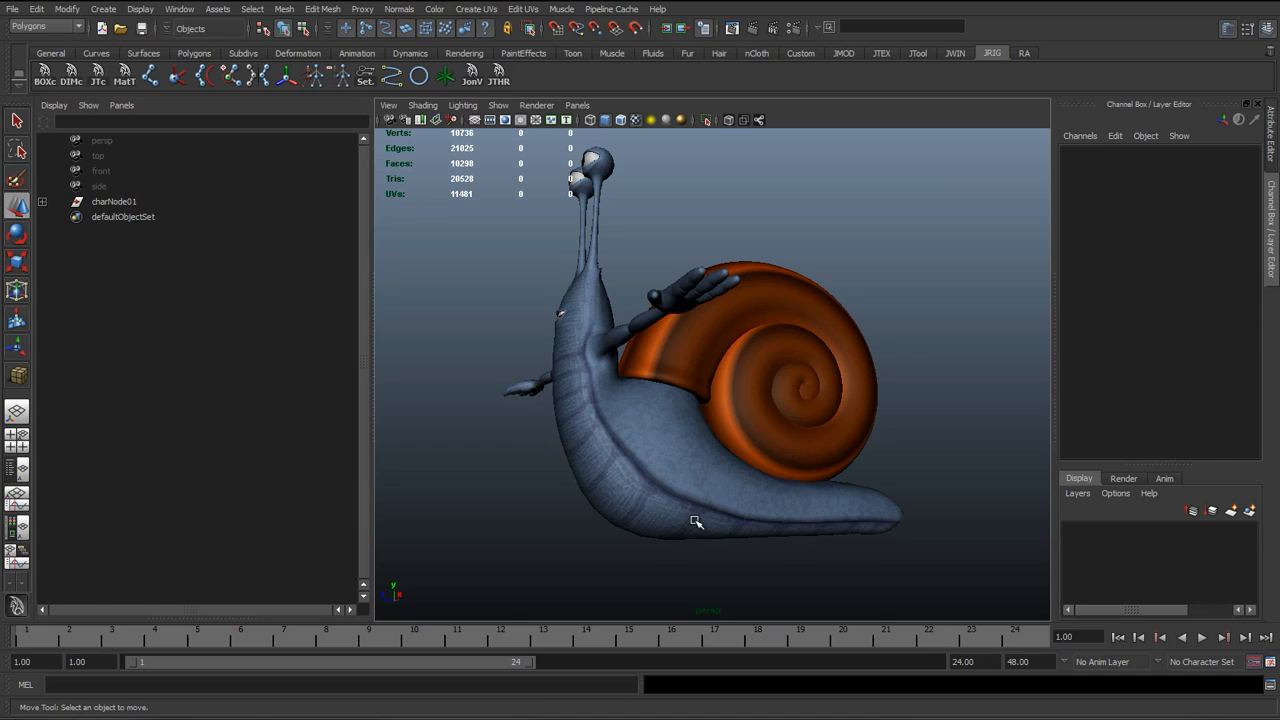
pyautogui.press('space')
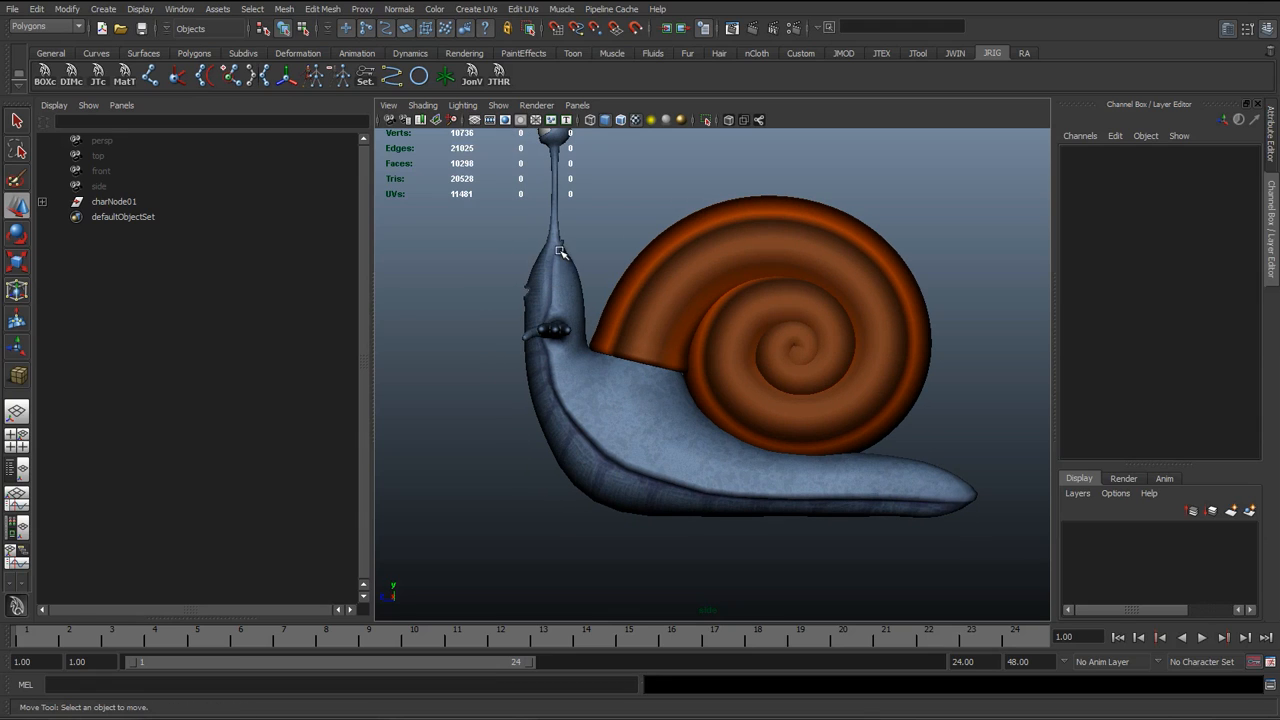
pyautogui.moveTo(552, 248)
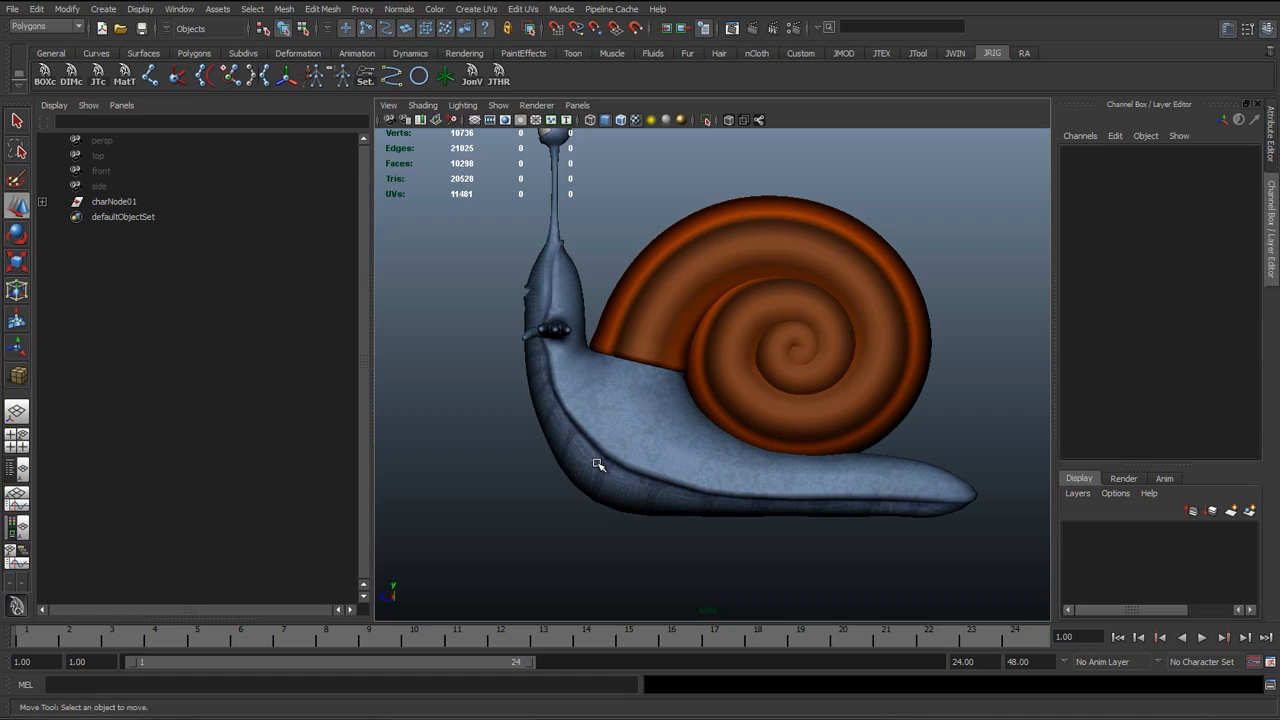
pyautogui.moveTo(624, 406)
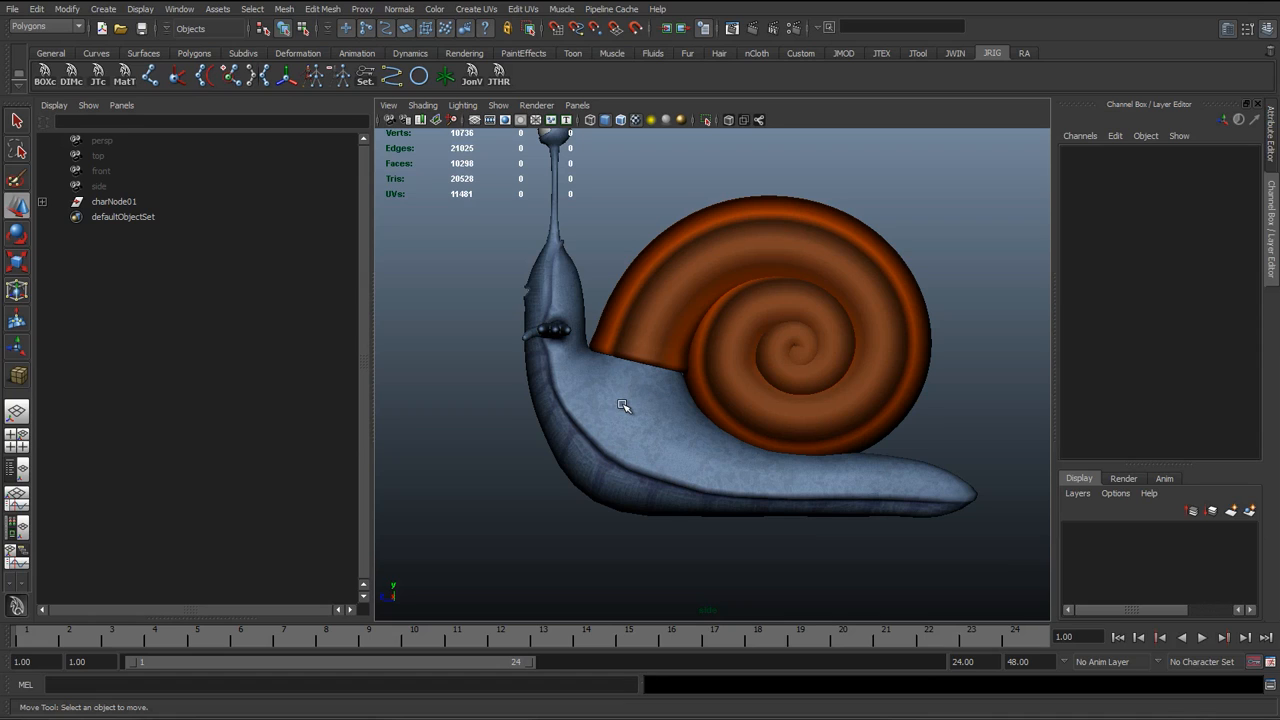
pyautogui.moveTo(552, 384)
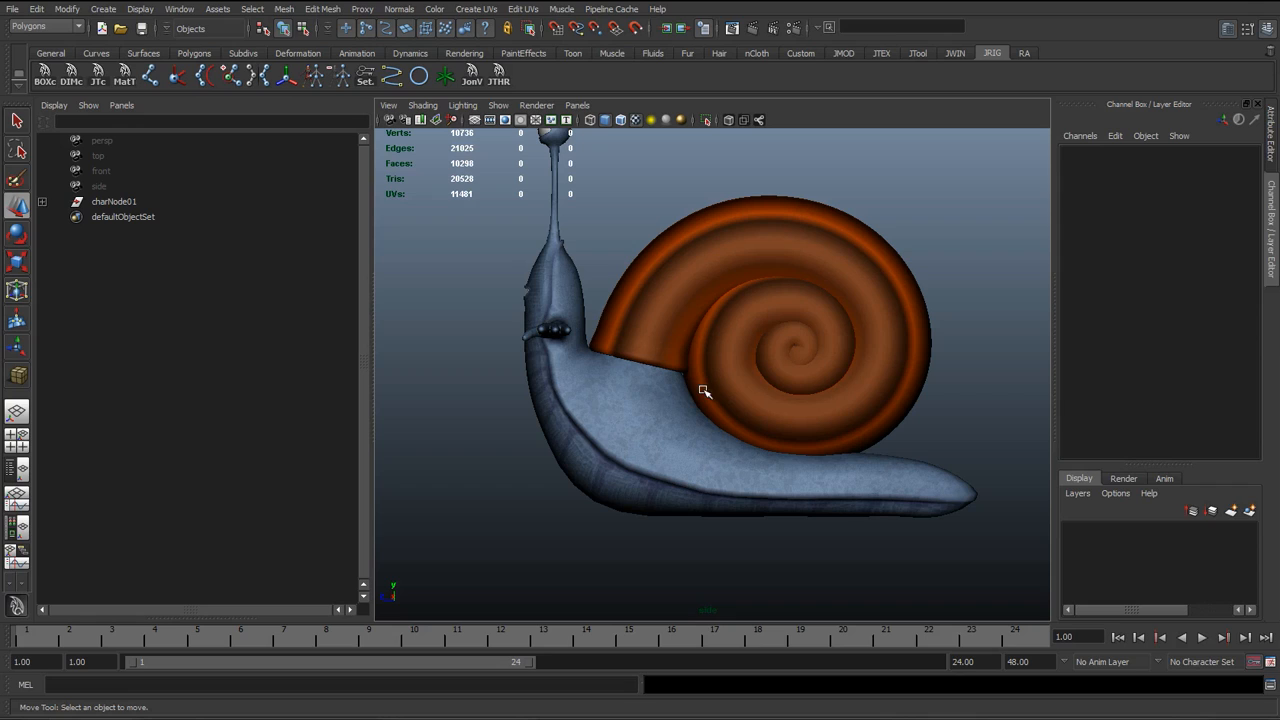
pyautogui.moveTo(636, 444)
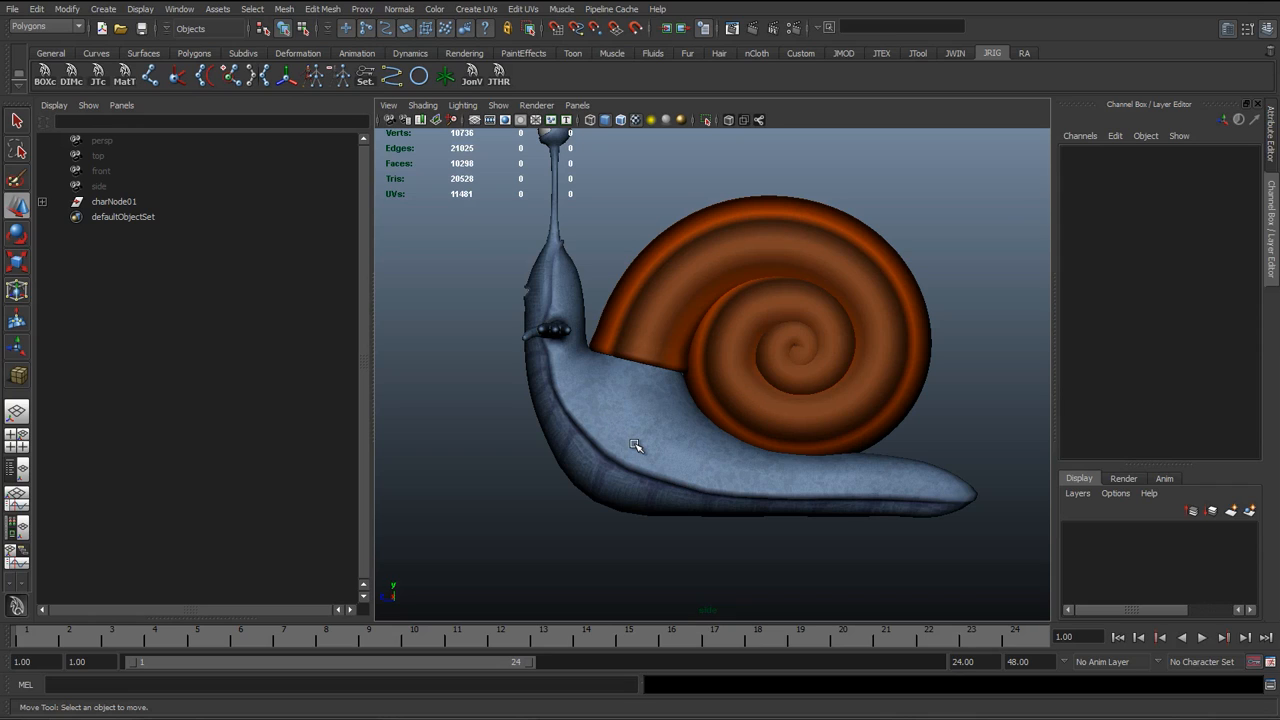
pyautogui.moveTo(636, 448)
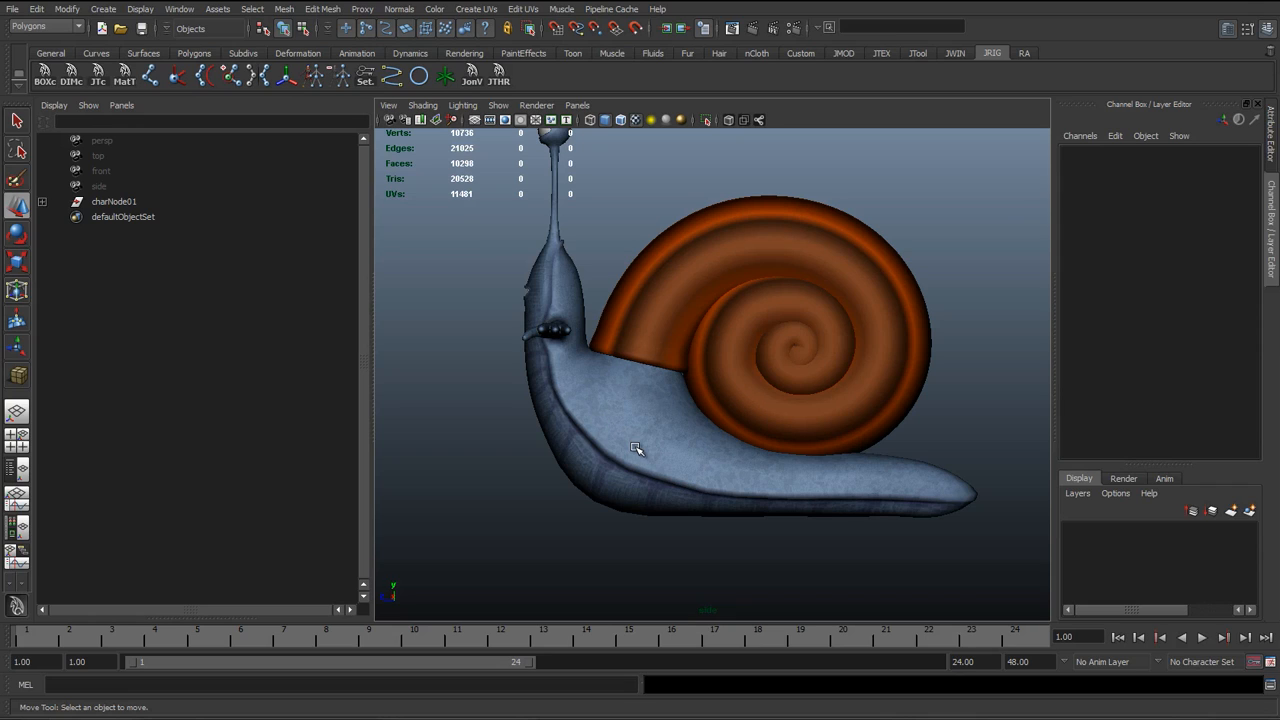
pyautogui.moveTo(624, 424)
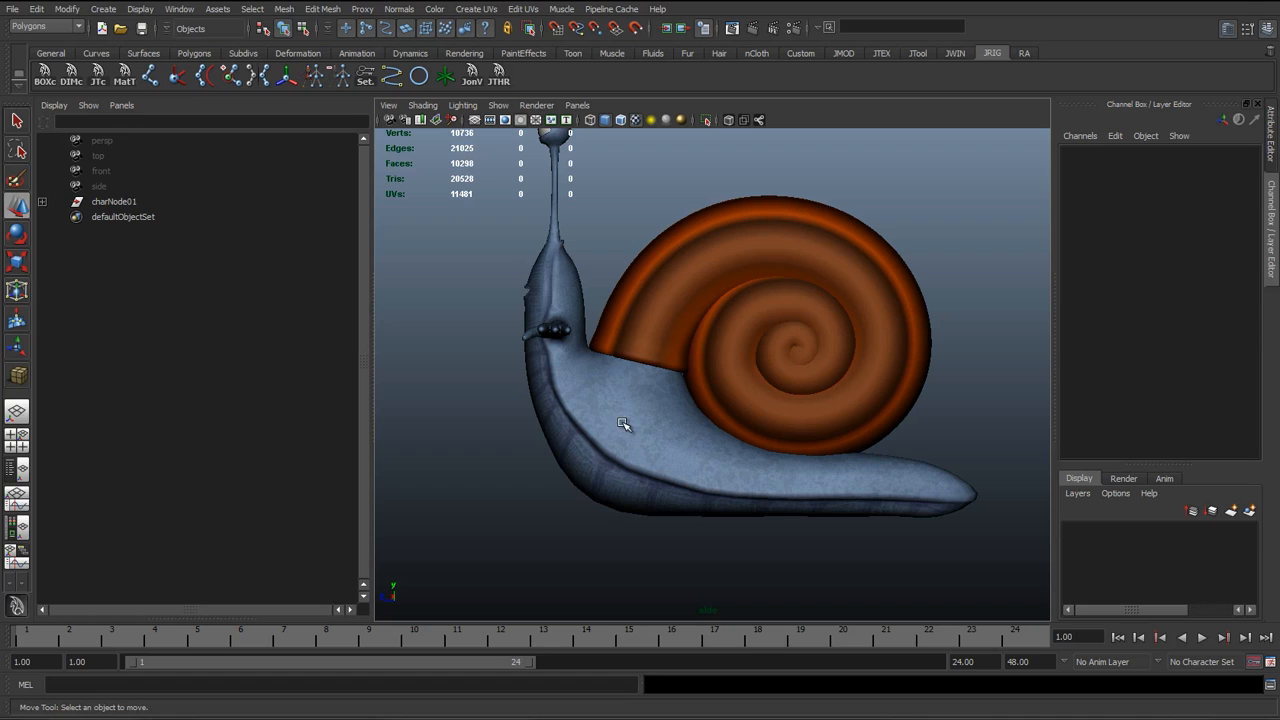
pyautogui.moveTo(934, 486)
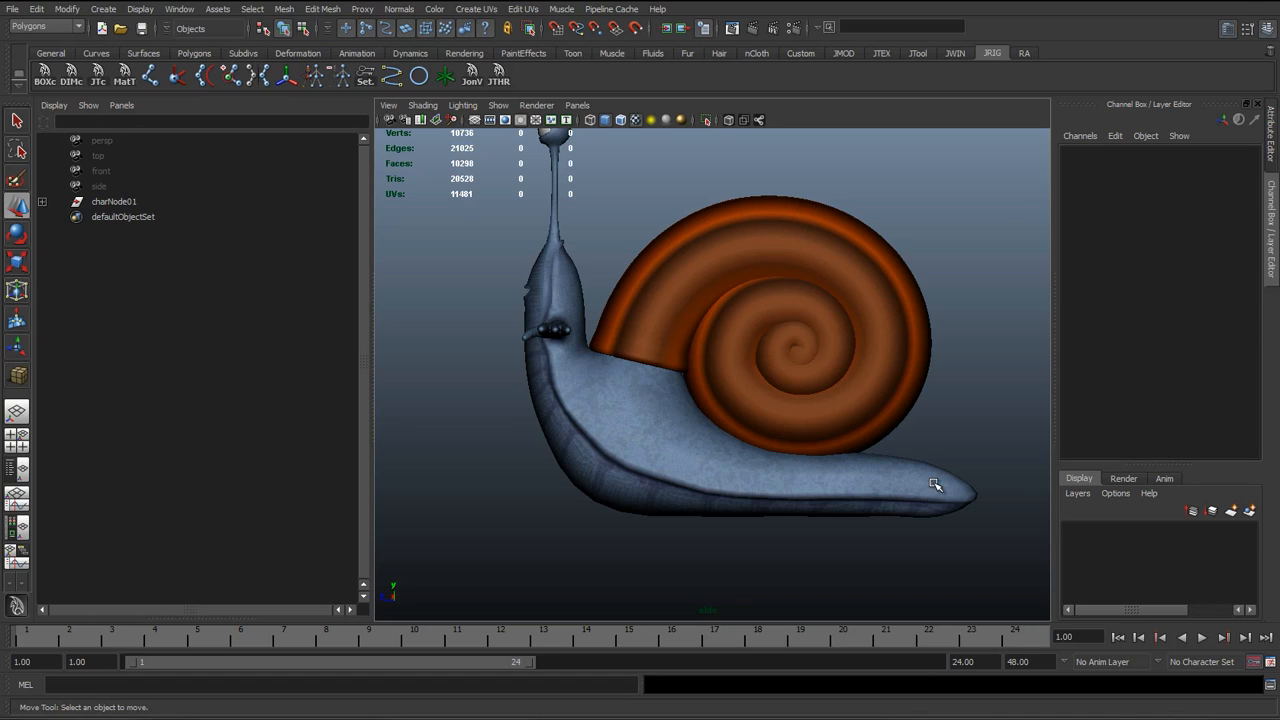
pyautogui.moveTo(700, 474)
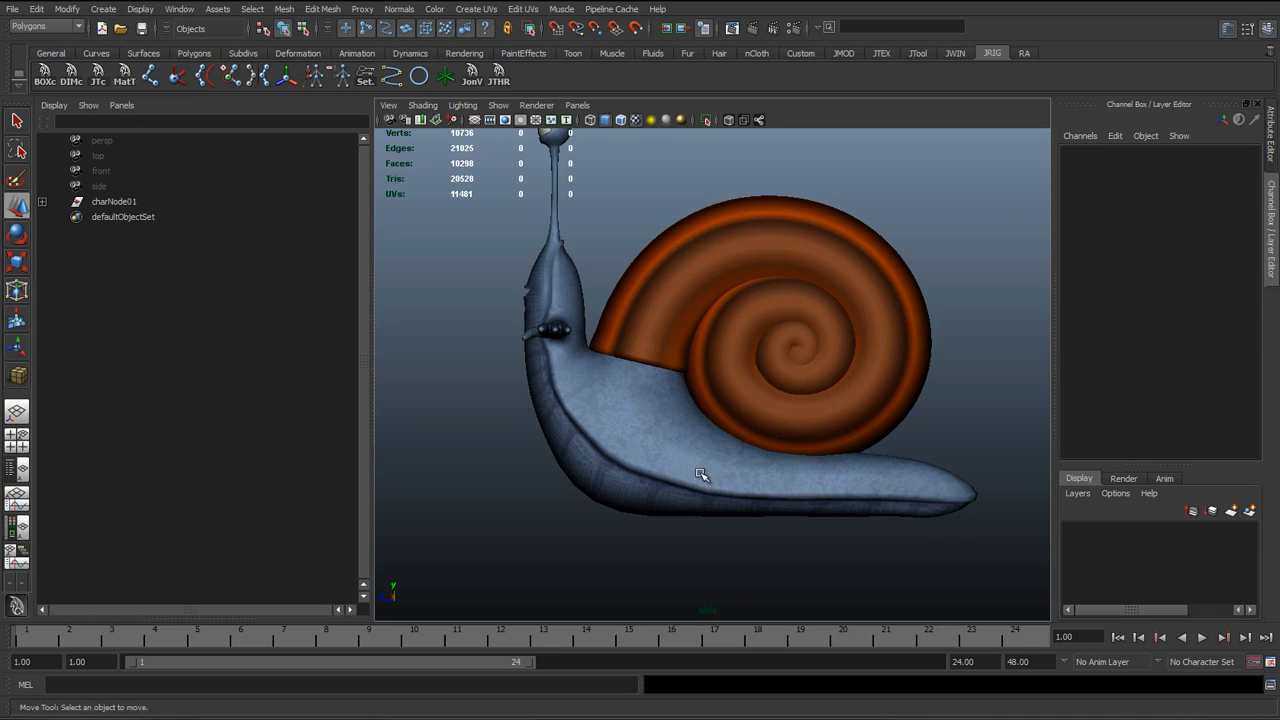
pyautogui.moveTo(868, 344)
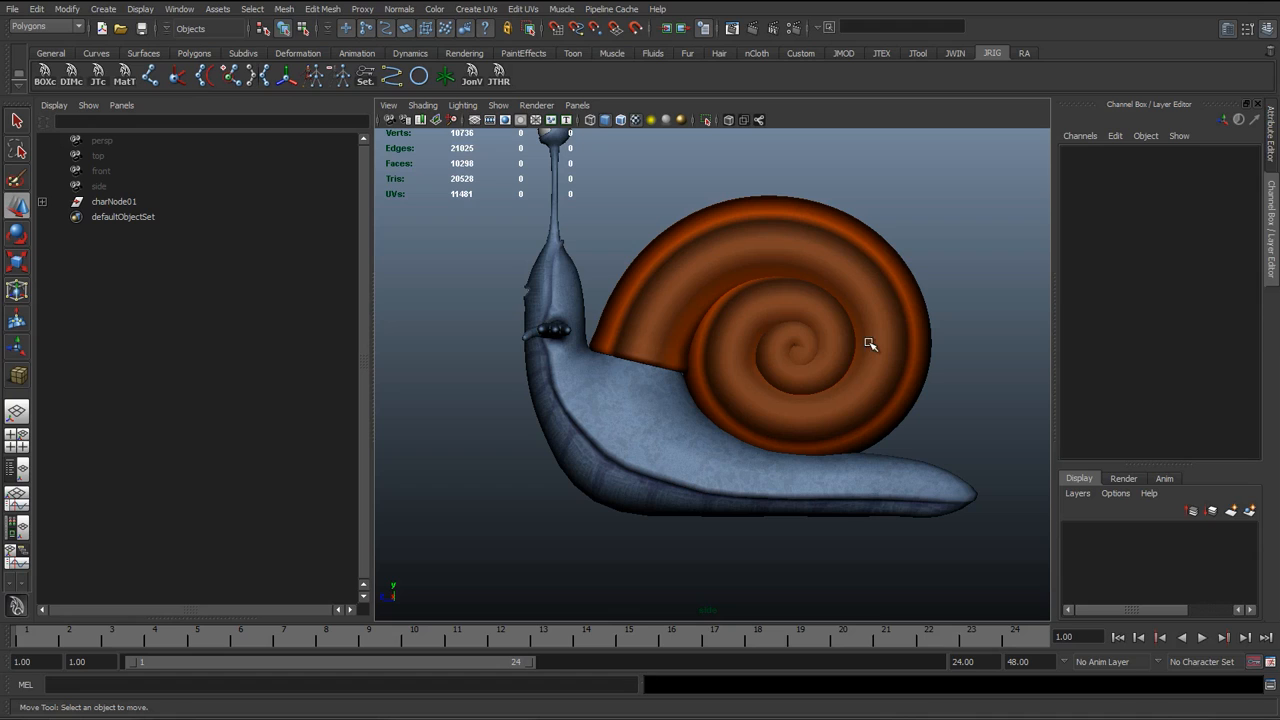
pyautogui.moveTo(596, 404)
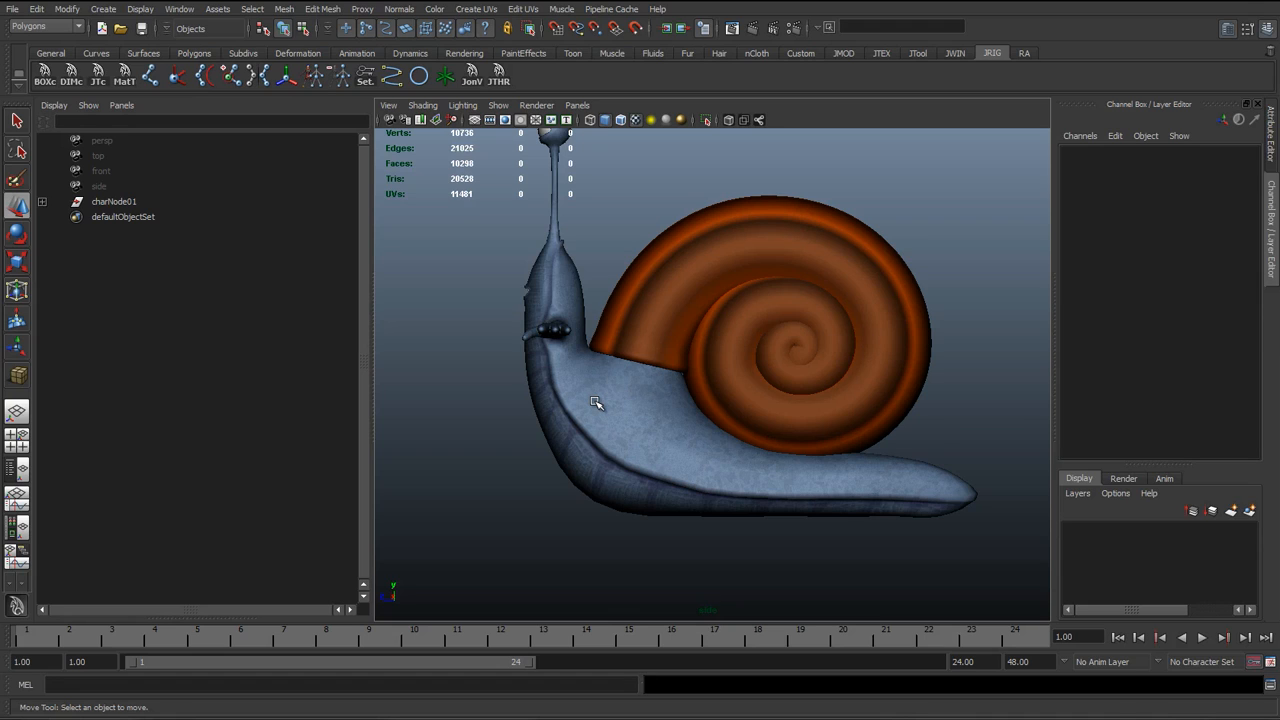
pyautogui.moveTo(736, 408)
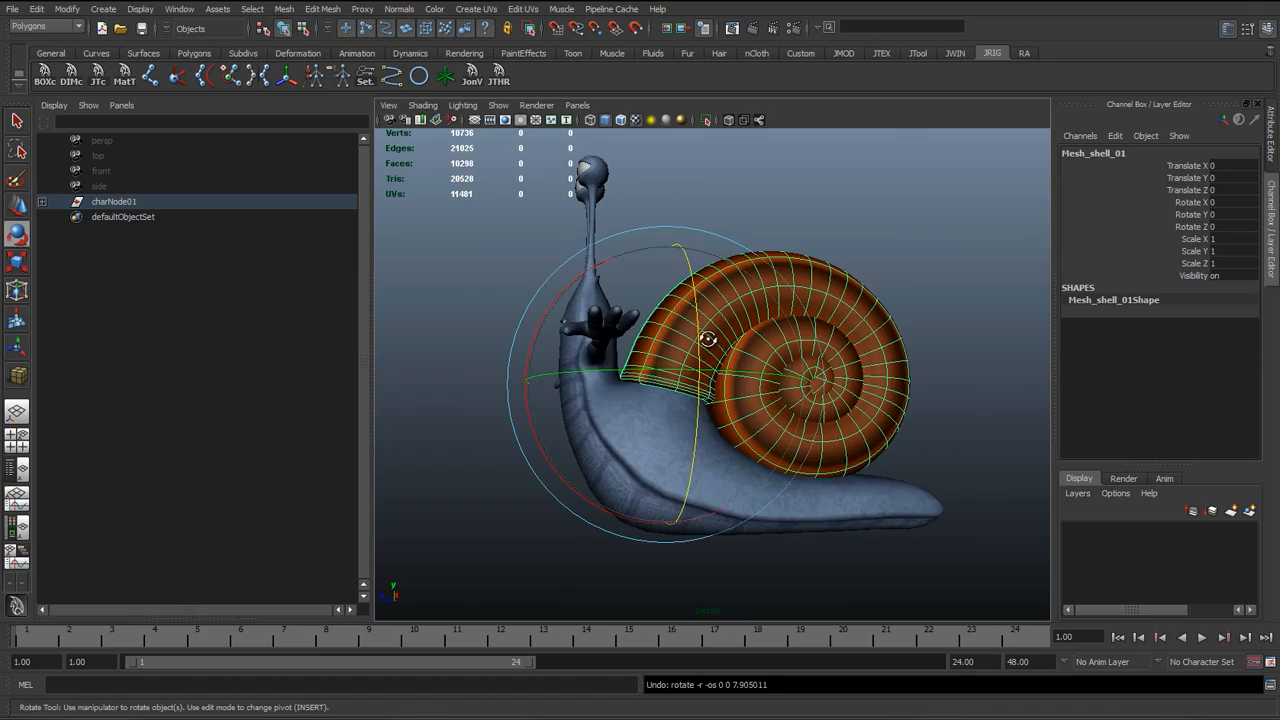
pyautogui.moveTo(708, 340); pyautogui.dragTo(720, 320)
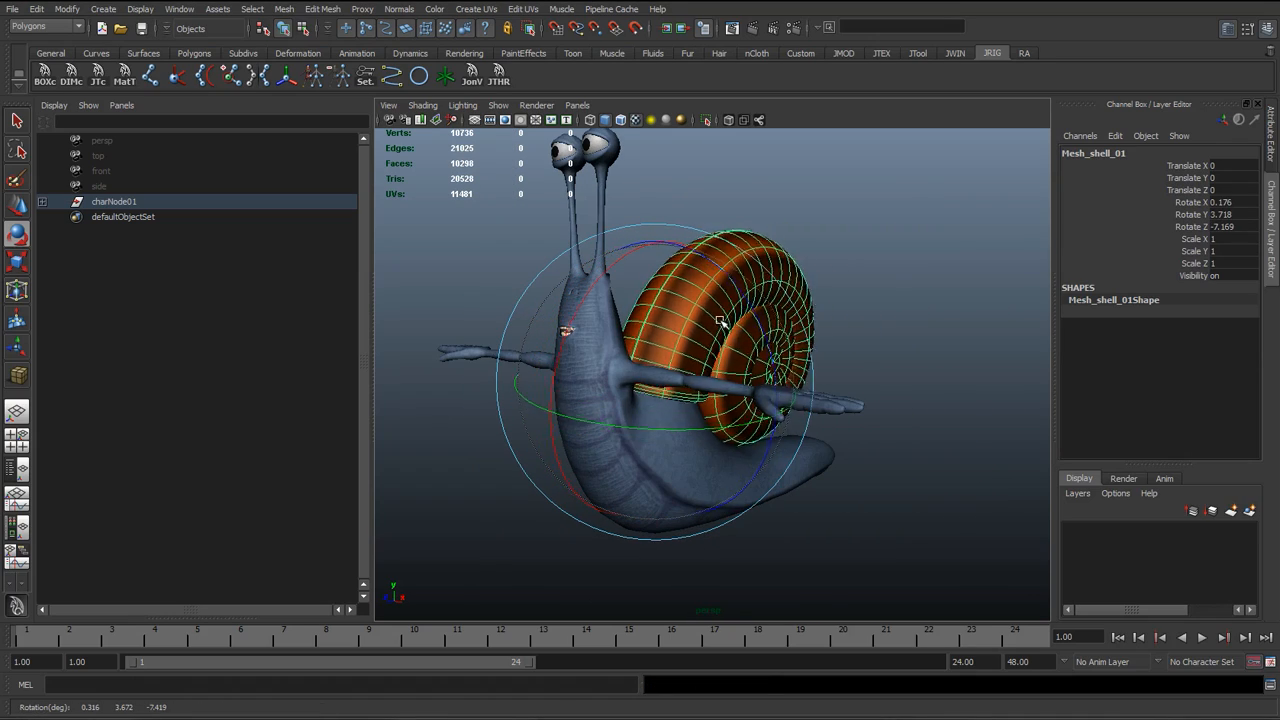
pyautogui.moveTo(720, 322); pyautogui.dragTo(708, 392)
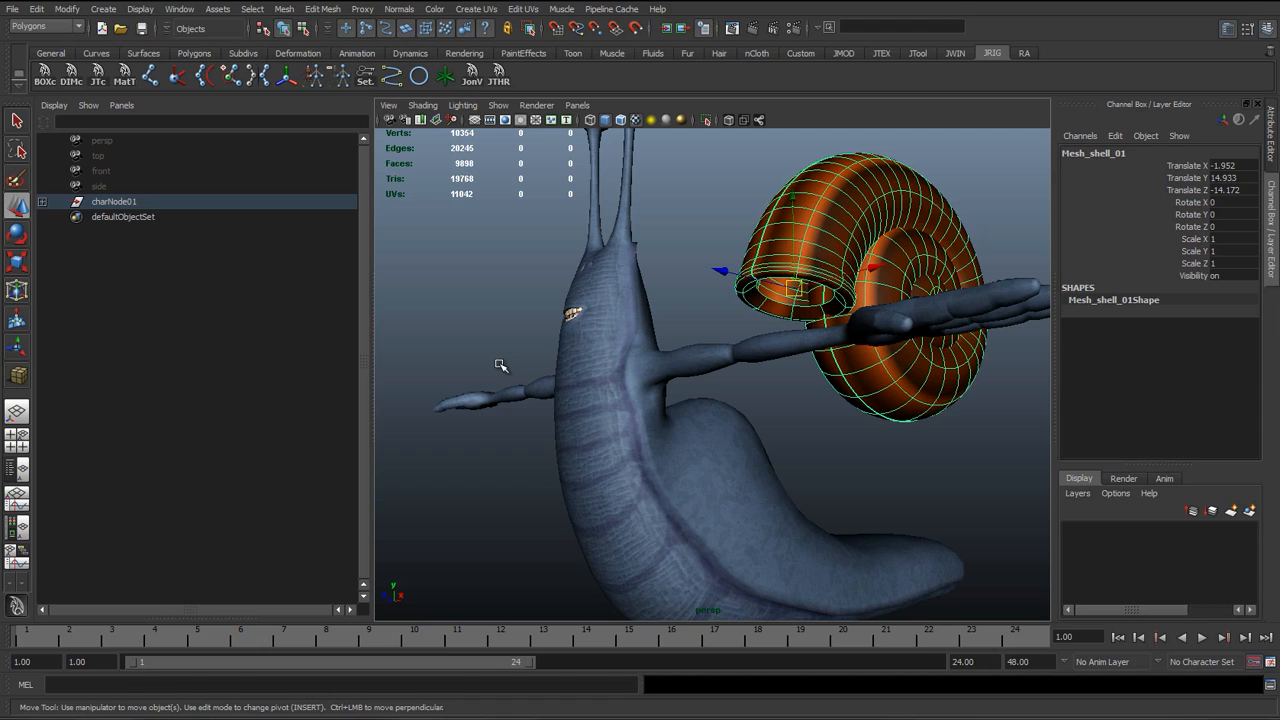
pyautogui.moveTo(856, 276)
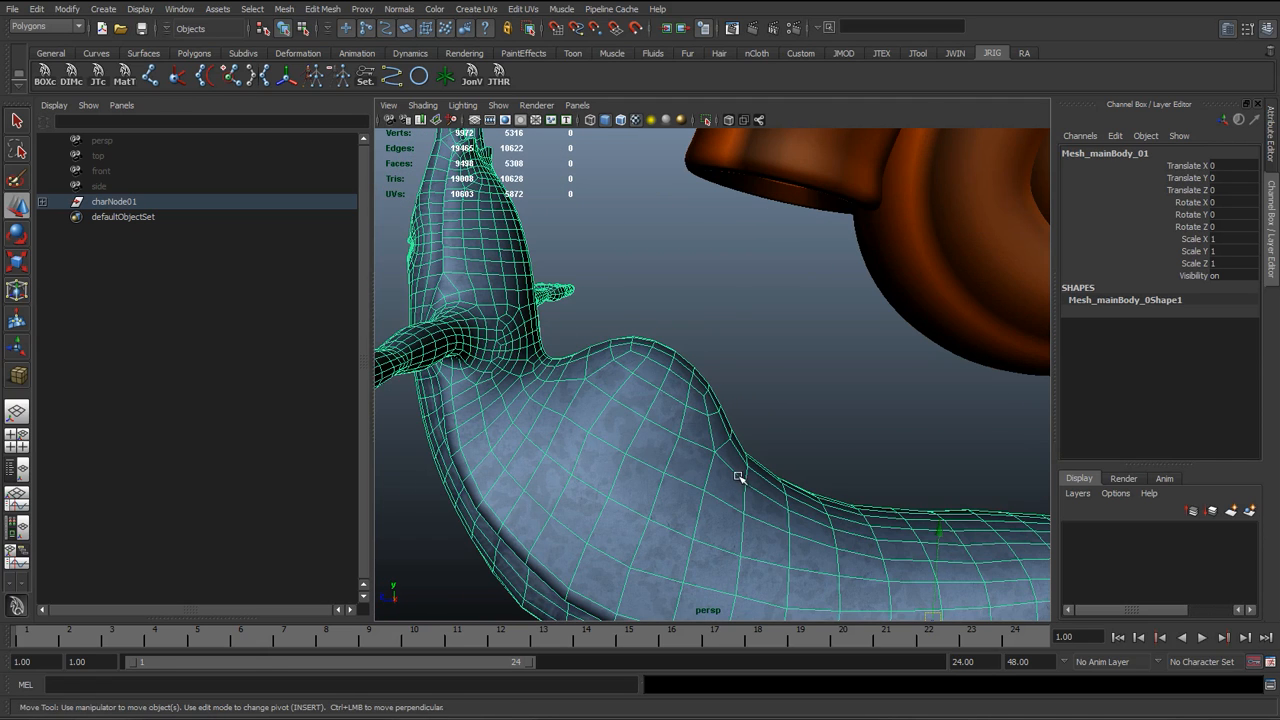
pyautogui.moveTo(504, 332)
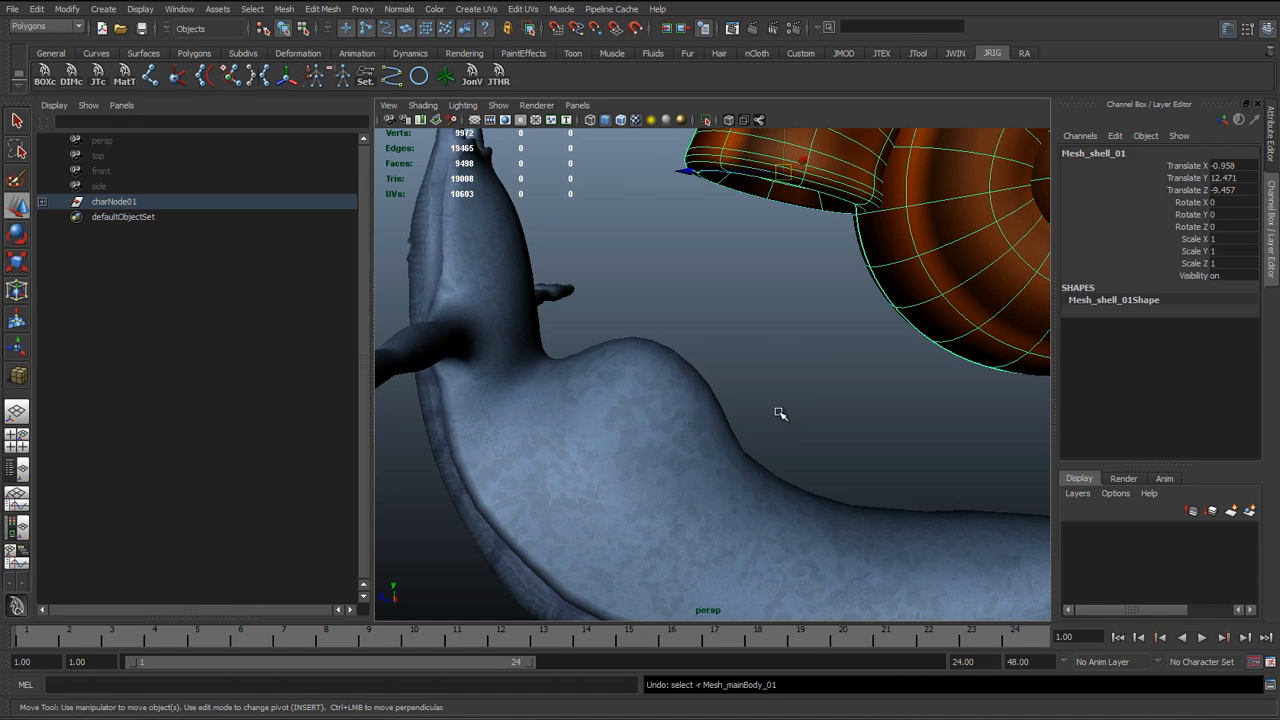
pyautogui.moveTo(684, 274)
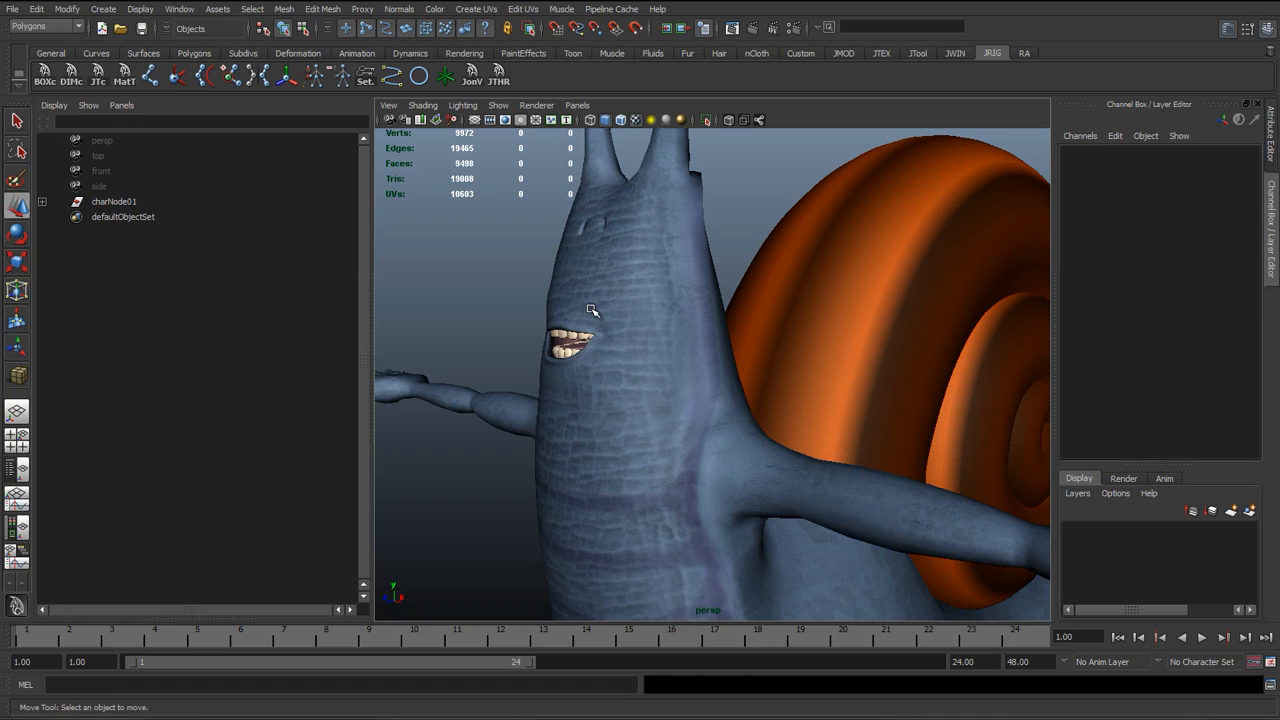
pyautogui.moveTo(648, 314)
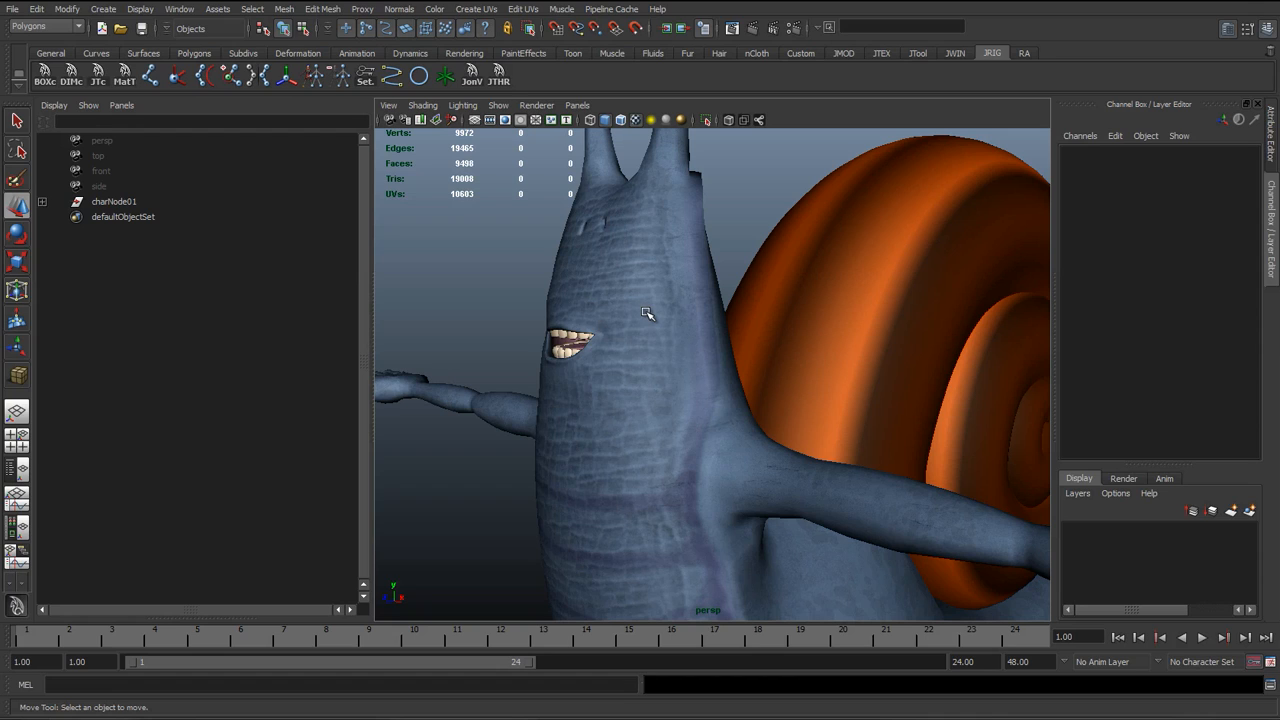
pyautogui.moveTo(624, 300)
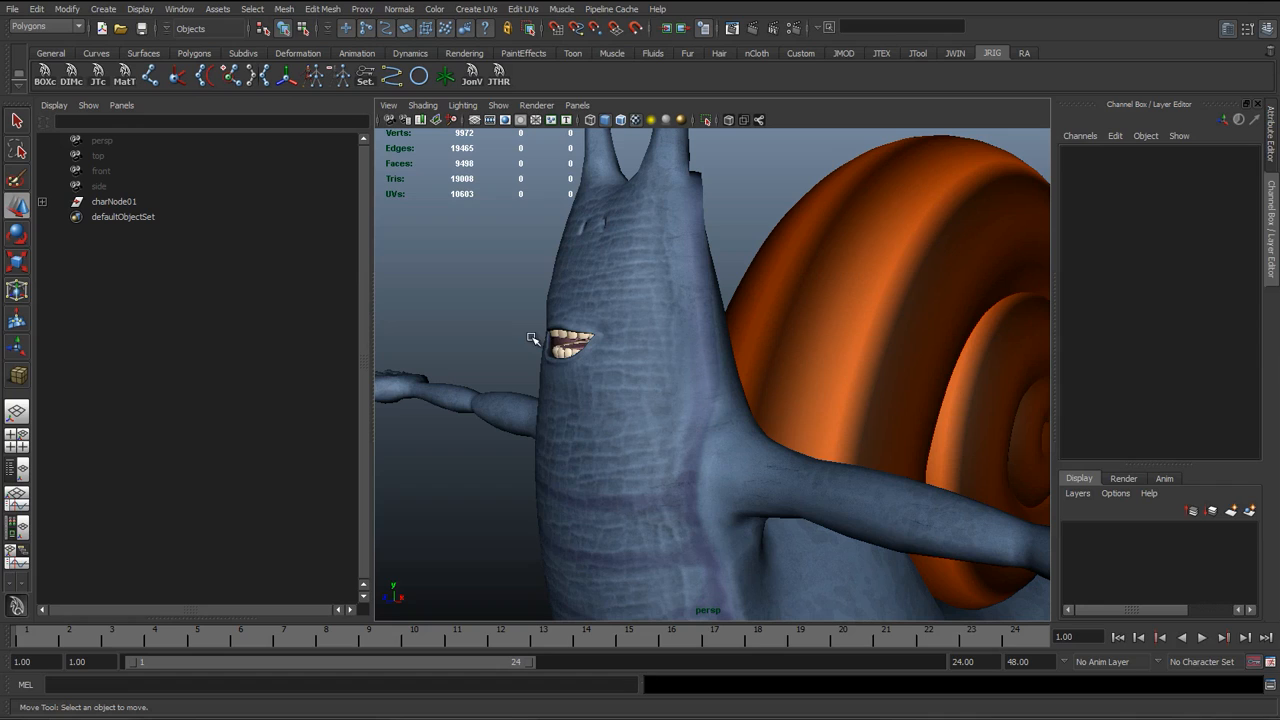
pyautogui.moveTo(548, 348)
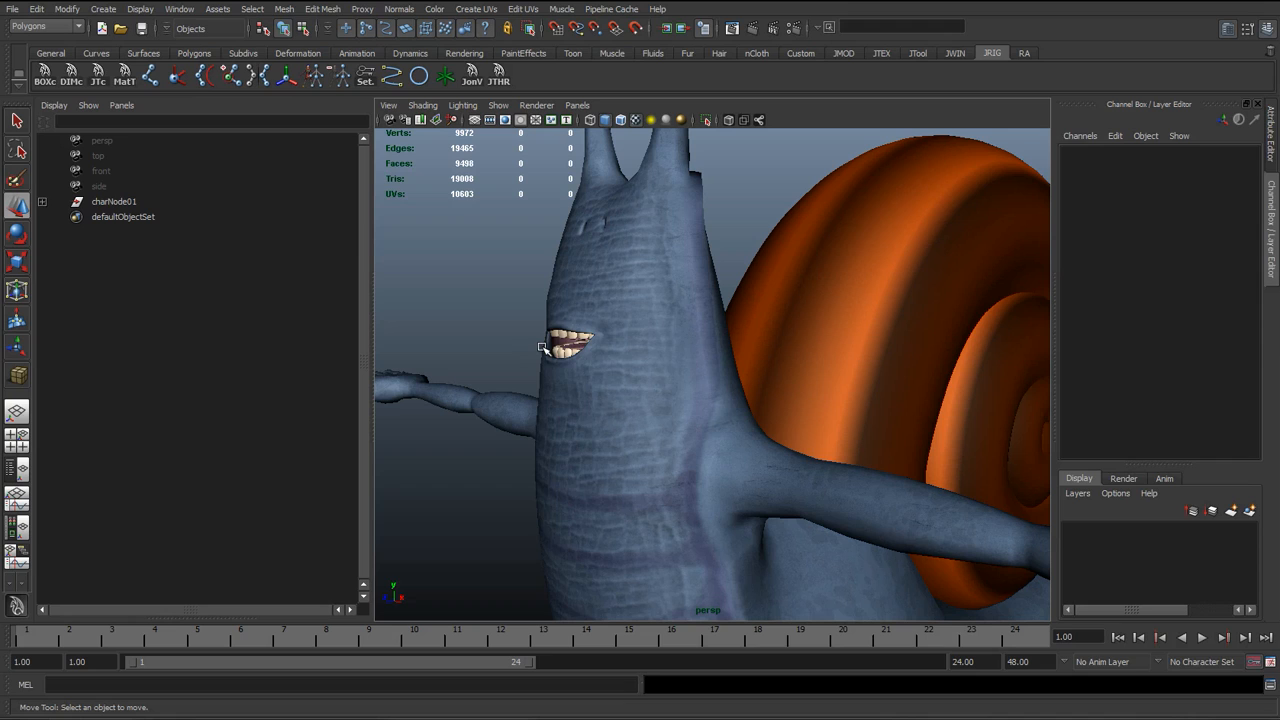
pyautogui.moveTo(580, 302)
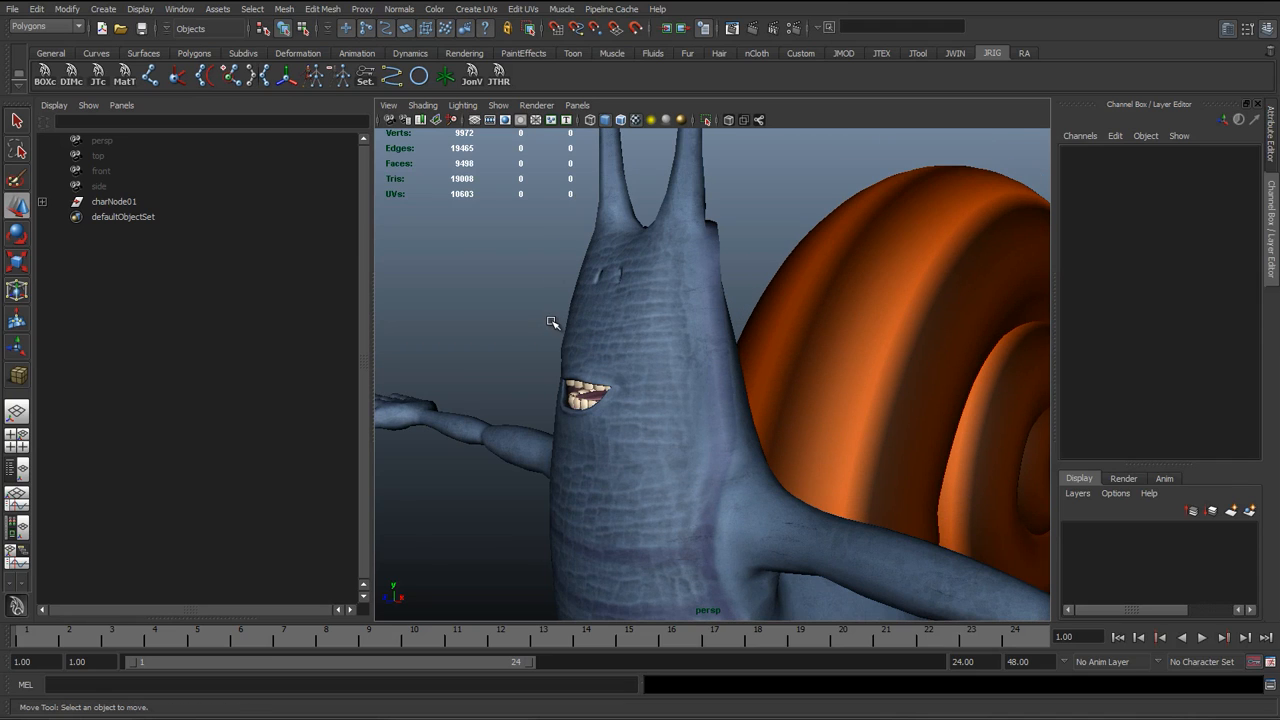
pyautogui.moveTo(690, 504)
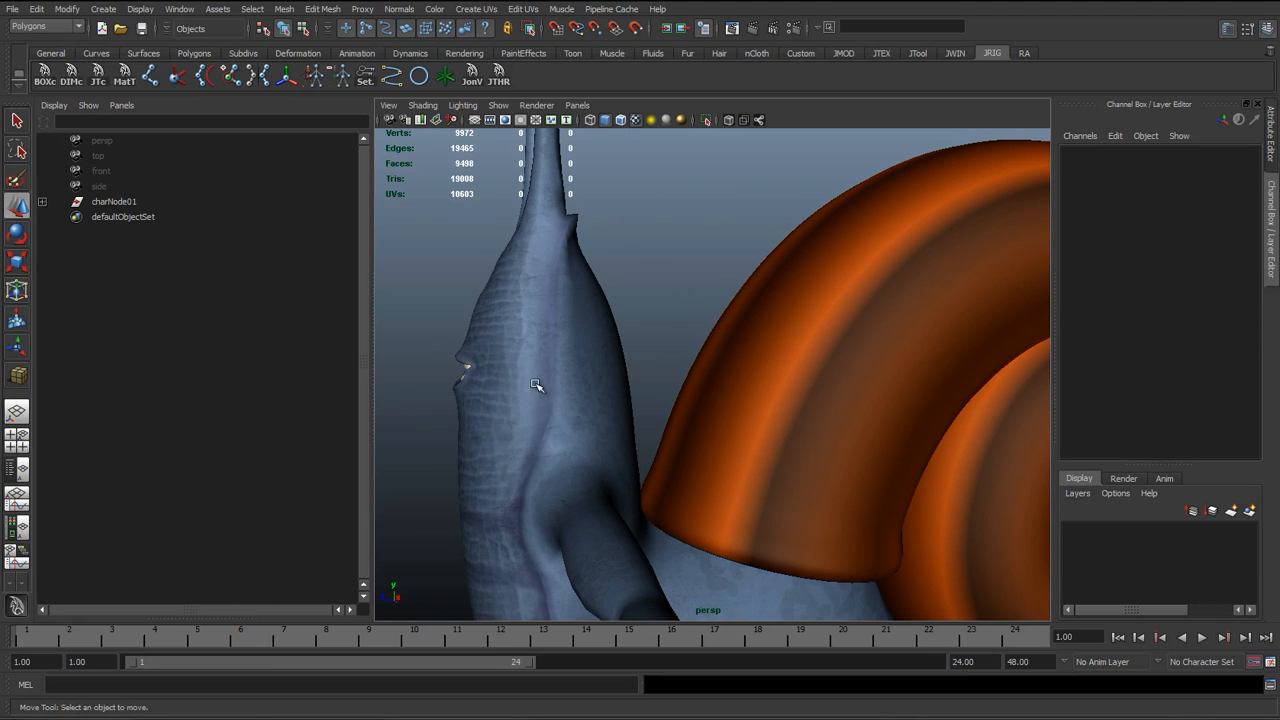
pyautogui.moveTo(484, 292)
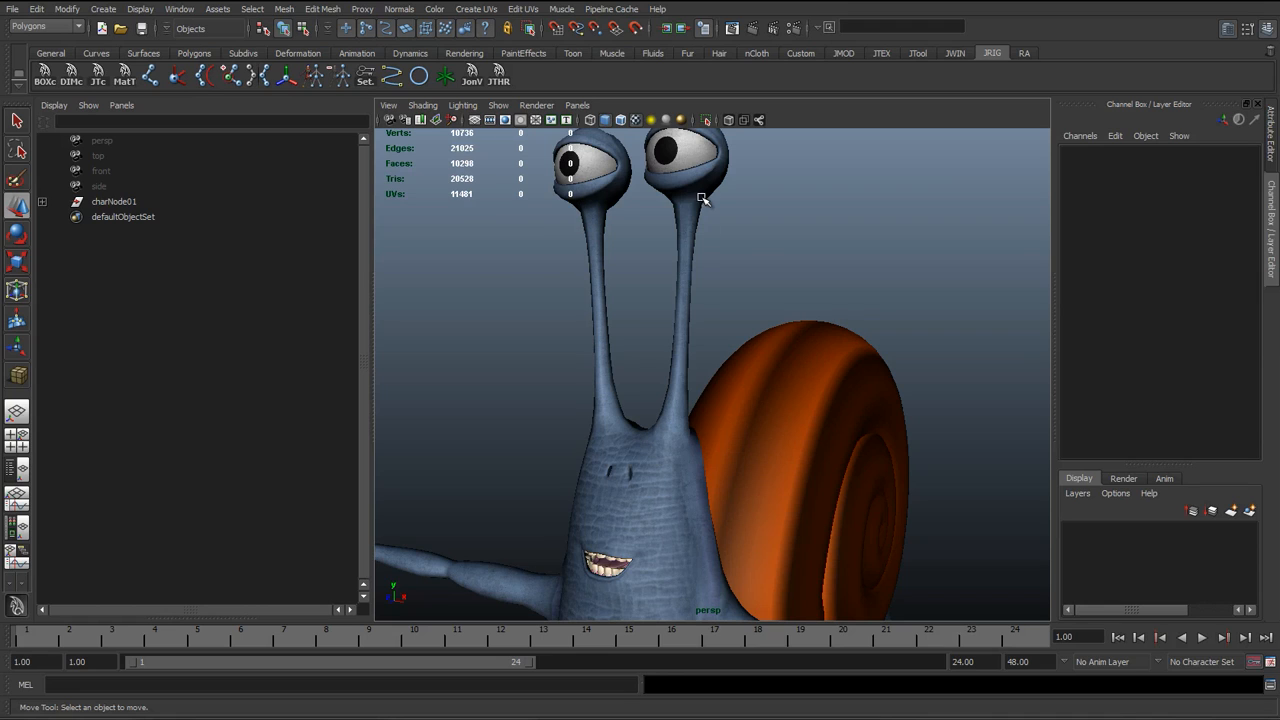
pyautogui.moveTo(694, 432)
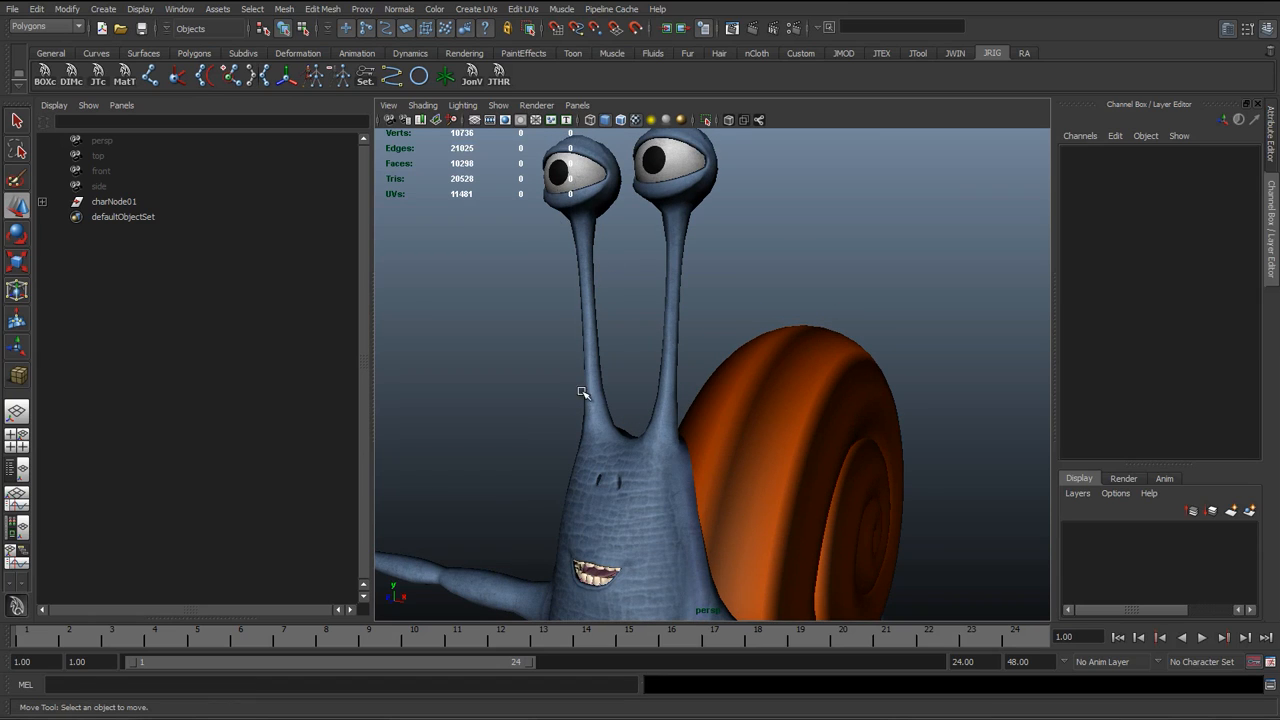
pyautogui.moveTo(590, 260)
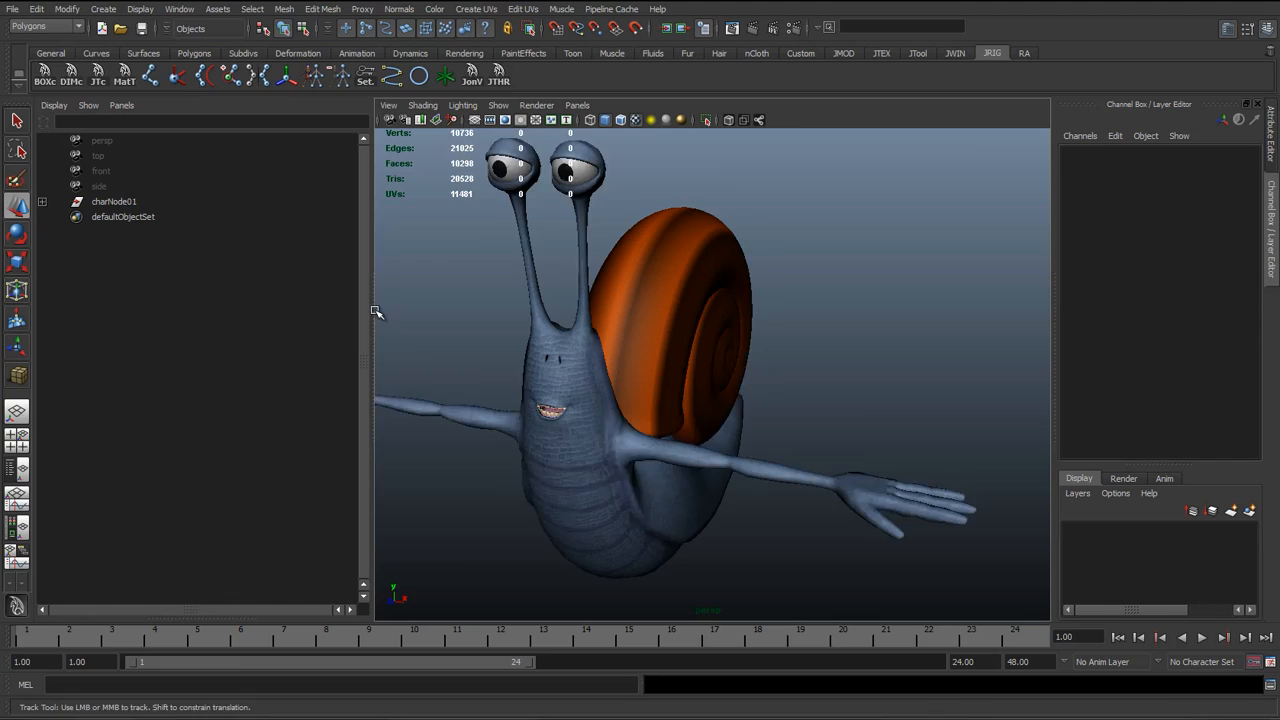
# Switch to the Animation menu set, activate the Joint Tool and show the arm in wireframe
pyautogui.click(152, 76)
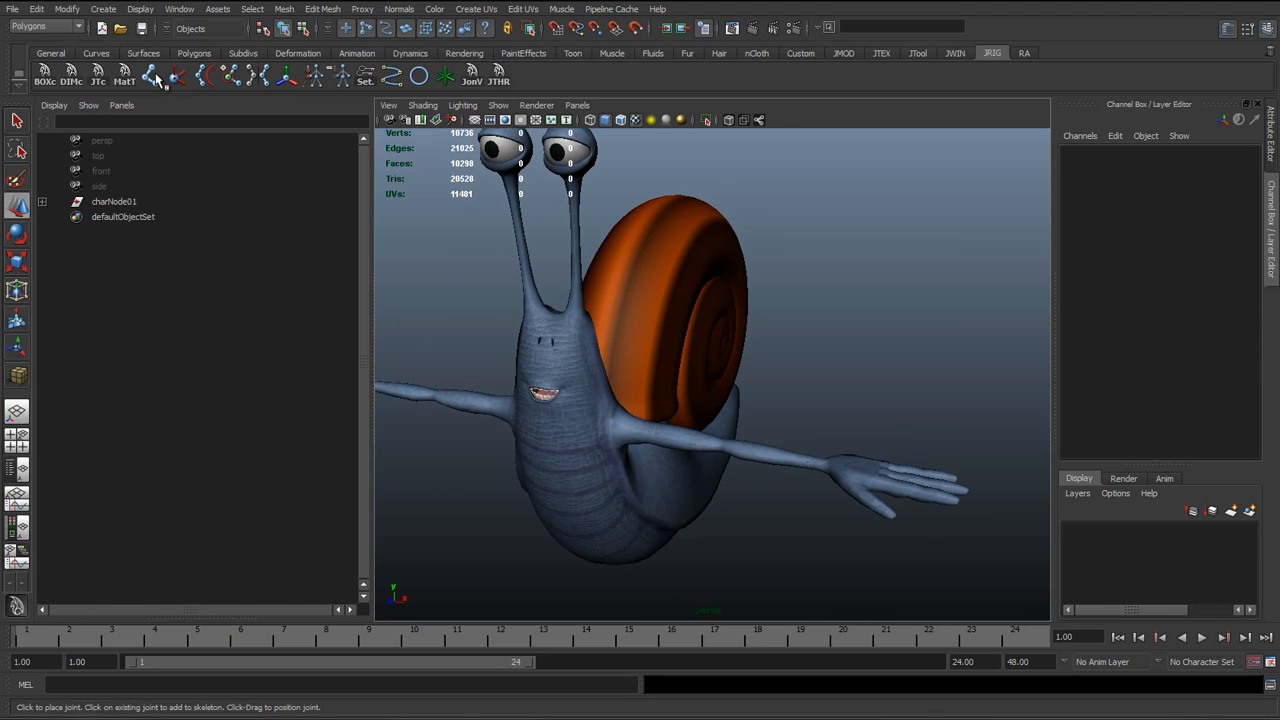
pyautogui.click(44, 28)
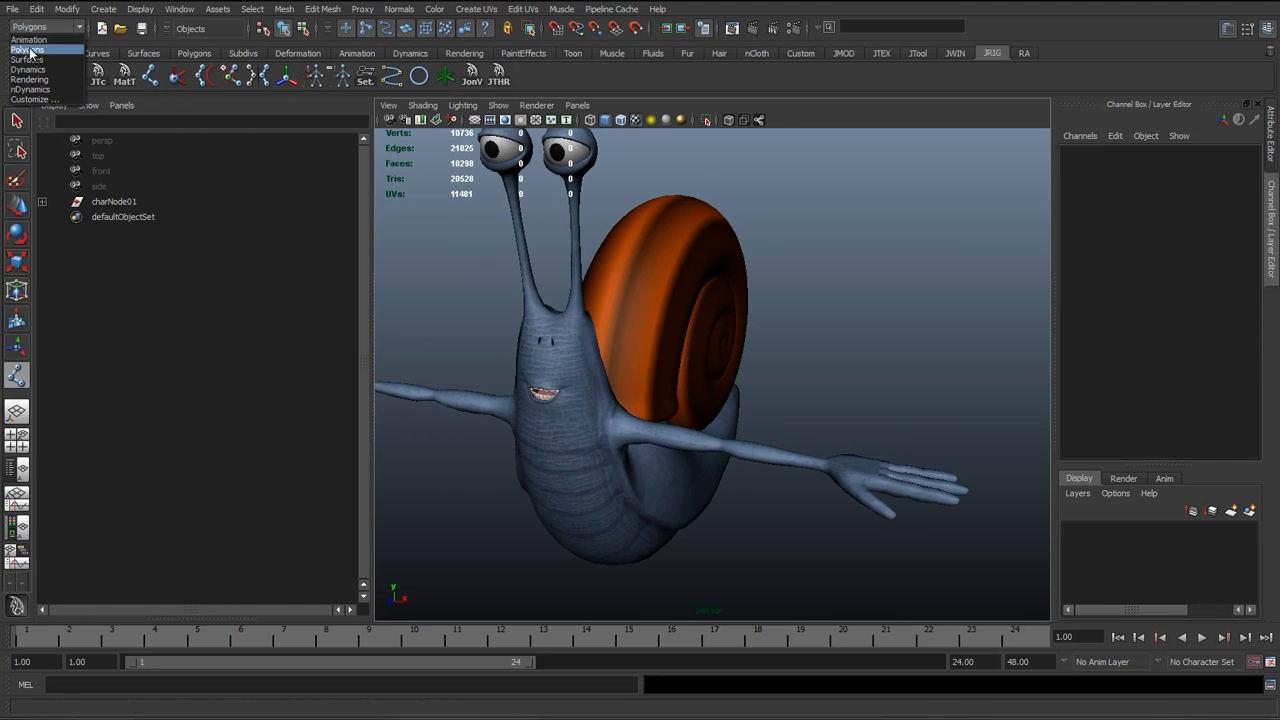
pyautogui.click(28, 40)
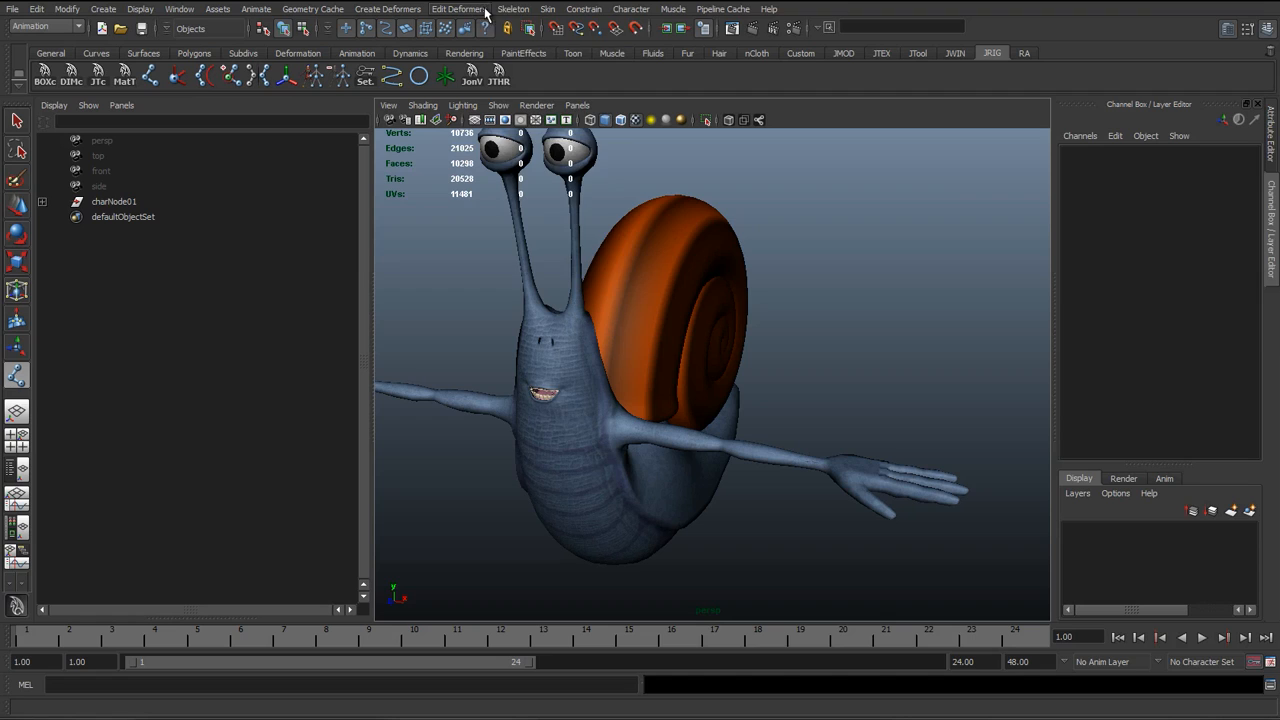
pyautogui.click(512, 8)
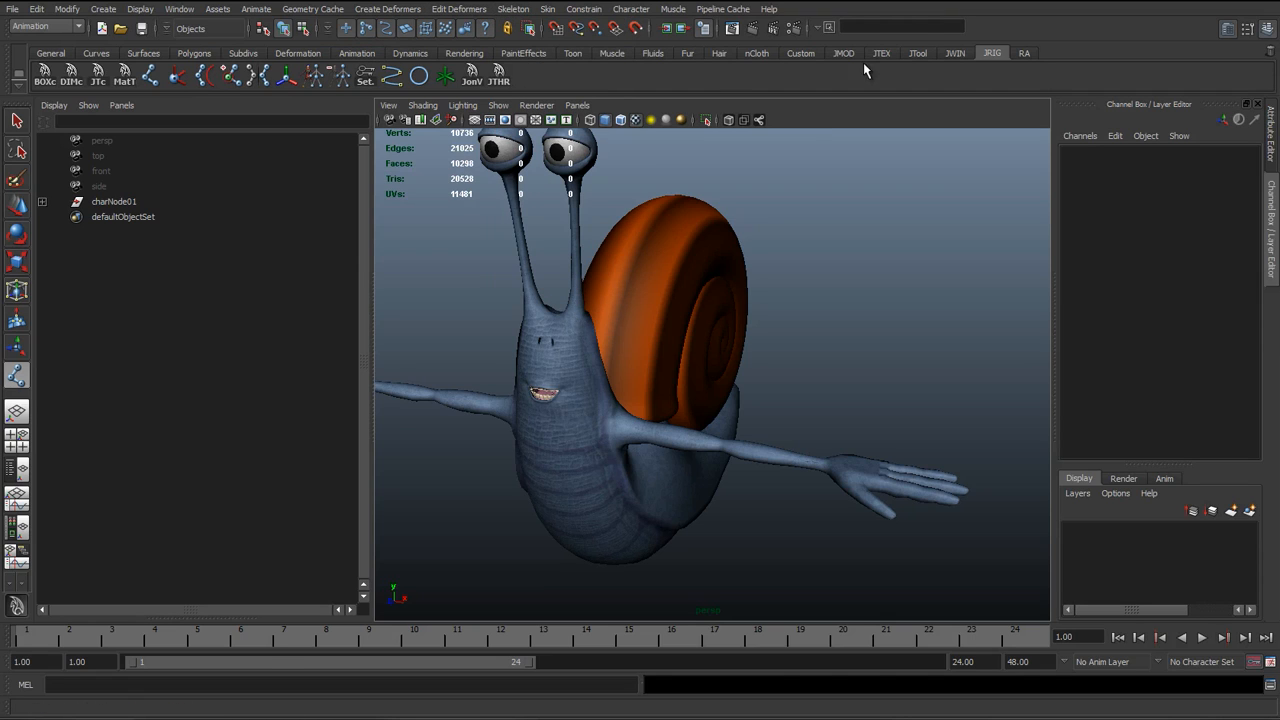
pyautogui.click(152, 76)
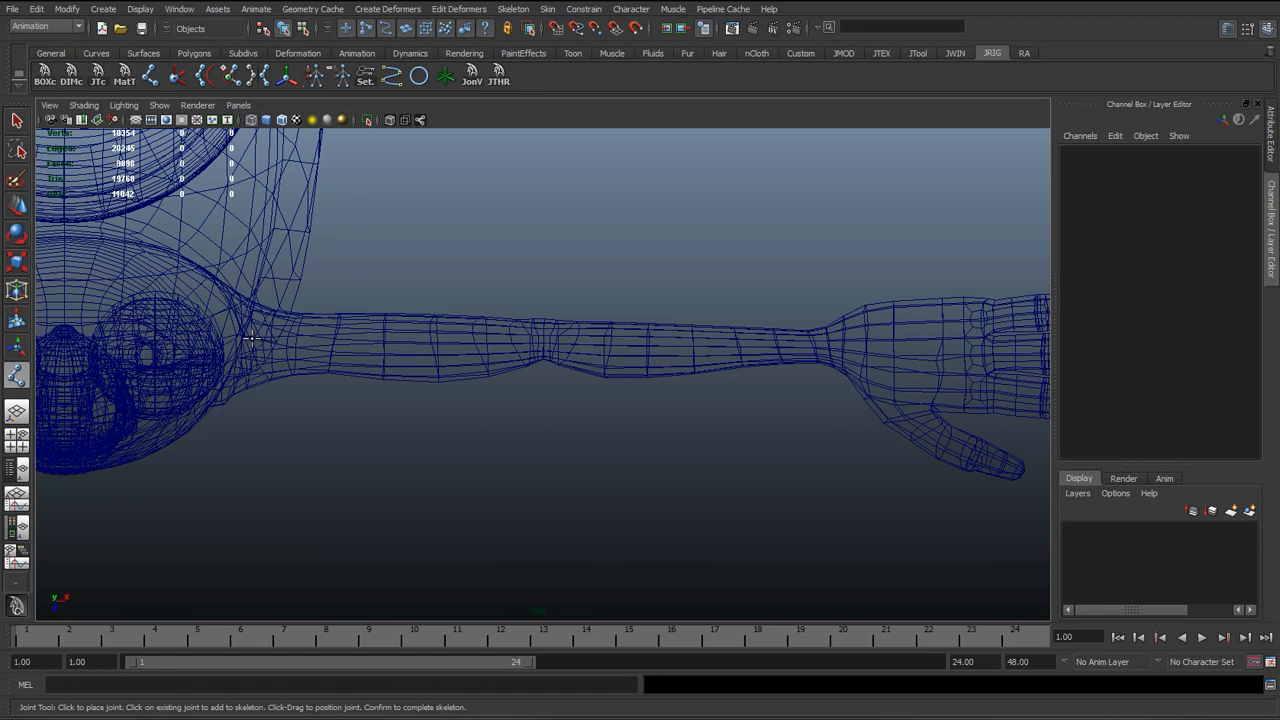
# Place joints at the shoulder, elbow and wrist to form the arm's joint chain
pyautogui.click(252, 336)
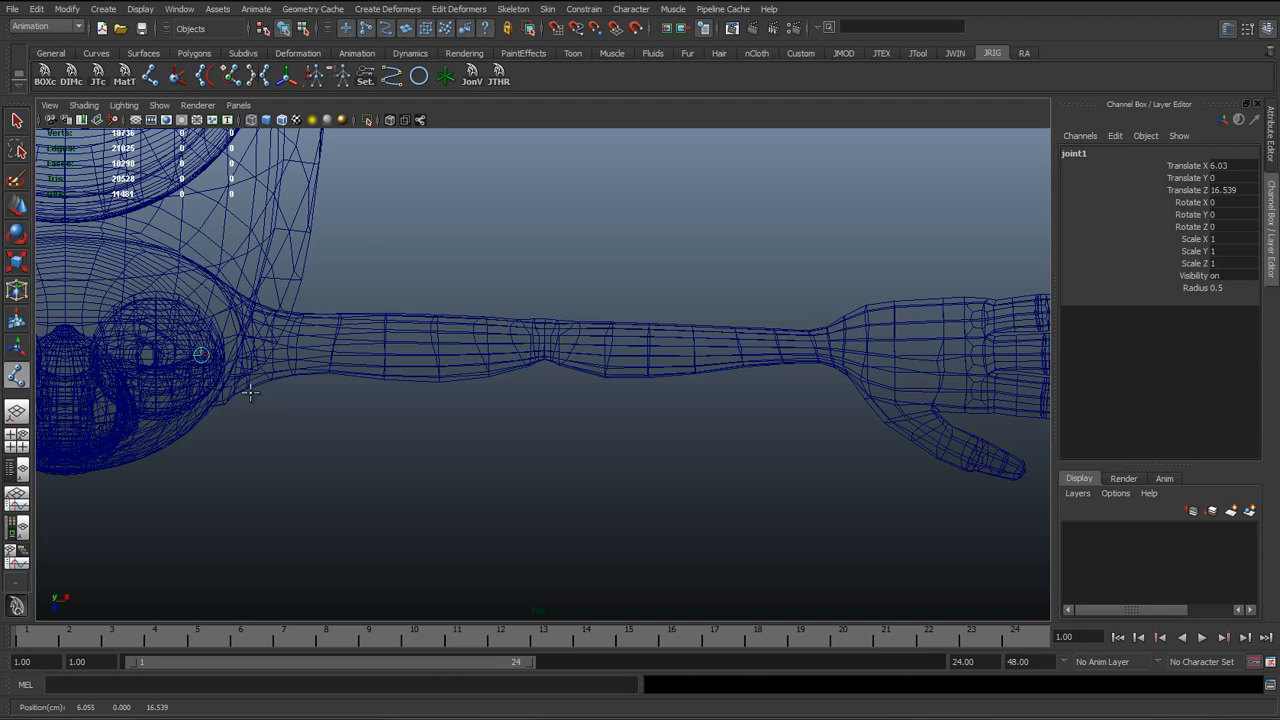
pyautogui.moveTo(200, 356); pyautogui.dragTo(250, 340)
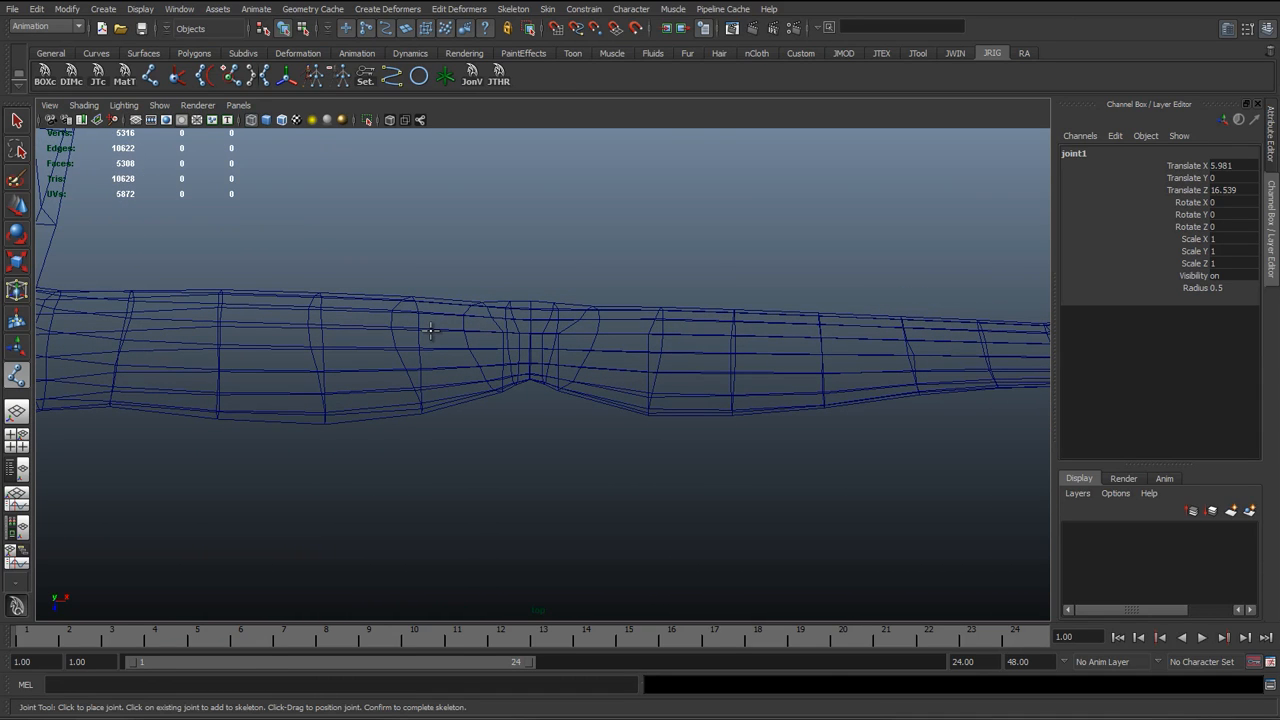
pyautogui.moveTo(518, 346)
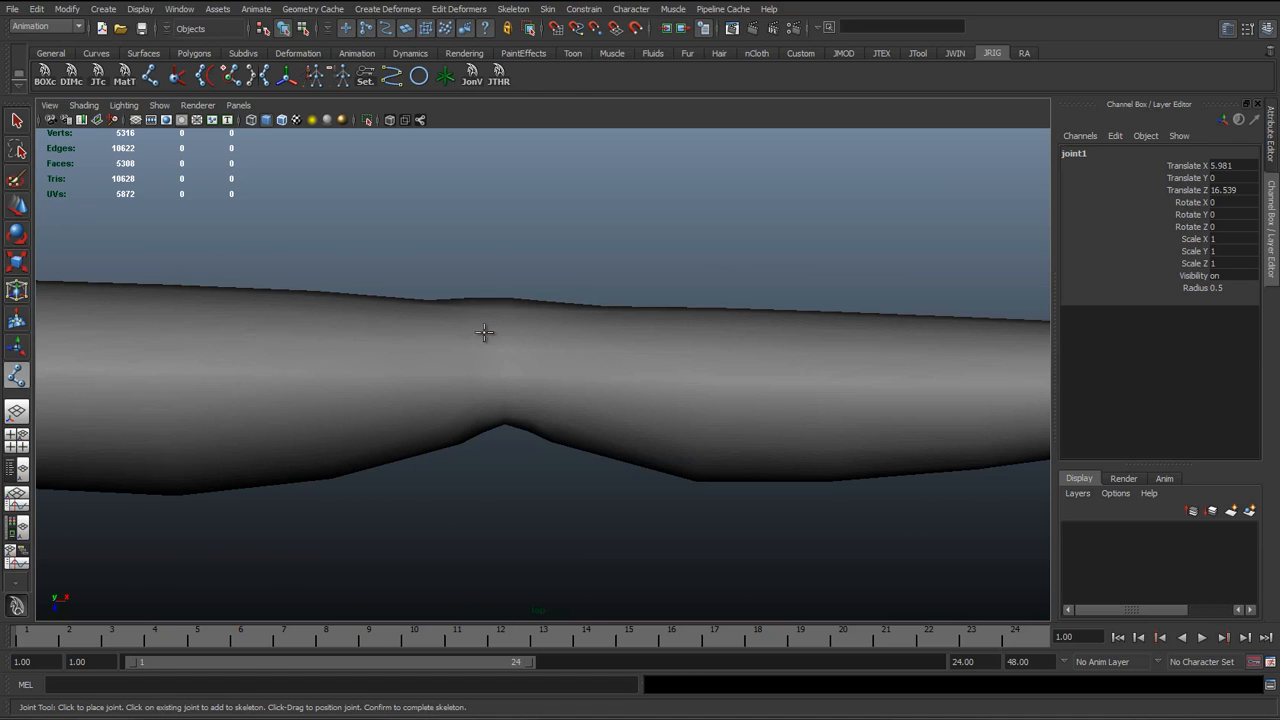
pyautogui.moveTo(512, 318)
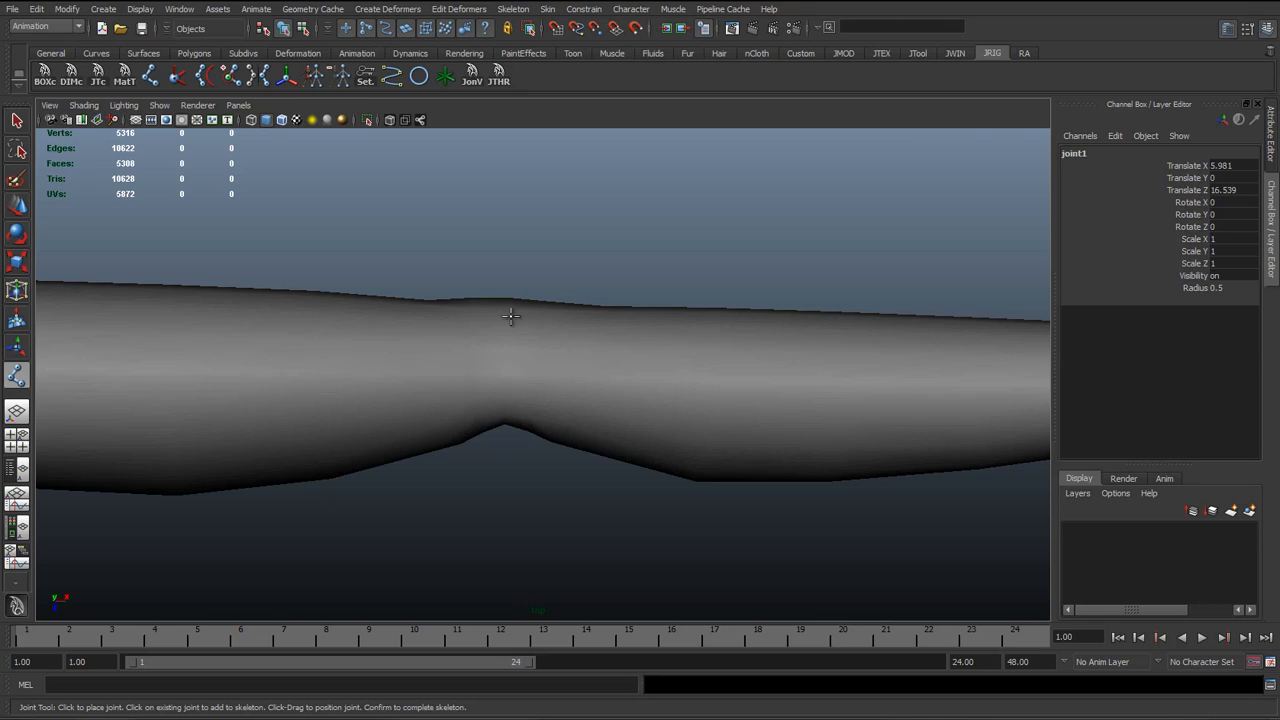
pyautogui.moveTo(500, 398)
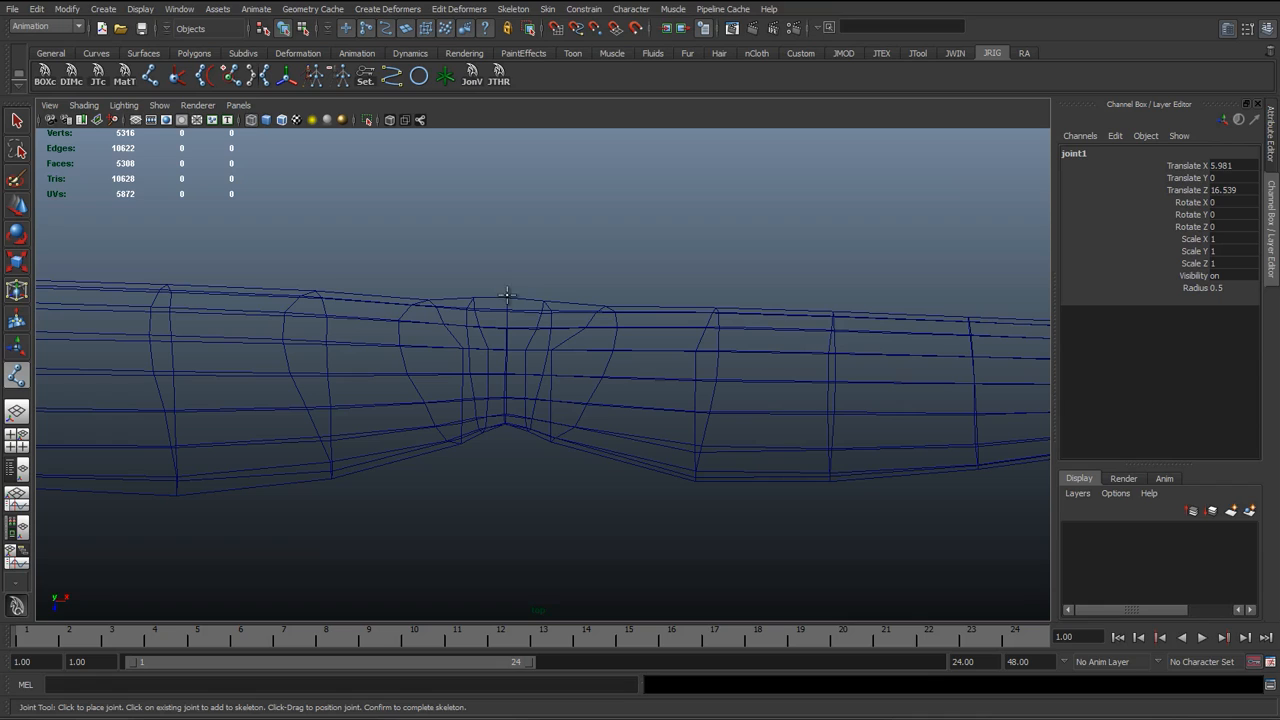
pyautogui.click(476, 310)
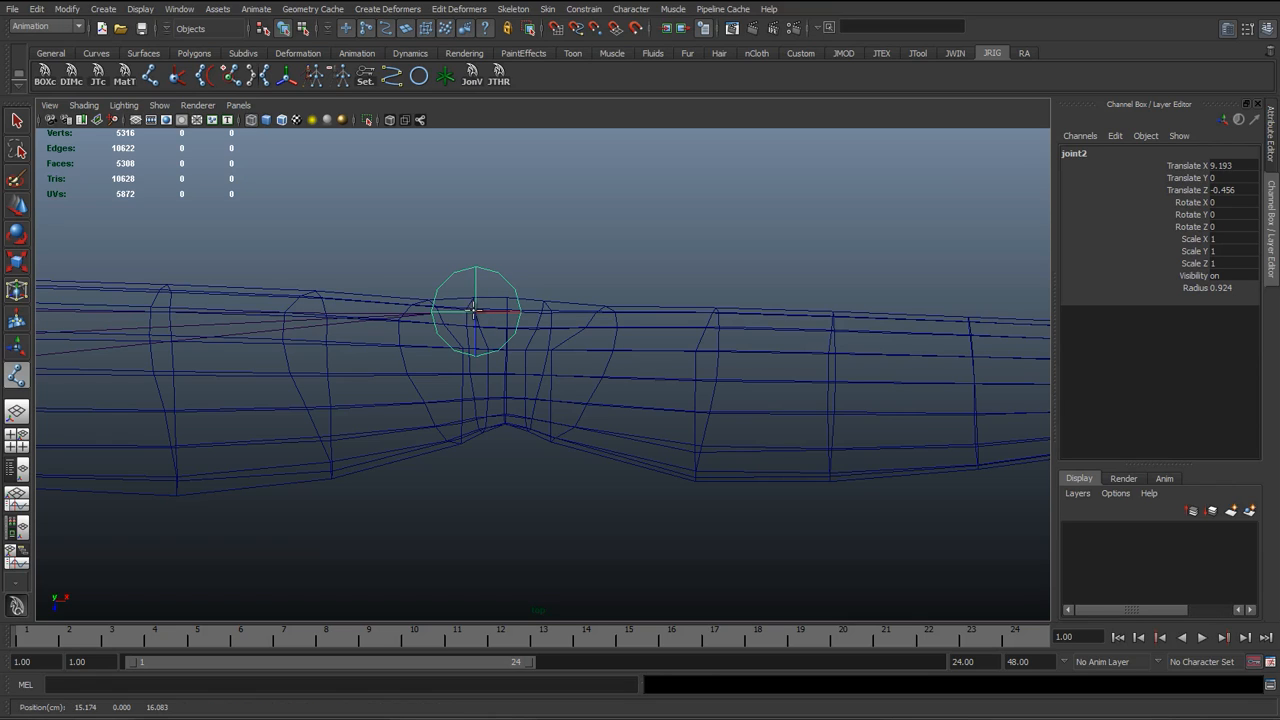
pyautogui.click(550, 316)
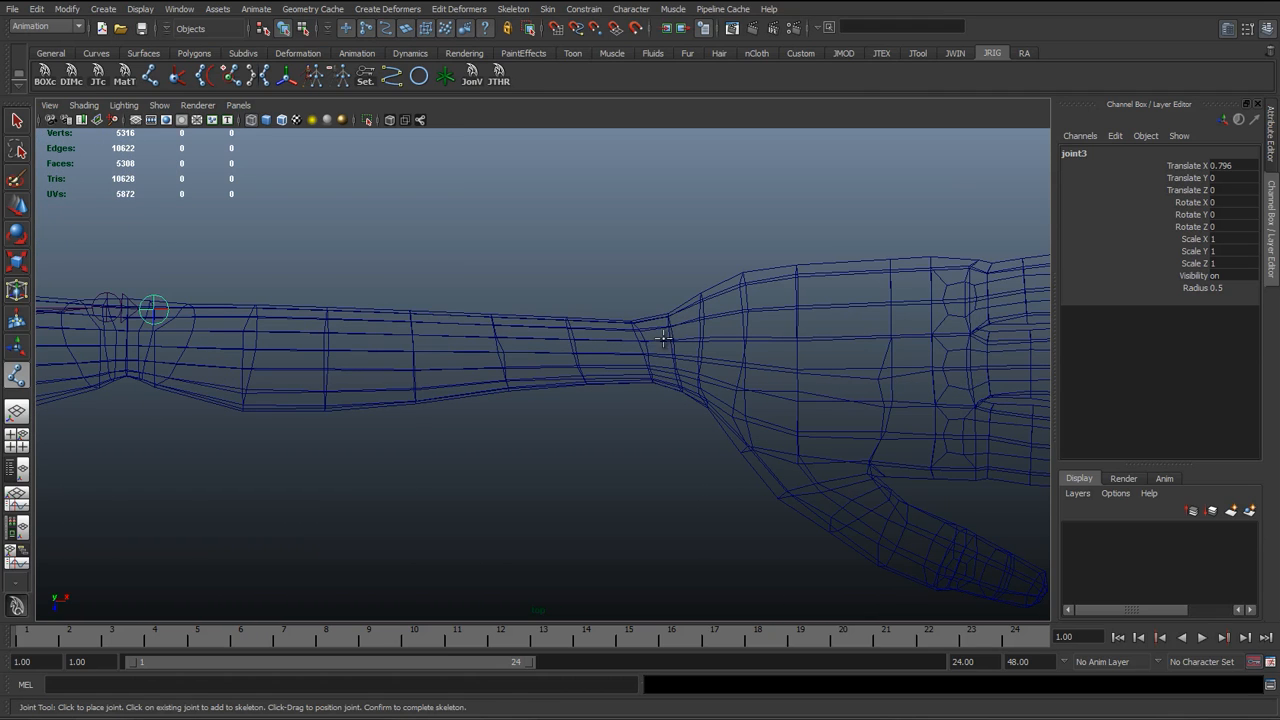
pyautogui.click(664, 344)
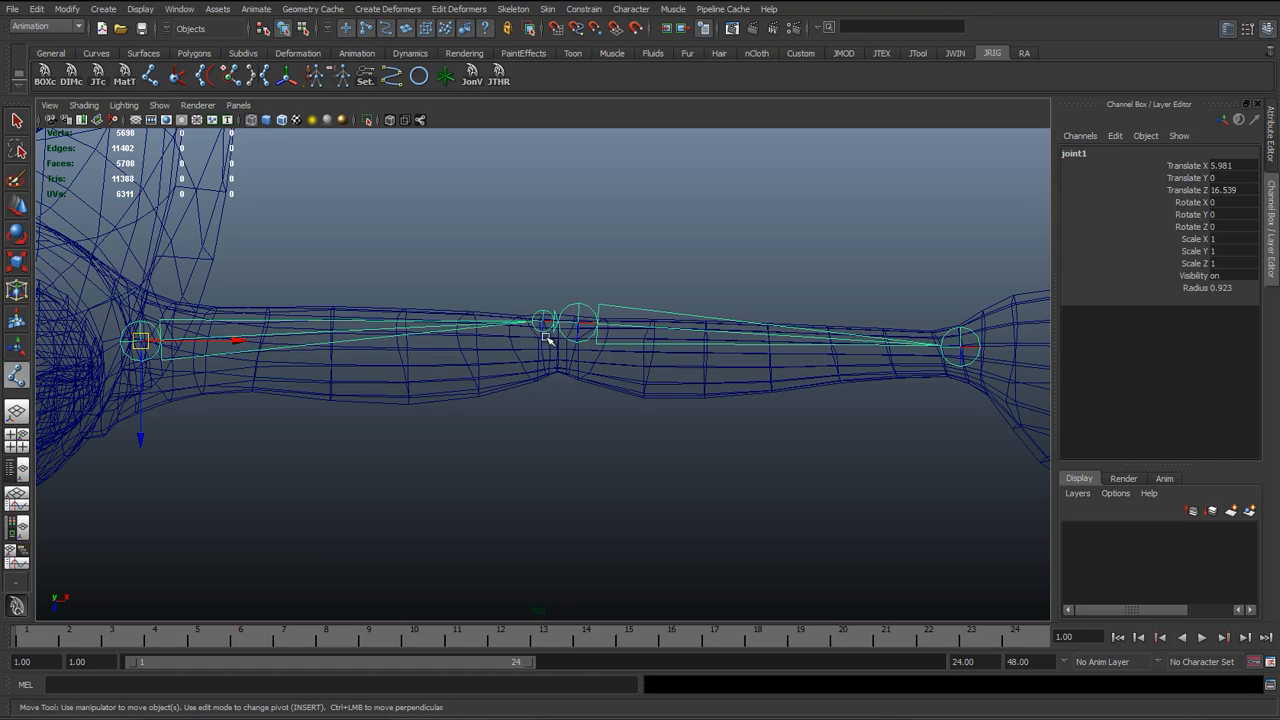
pyautogui.moveTo(210, 340)
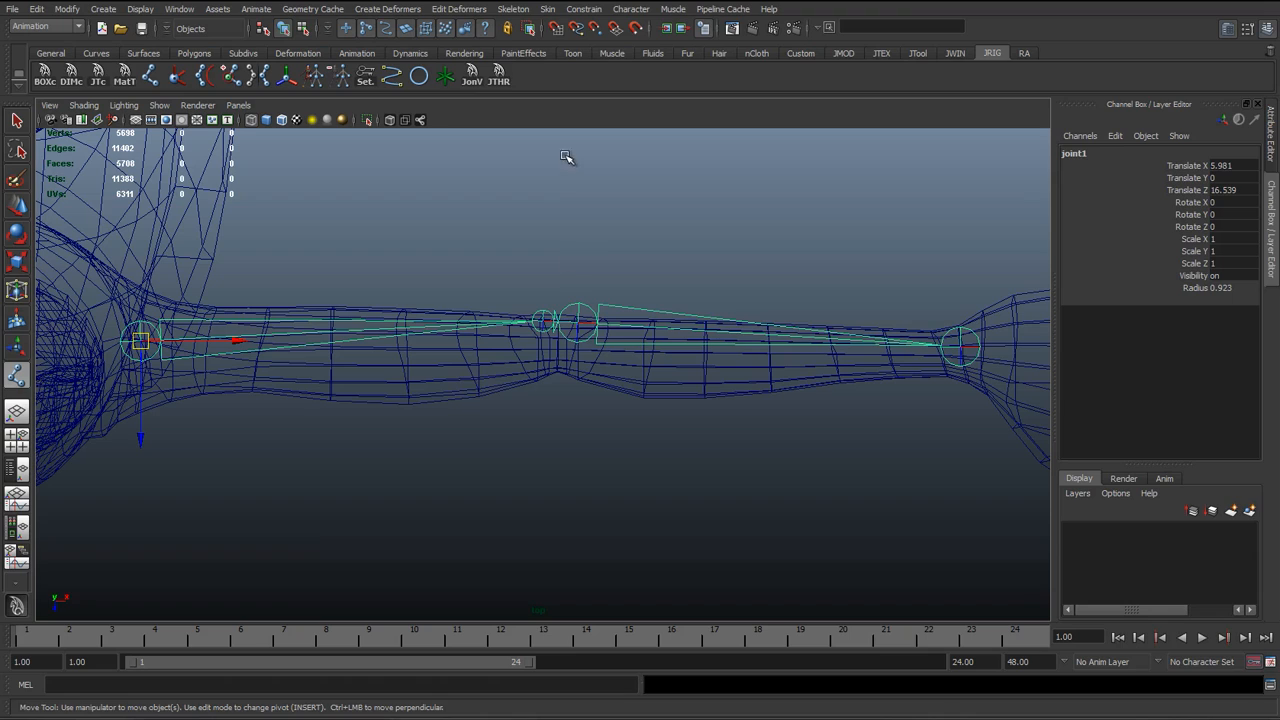
pyautogui.moveTo(516, 308)
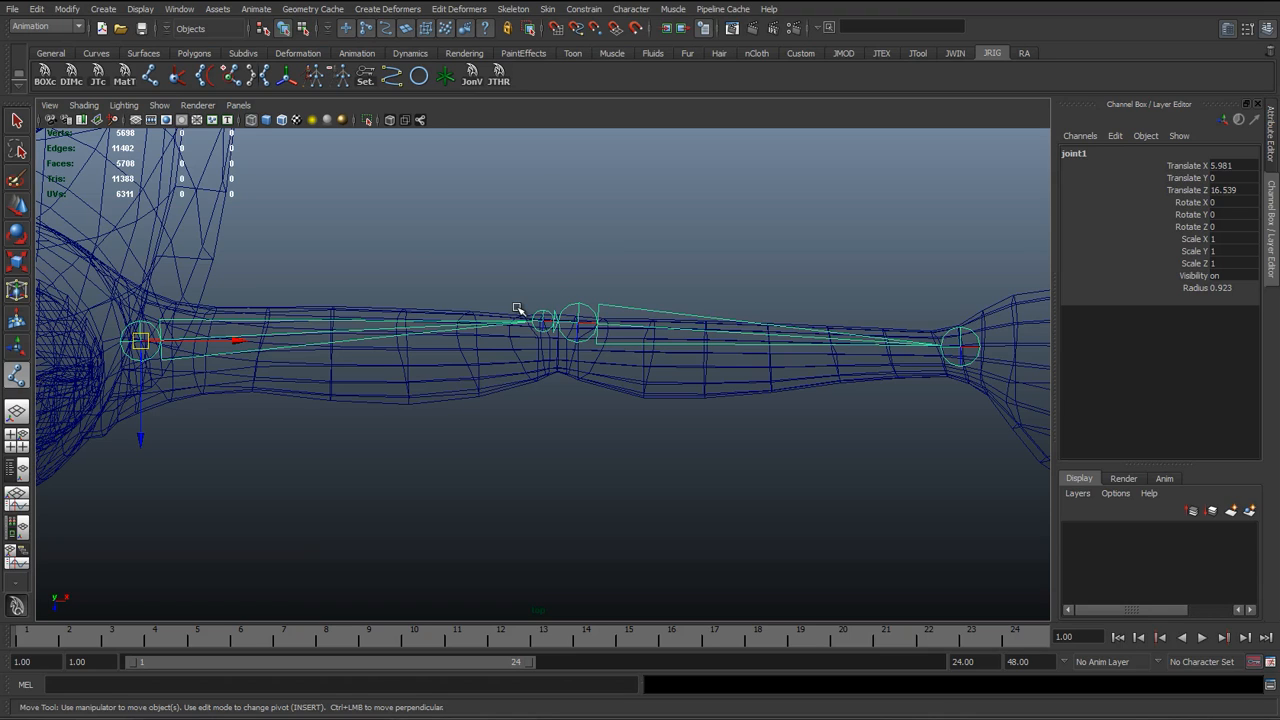
pyautogui.moveTo(512, 318)
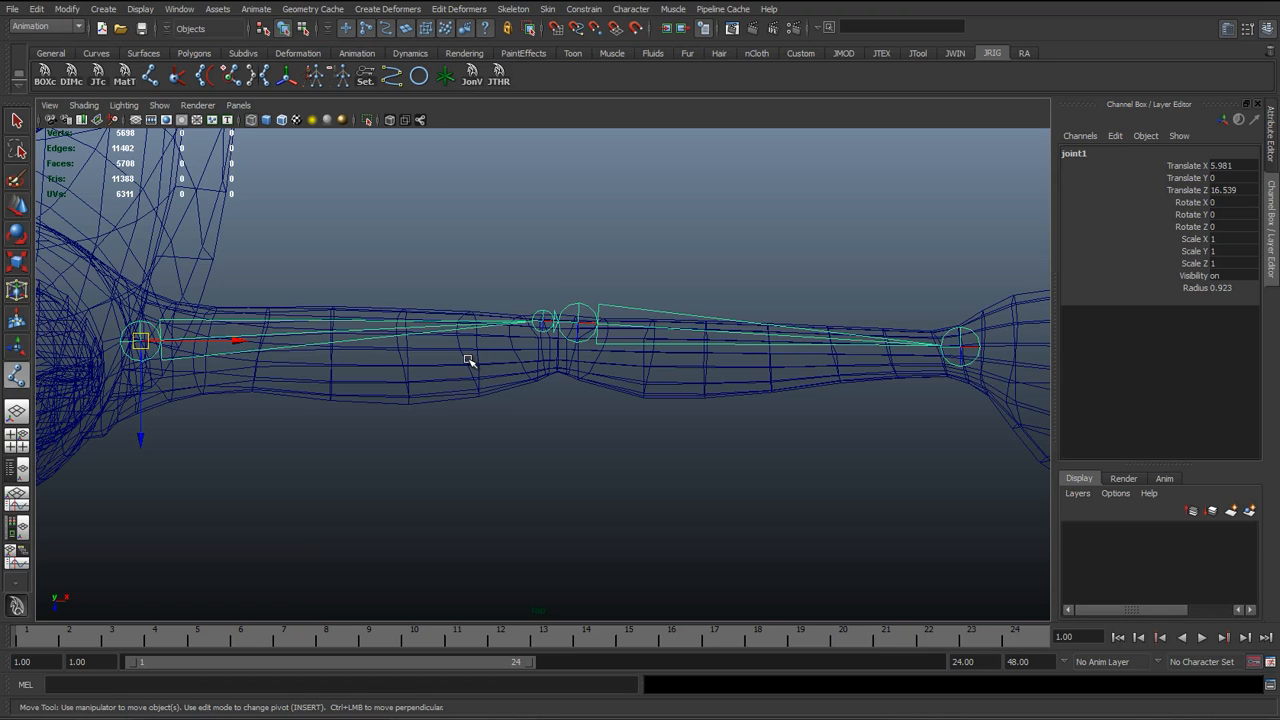
pyautogui.moveTo(450, 360)
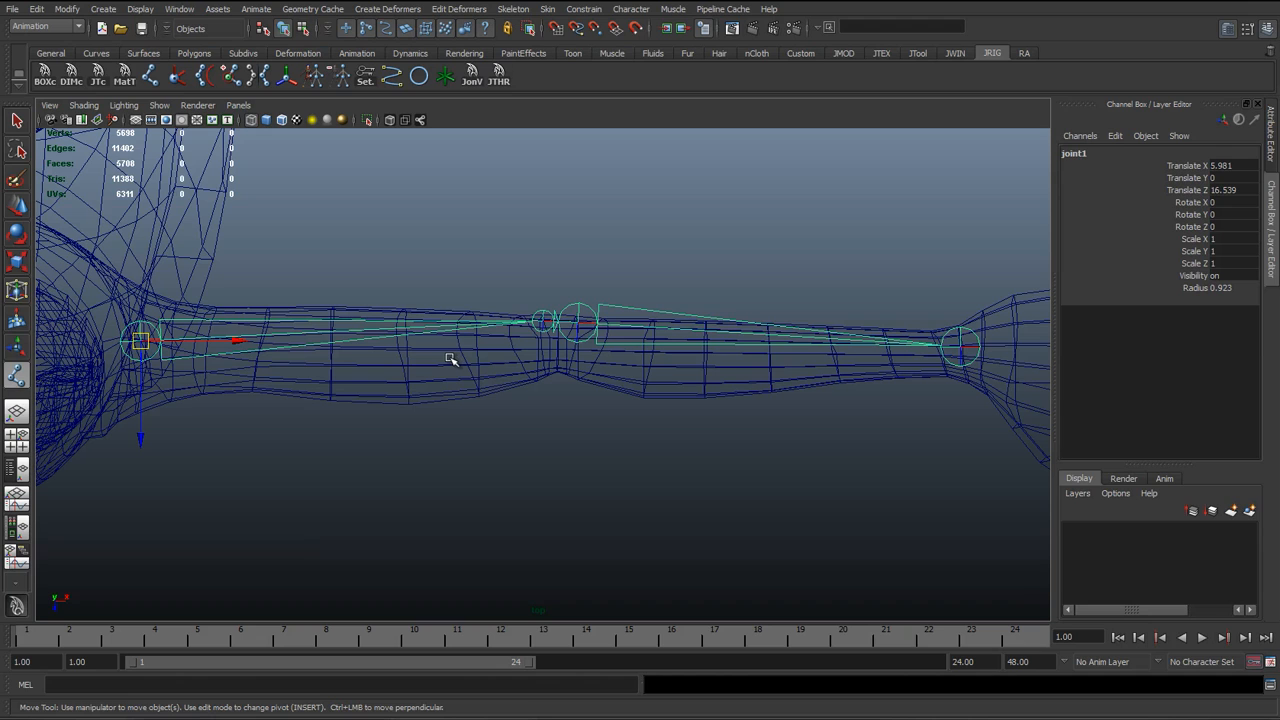
pyautogui.moveTo(696, 404)
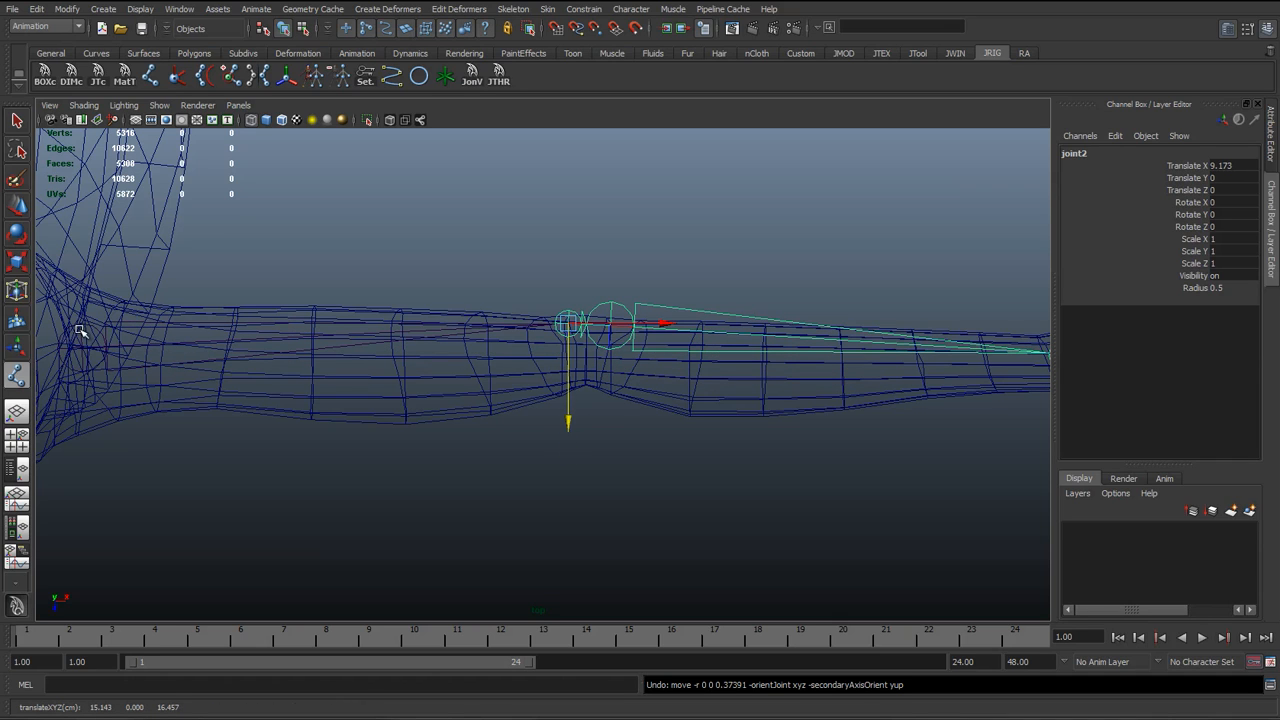
pyautogui.moveTo(544, 332)
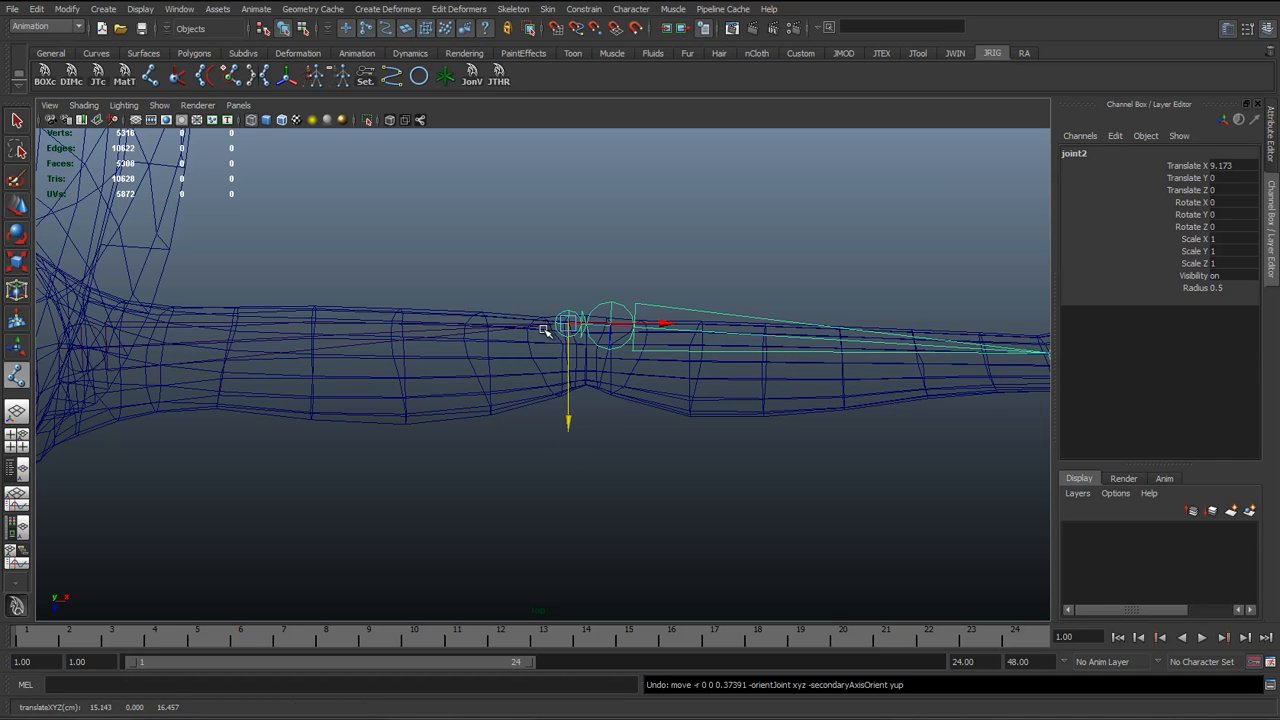
pyautogui.moveTo(570, 430)
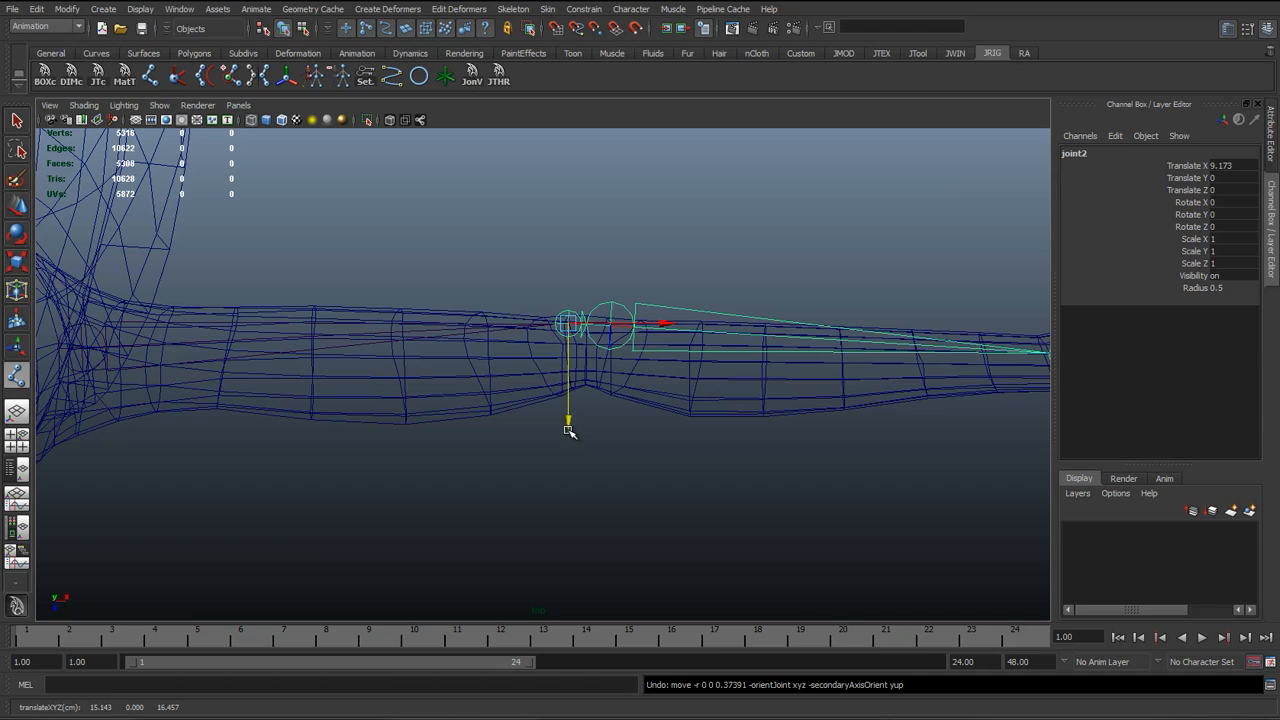
# Nudge the elbow joint vertically so it sits inside the arm mesh
pyautogui.moveTo(568, 420); pyautogui.dragTo(568, 450)
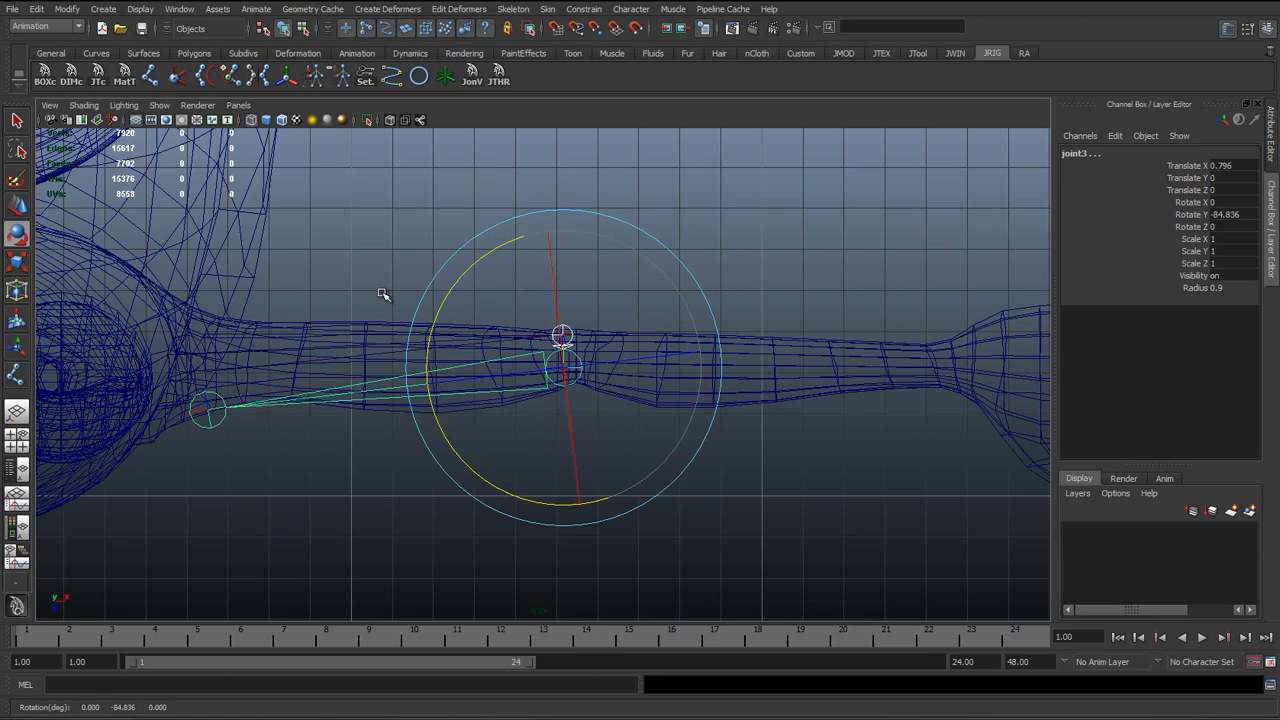
# Hide the mesh so the arm's joint chain shows alone with a new joint near the shoulder
pyautogui.click(160, 104)
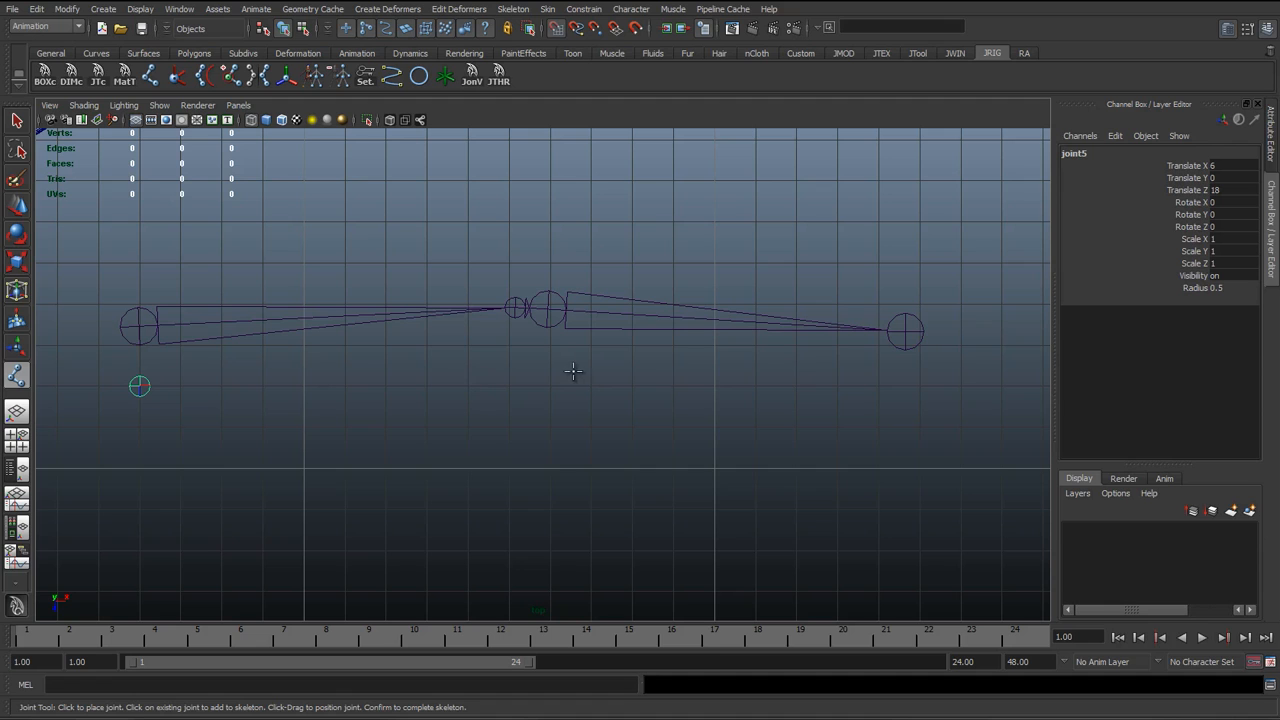
pyautogui.click(892, 402)
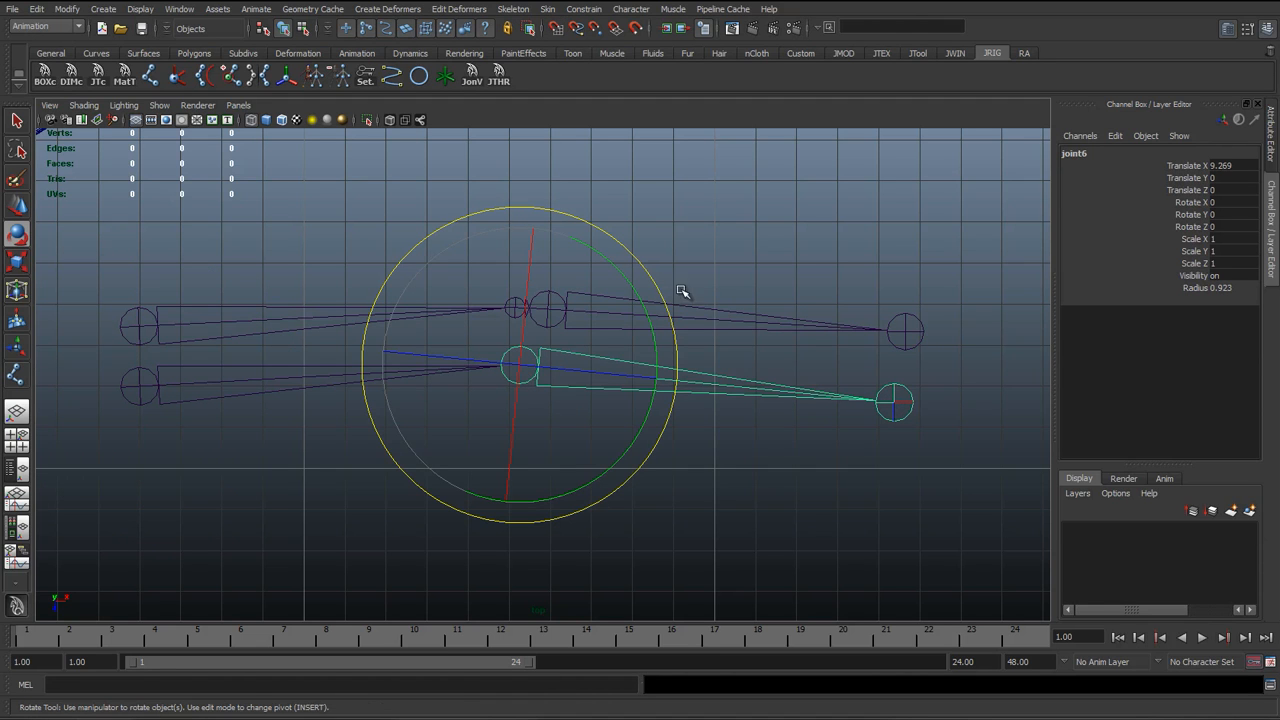
pyautogui.moveTo(680, 290); pyautogui.dragTo(784, 308)
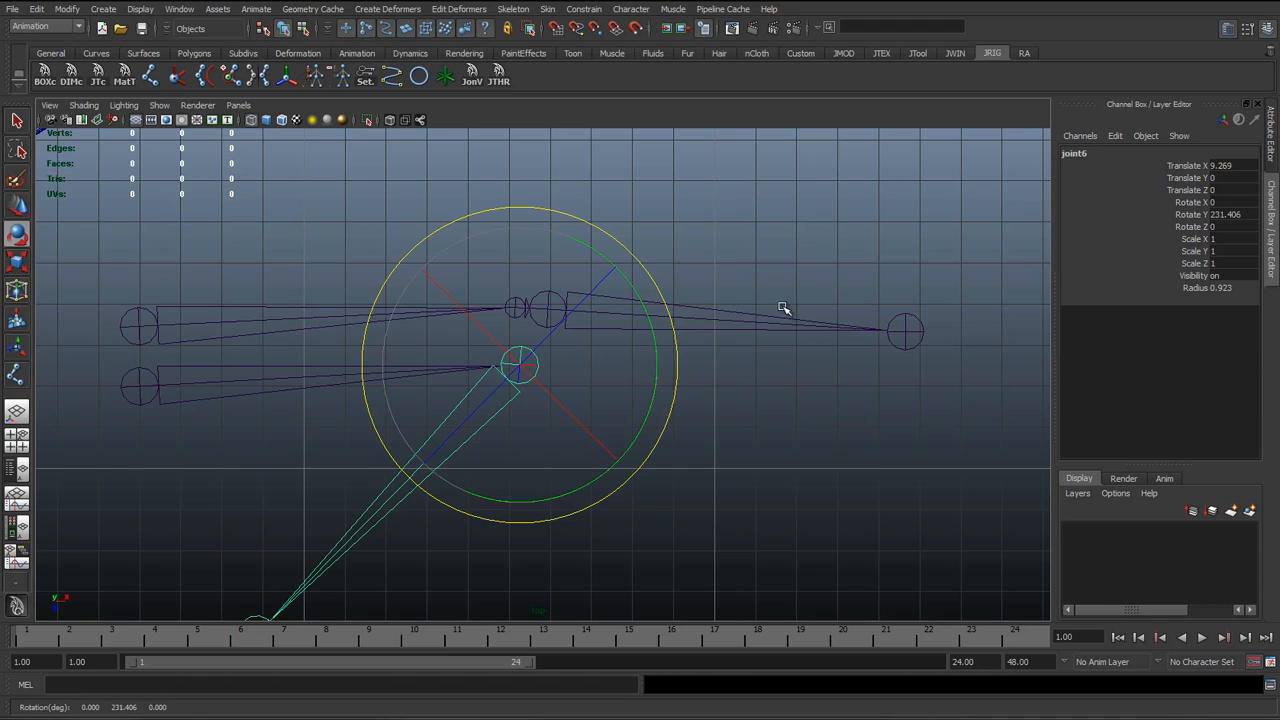
pyautogui.moveTo(784, 308); pyautogui.dragTo(440, 404)
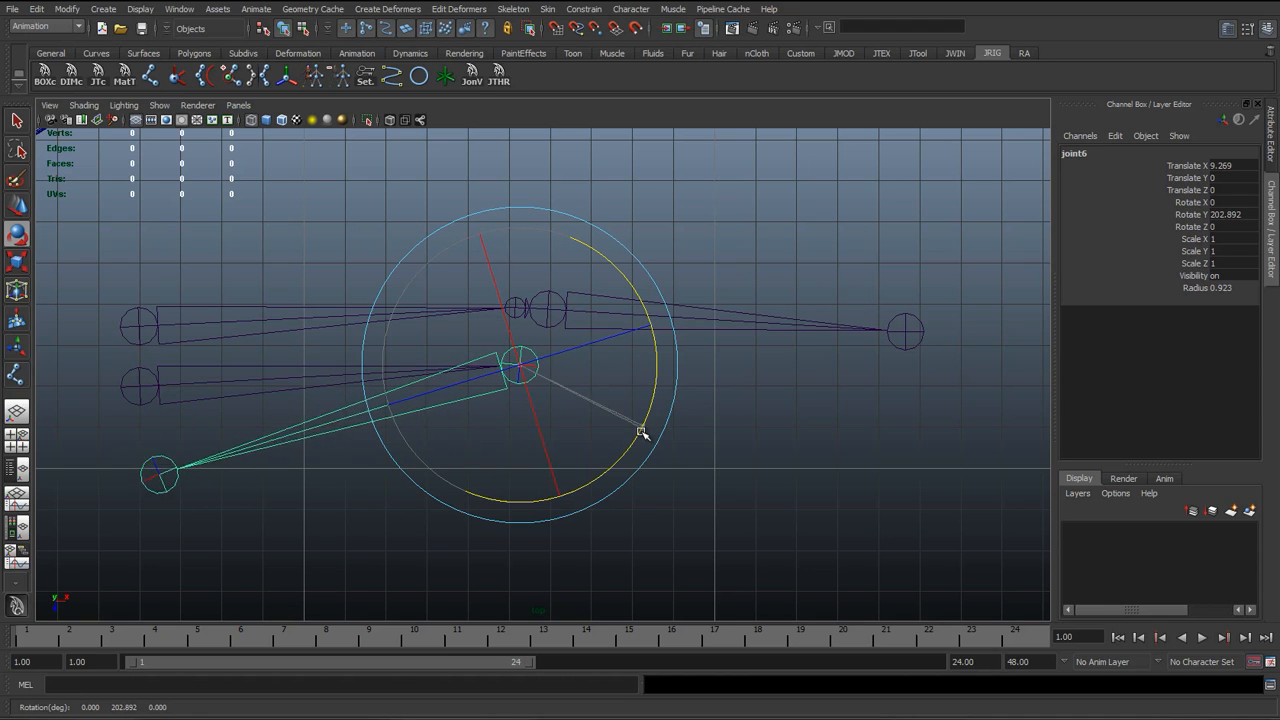
pyautogui.moveTo(644, 432); pyautogui.dragTo(144, 388)
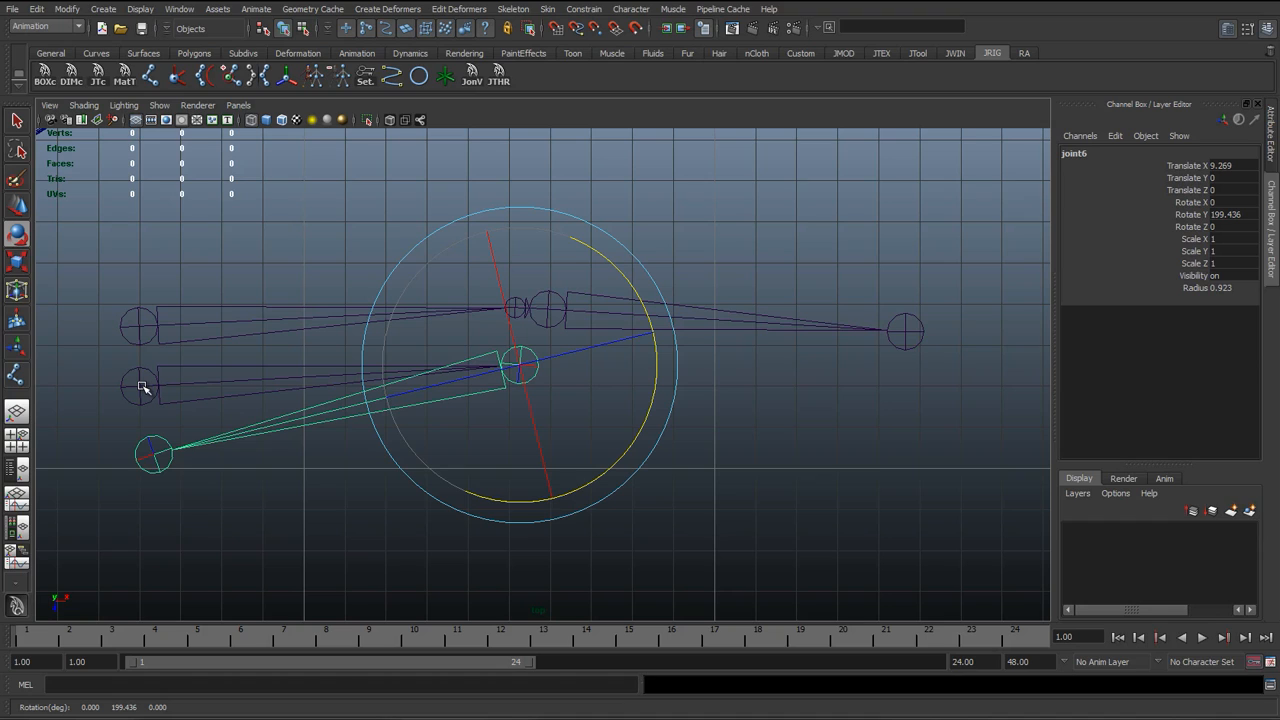
pyautogui.moveTo(204, 382)
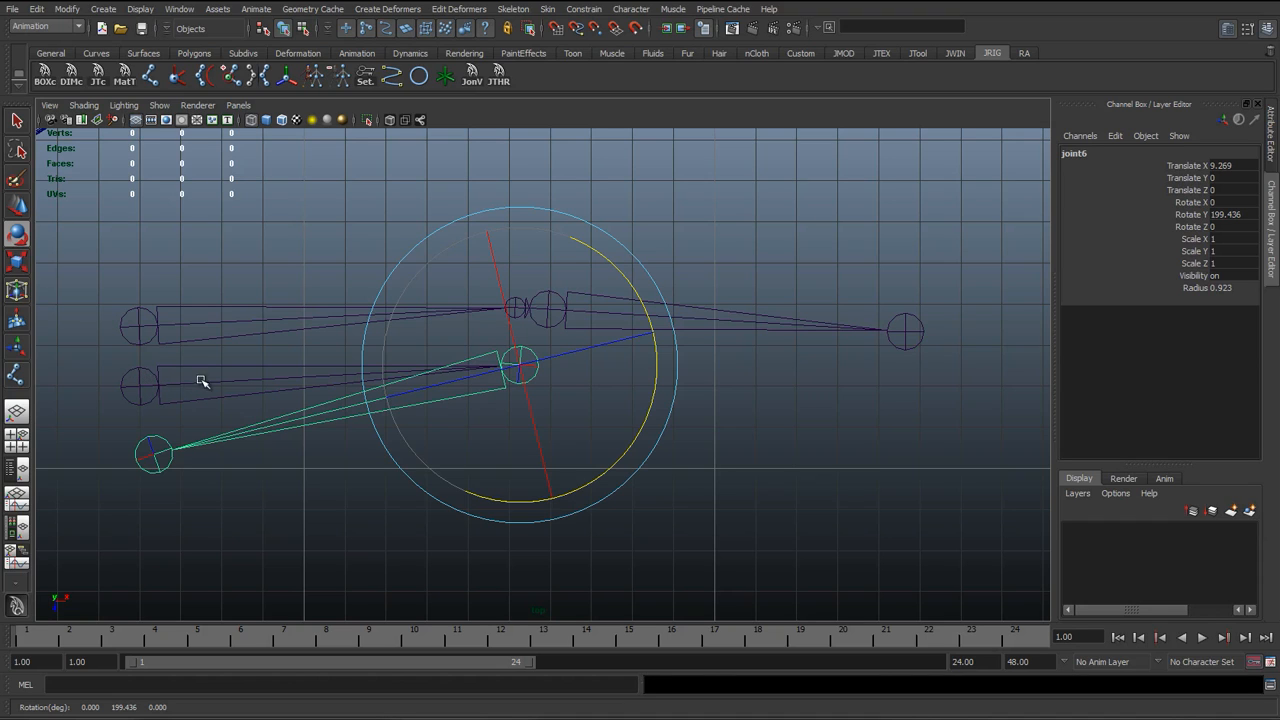
pyautogui.moveTo(532, 370)
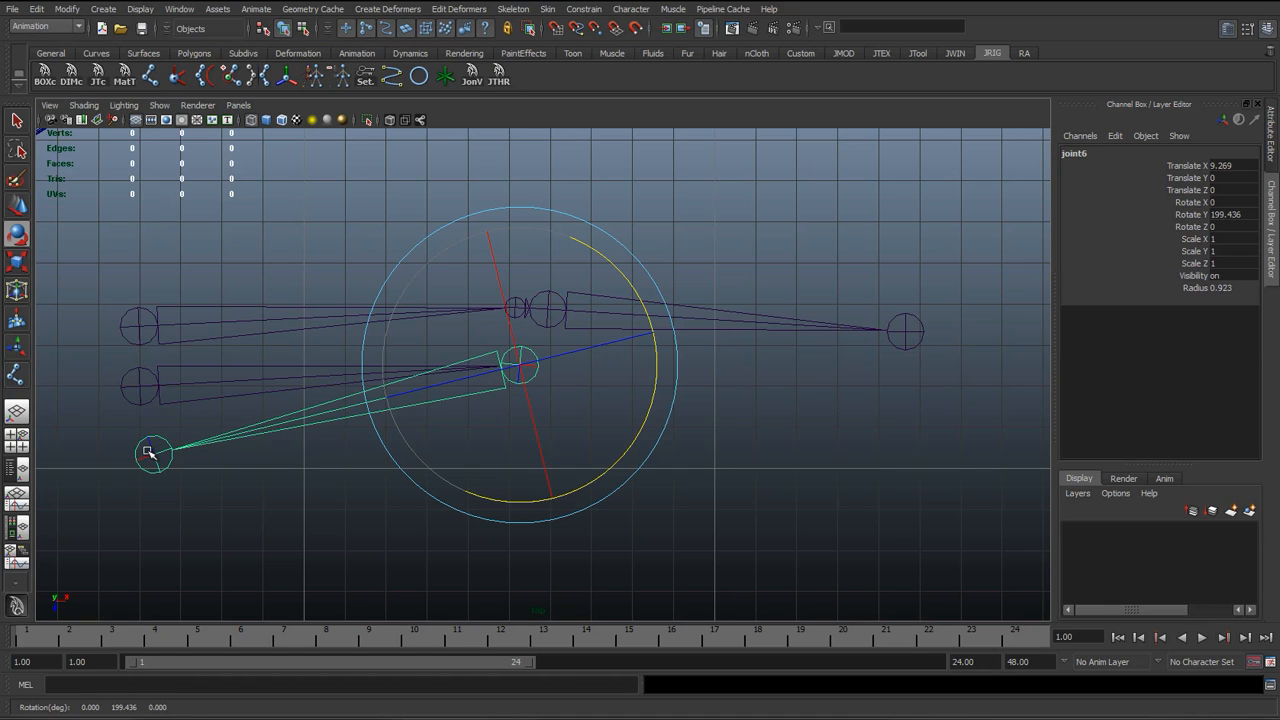
pyautogui.click(390, 236)
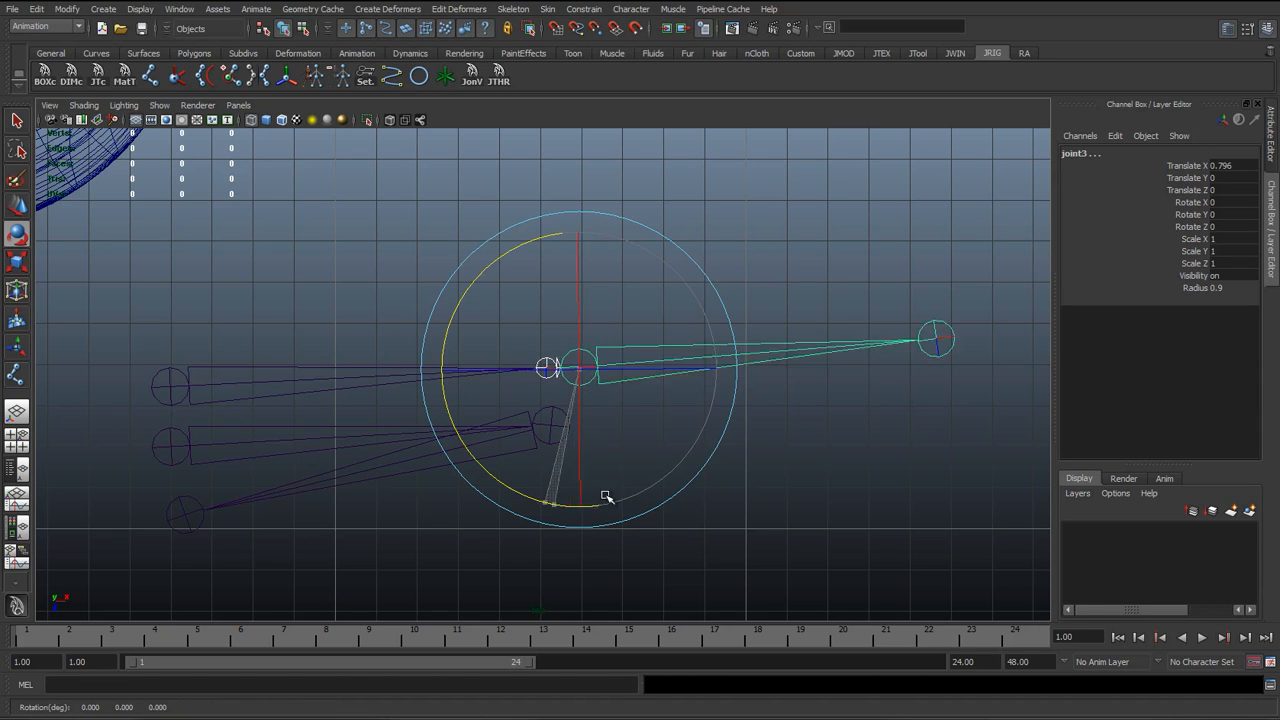
pyautogui.moveTo(608, 496); pyautogui.dragTo(712, 414)
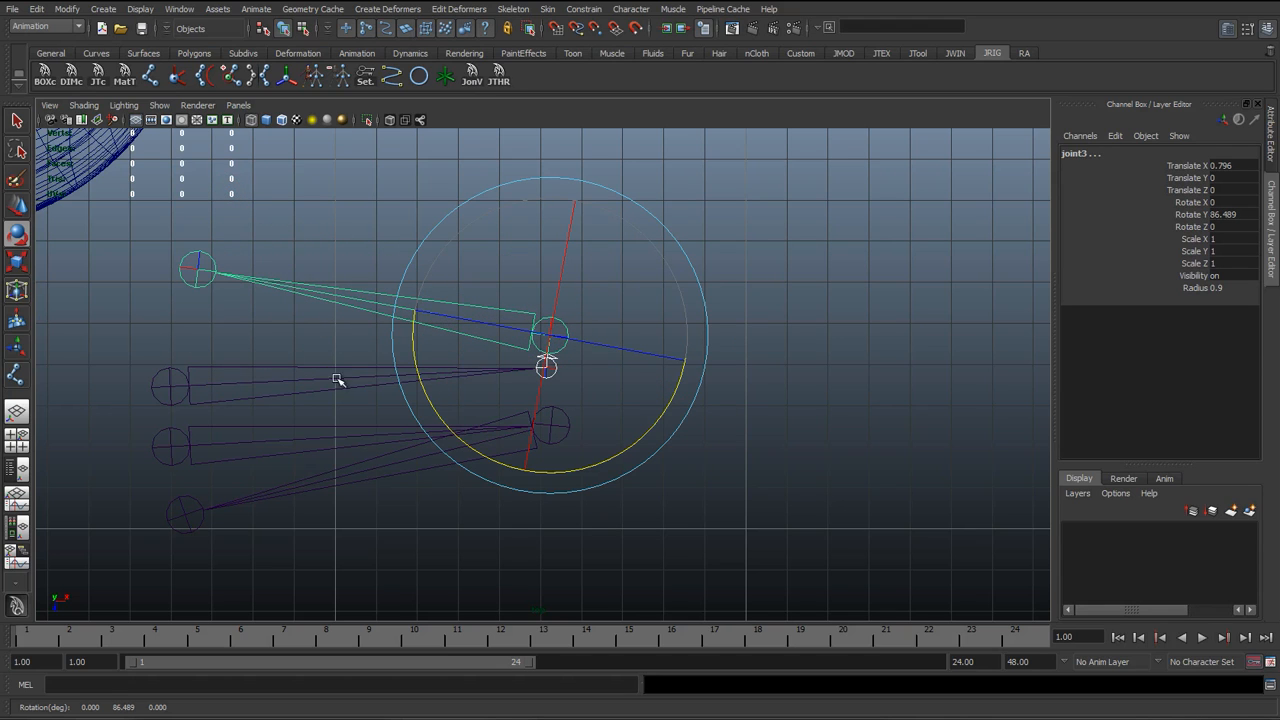
pyautogui.moveTo(424, 340)
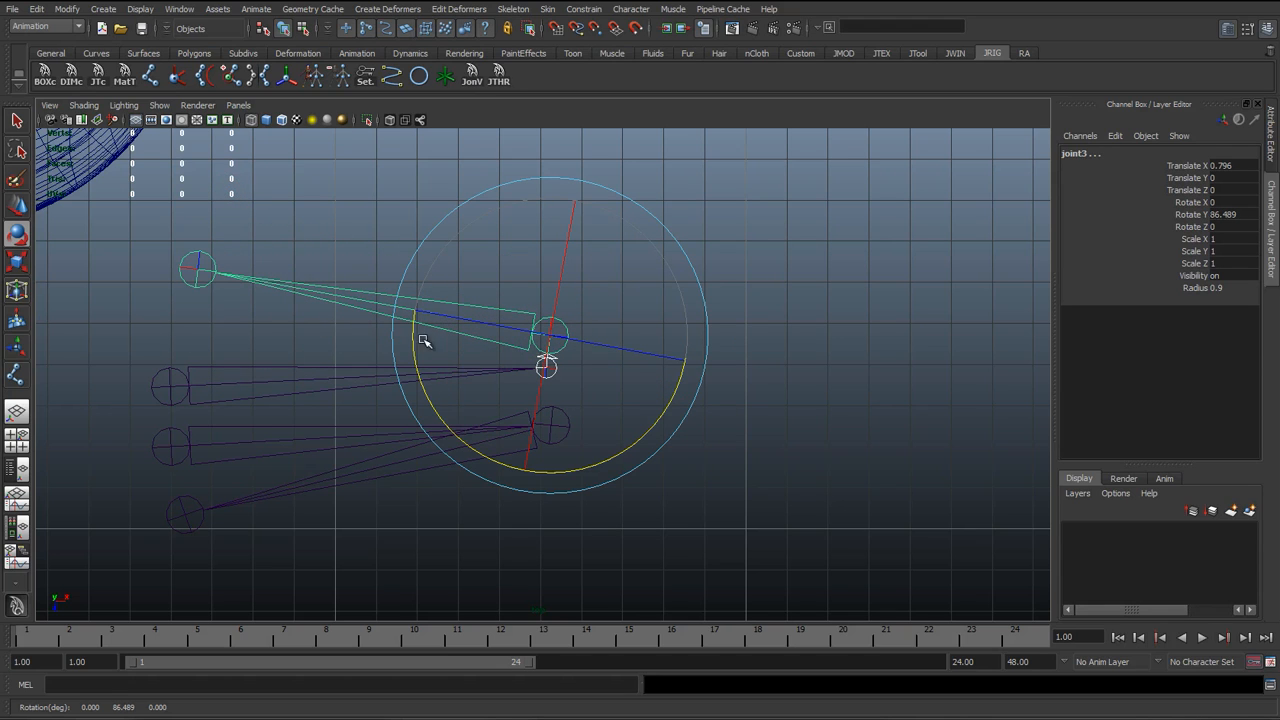
pyautogui.moveTo(448, 338)
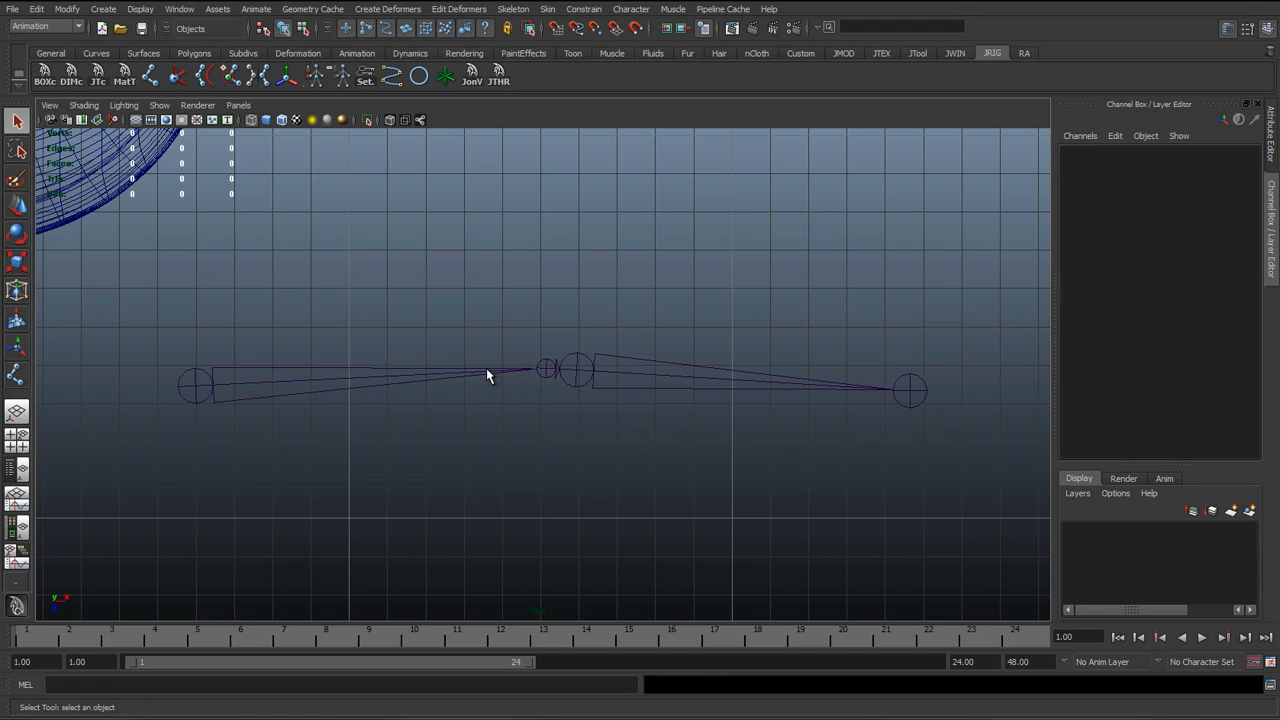
pyautogui.moveTo(410, 304)
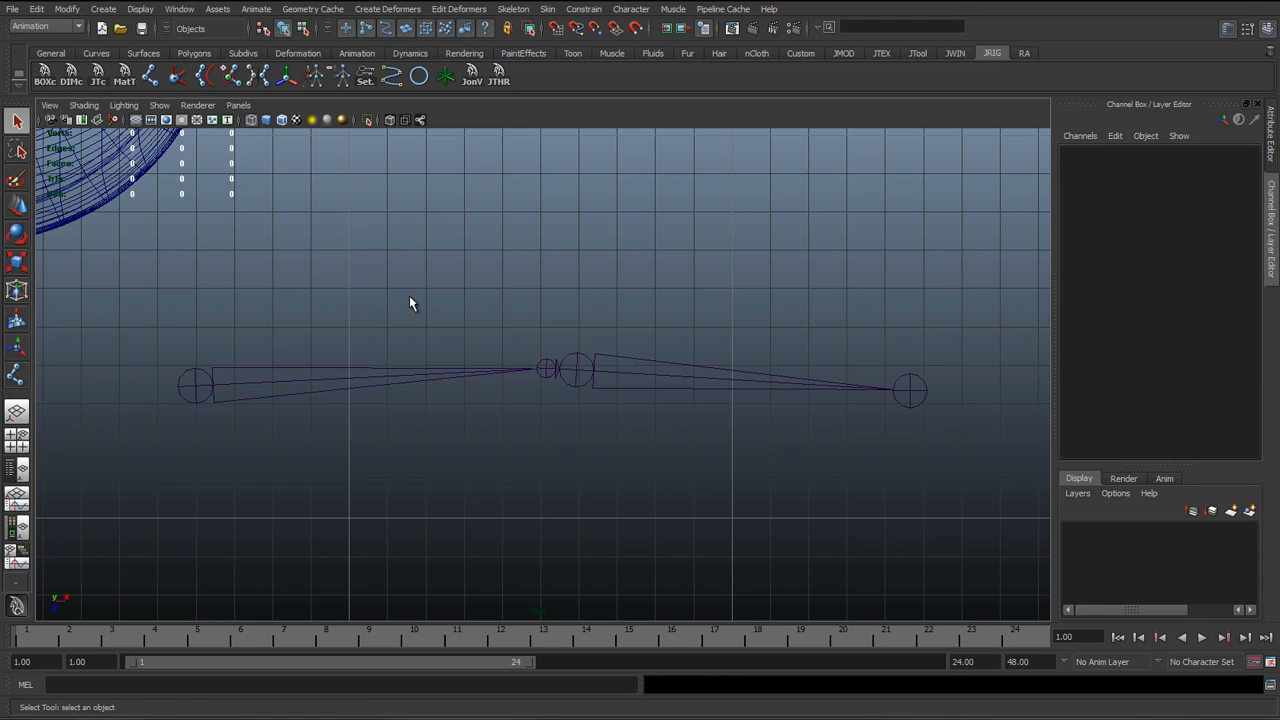
# Show all object types again and switch to the perspective view with smooth shading
pyautogui.click(160, 104)
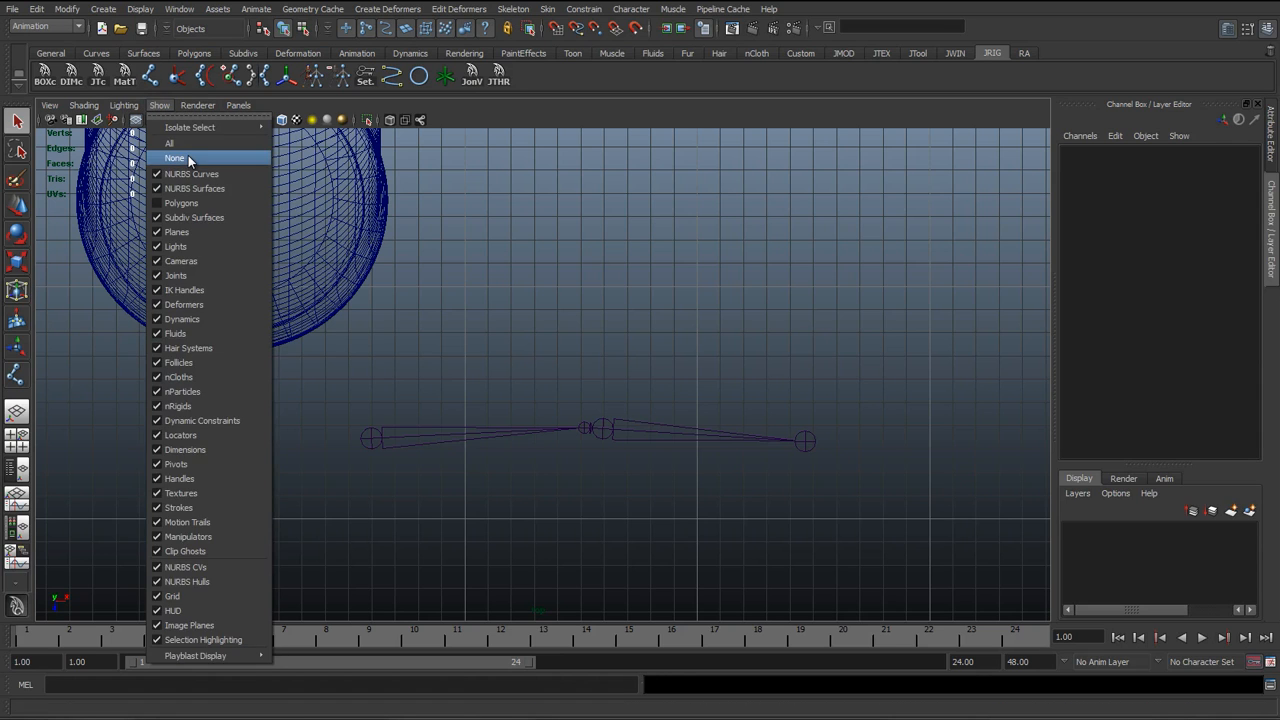
pyautogui.click(174, 158)
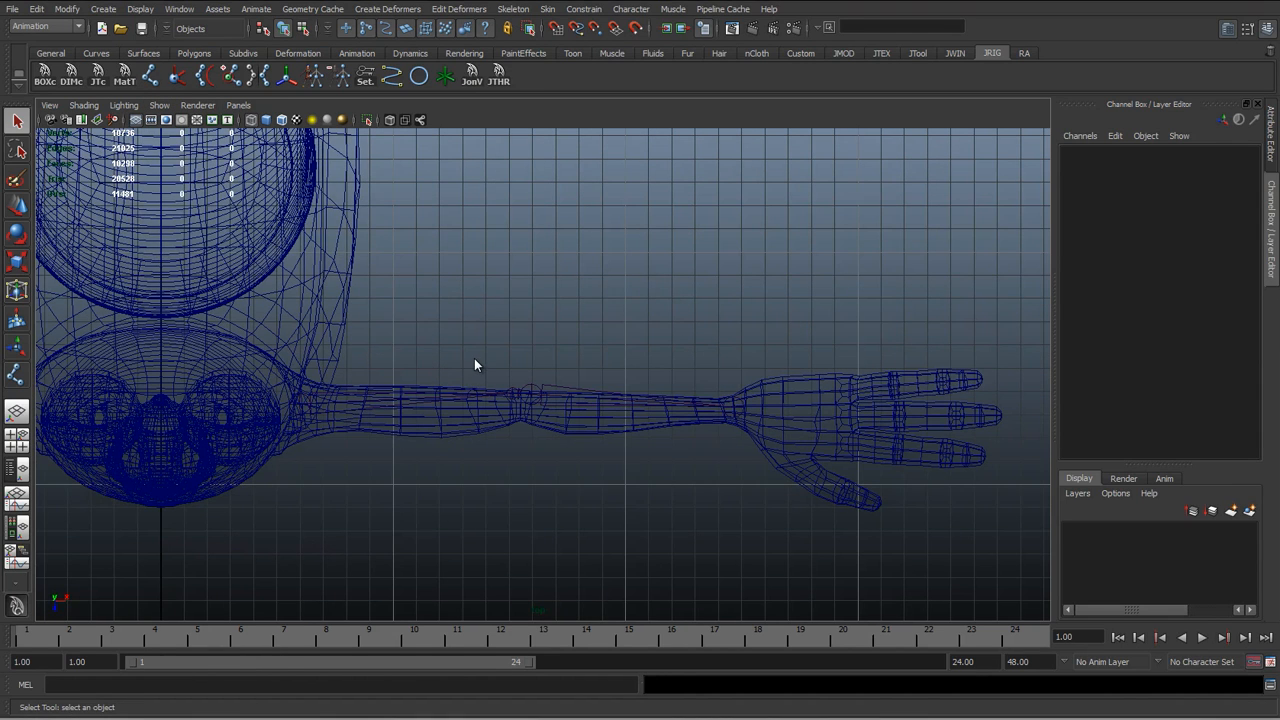
pyautogui.press('space')
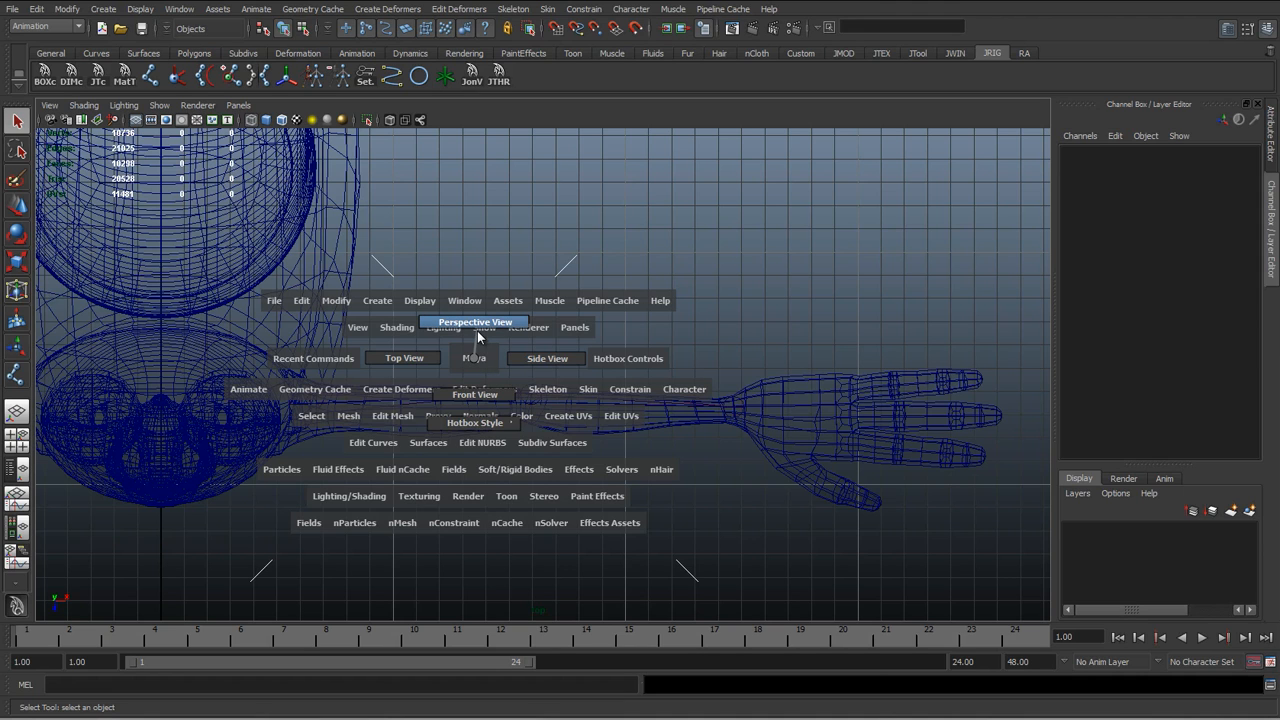
pyautogui.click(474, 322)
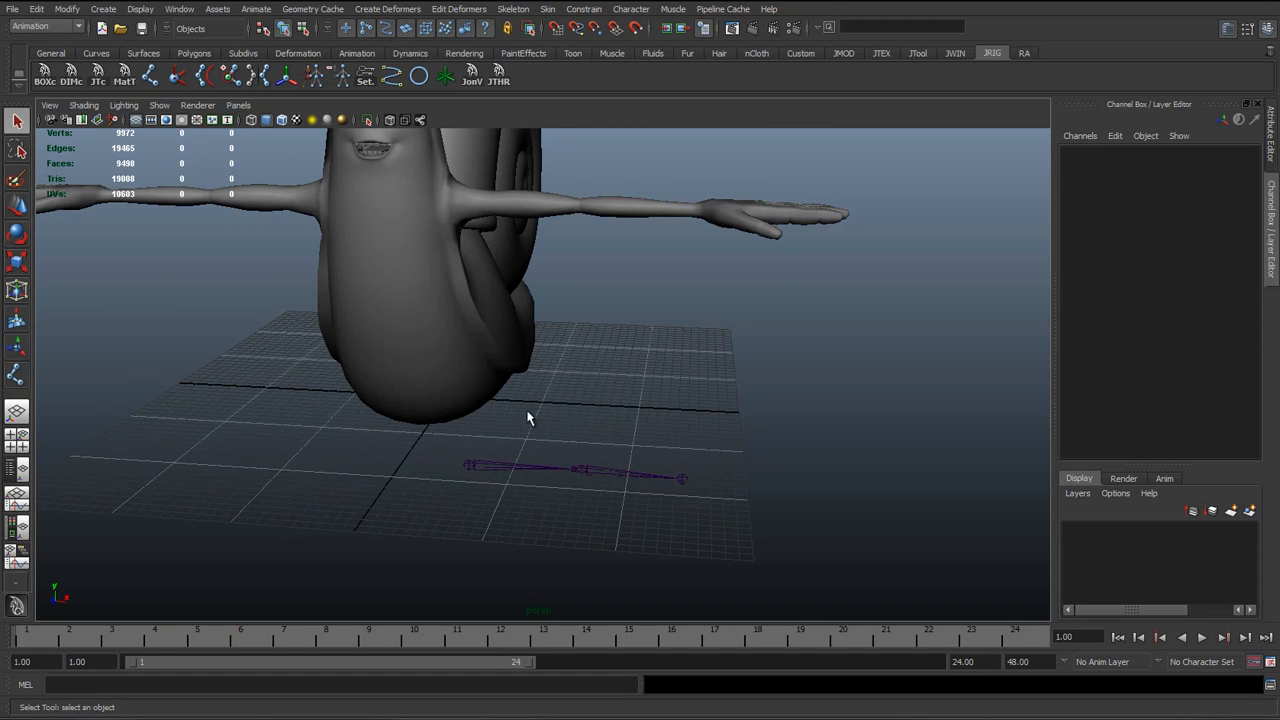
# Select the chain's root and move the straight joint chain up into the snail's arm
pyautogui.moveTo(530, 420); pyautogui.dragTo(560, 332)
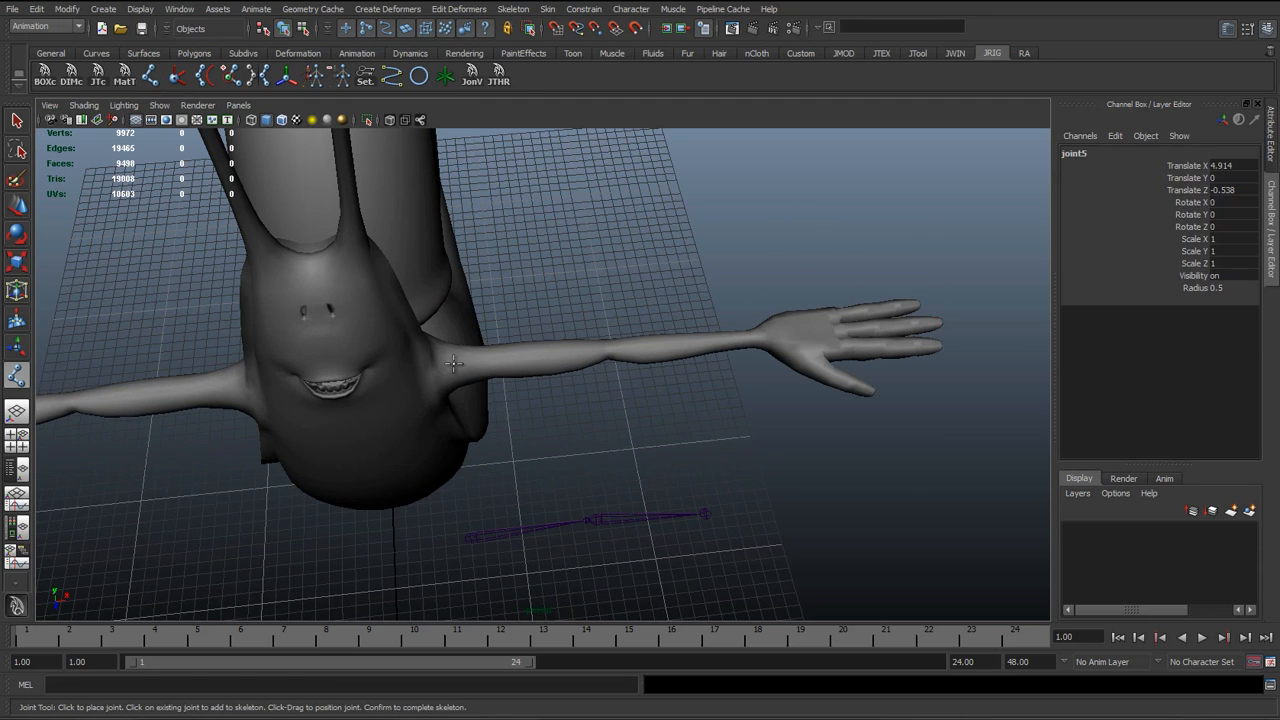
pyautogui.click(604, 348)
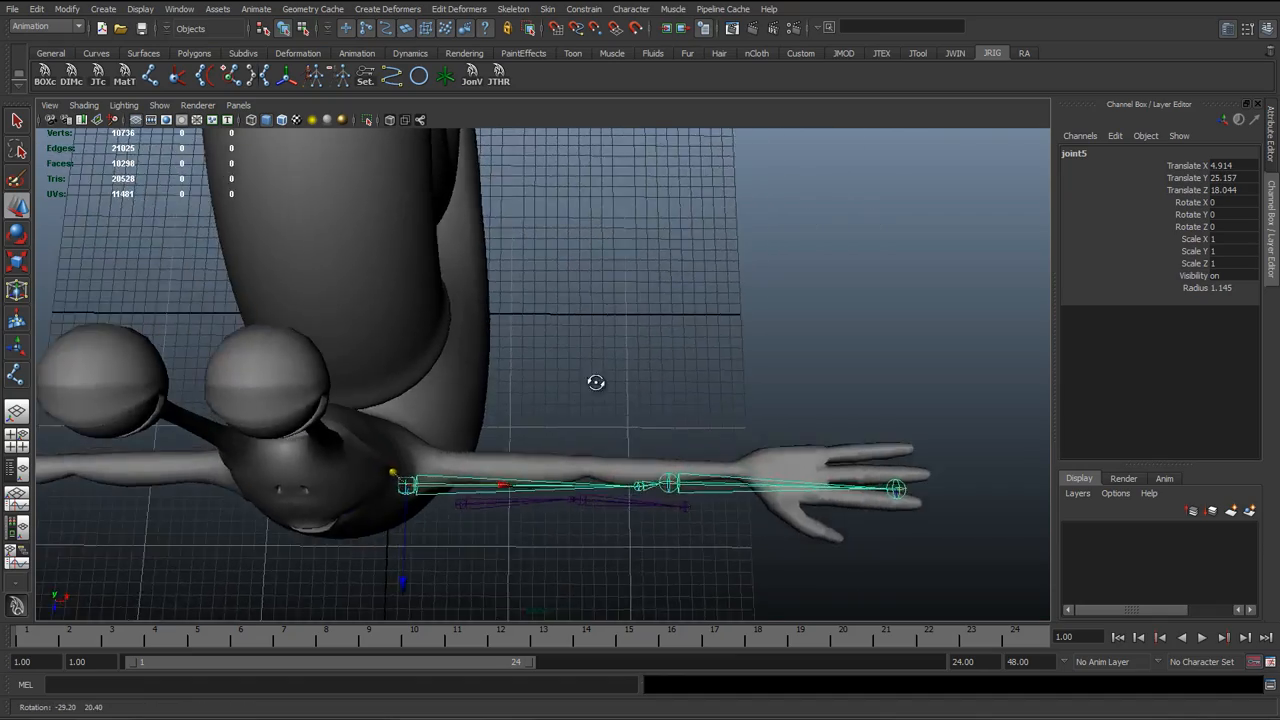
pyautogui.moveTo(596, 384); pyautogui.dragTo(520, 500)
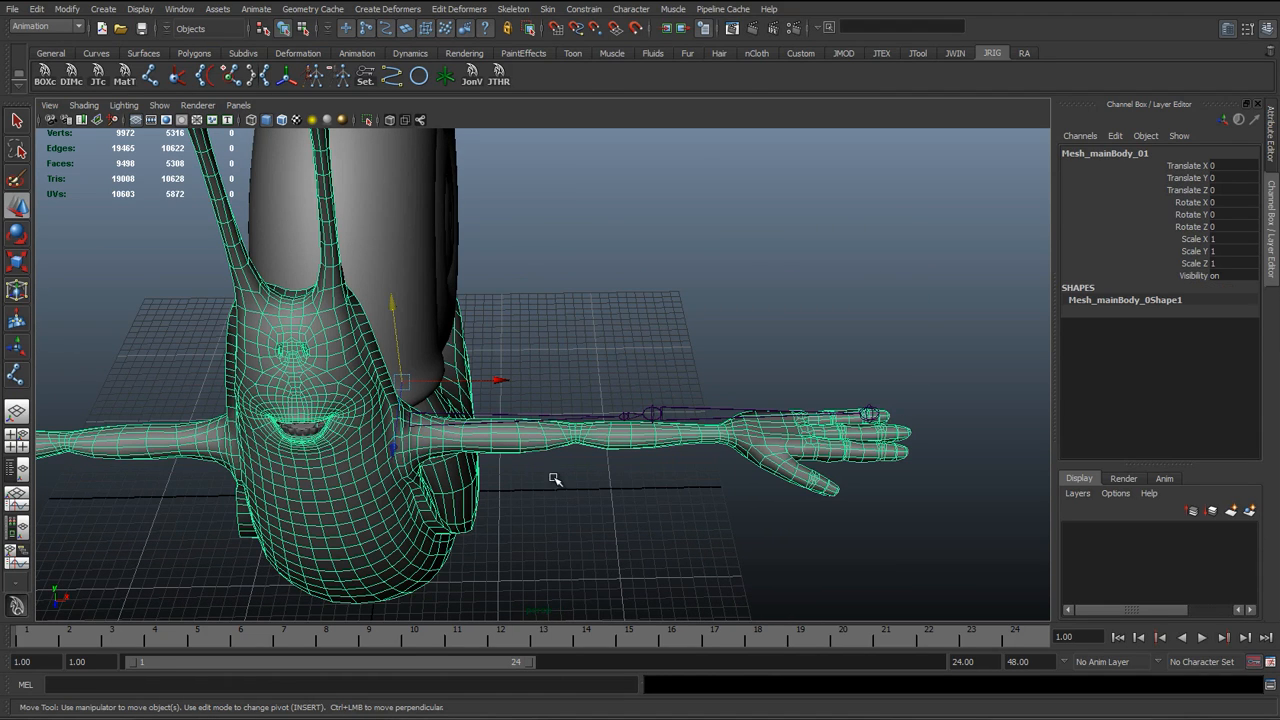
pyautogui.moveTo(524, 424)
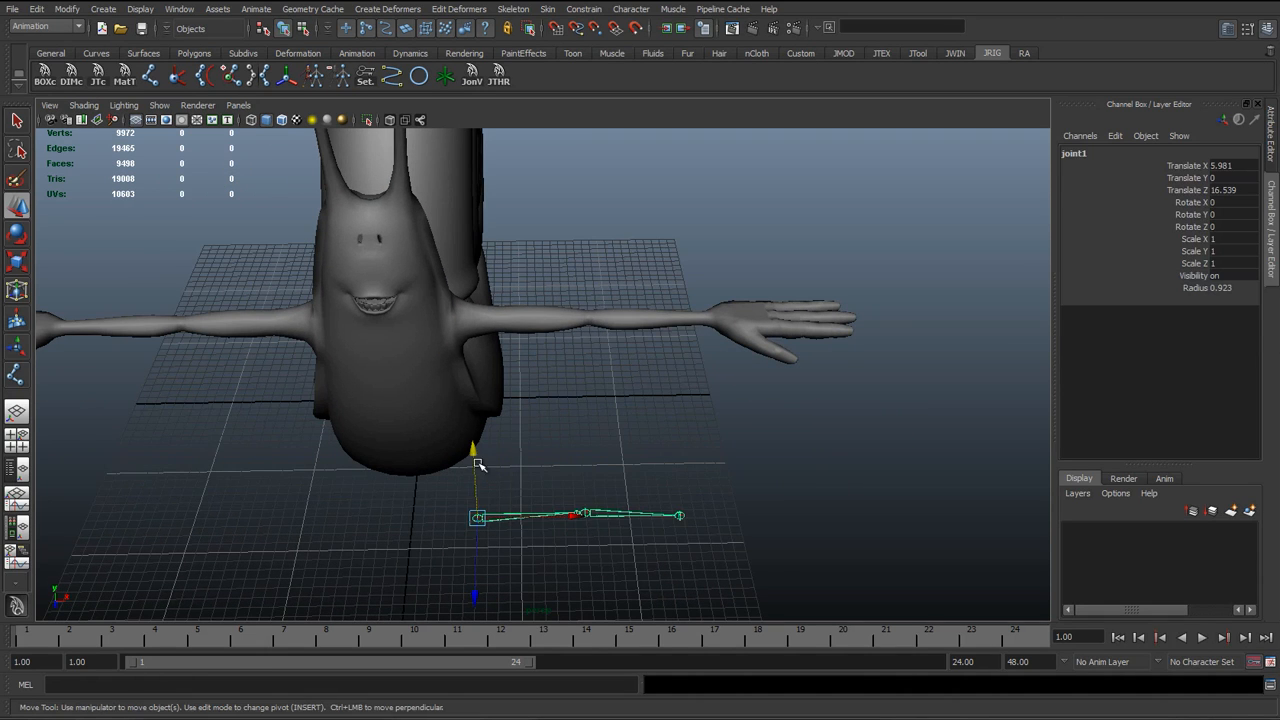
pyautogui.moveTo(730, 448)
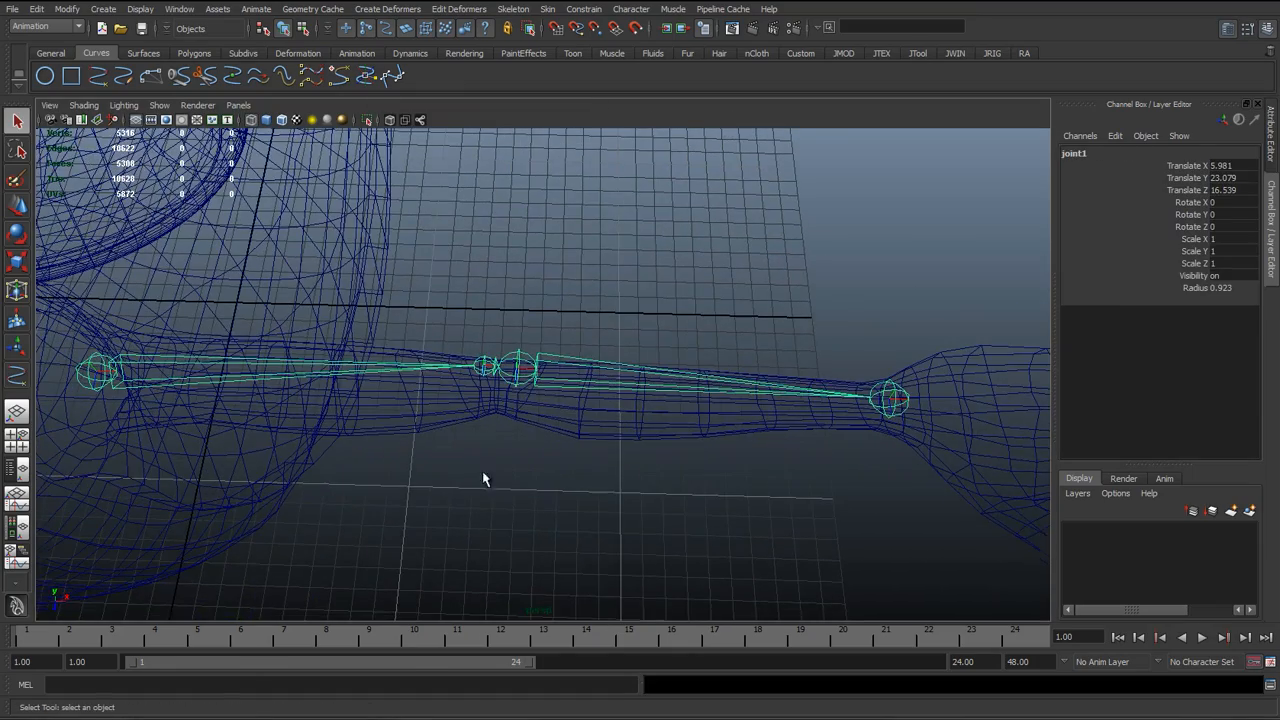
# Rotate the chain from its root joint so it follows the upper arm toward the elbow
pyautogui.click(520, 368)
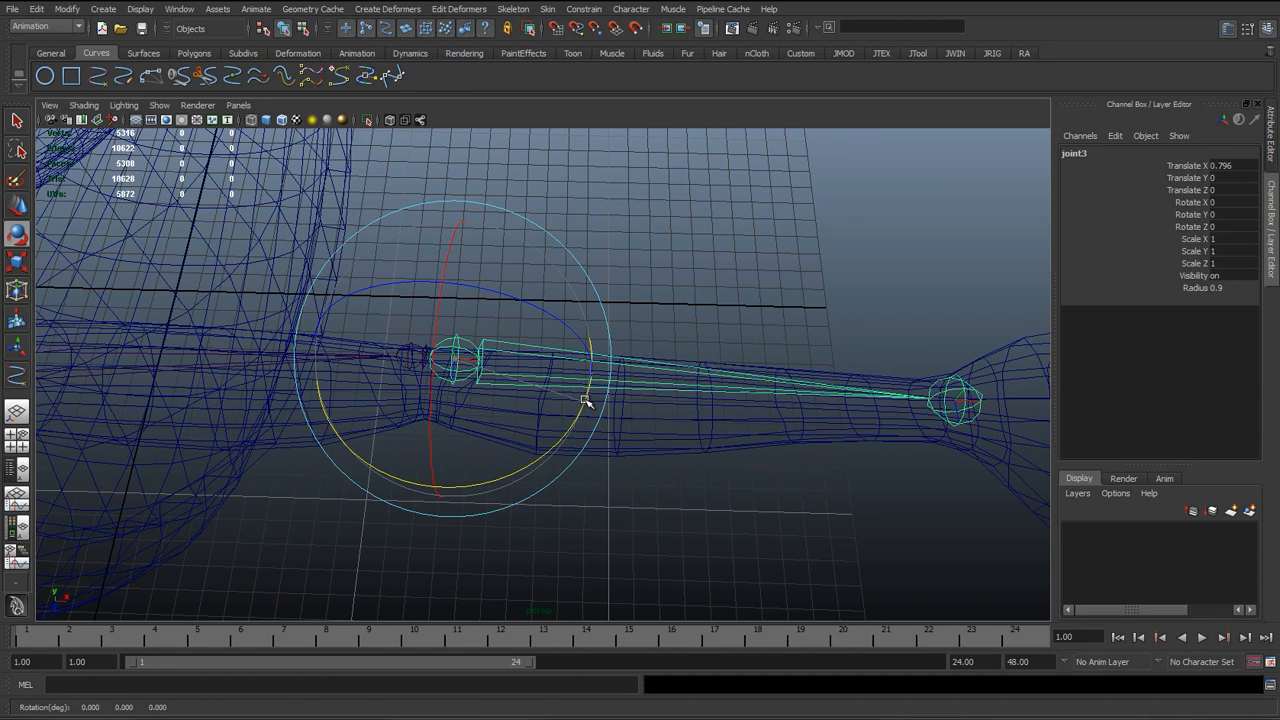
pyautogui.moveTo(584, 400); pyautogui.dragTo(444, 350)
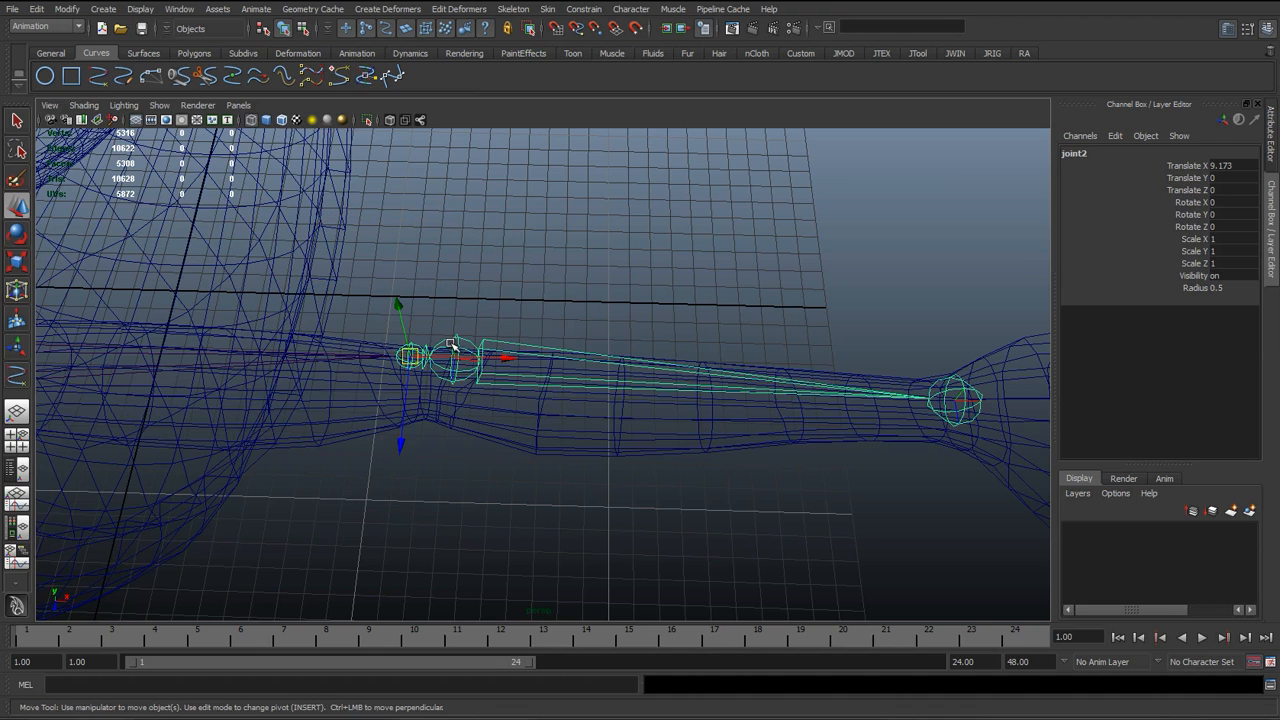
pyautogui.click(452, 360)
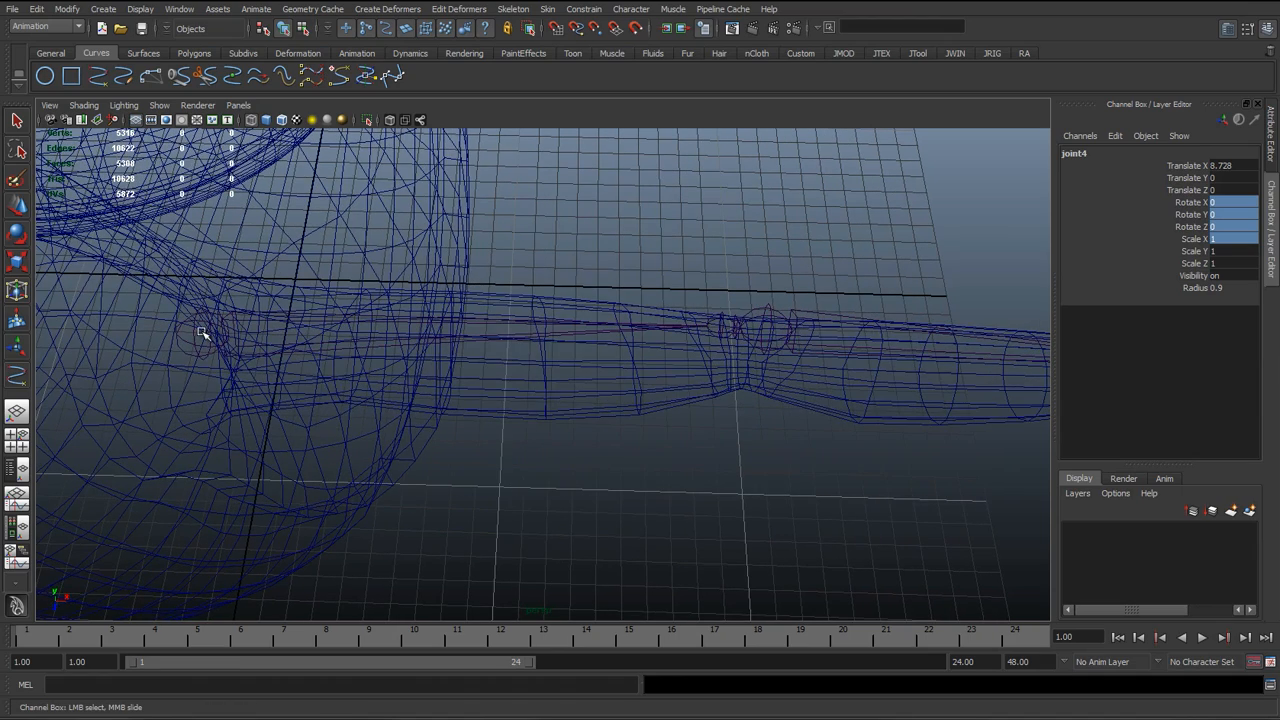
pyautogui.click(200, 330)
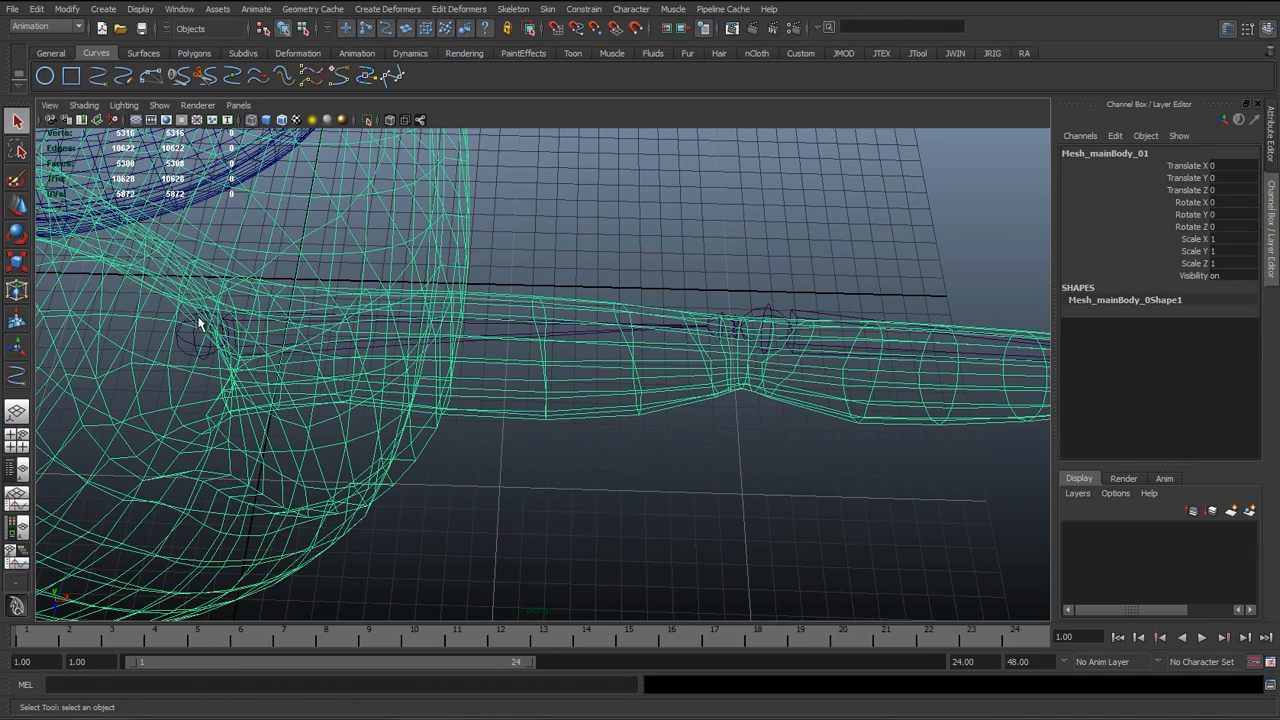
pyautogui.click(780, 330)
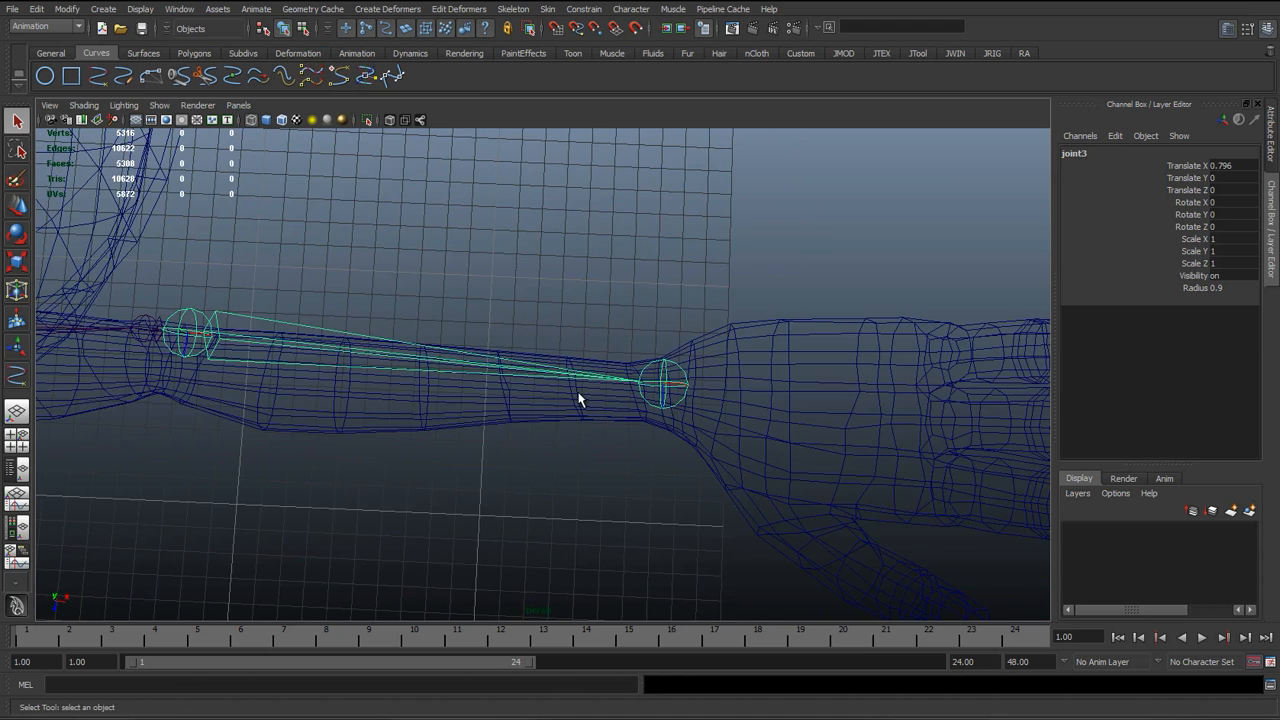
pyautogui.moveTo(576, 400); pyautogui.dragTo(396, 318)
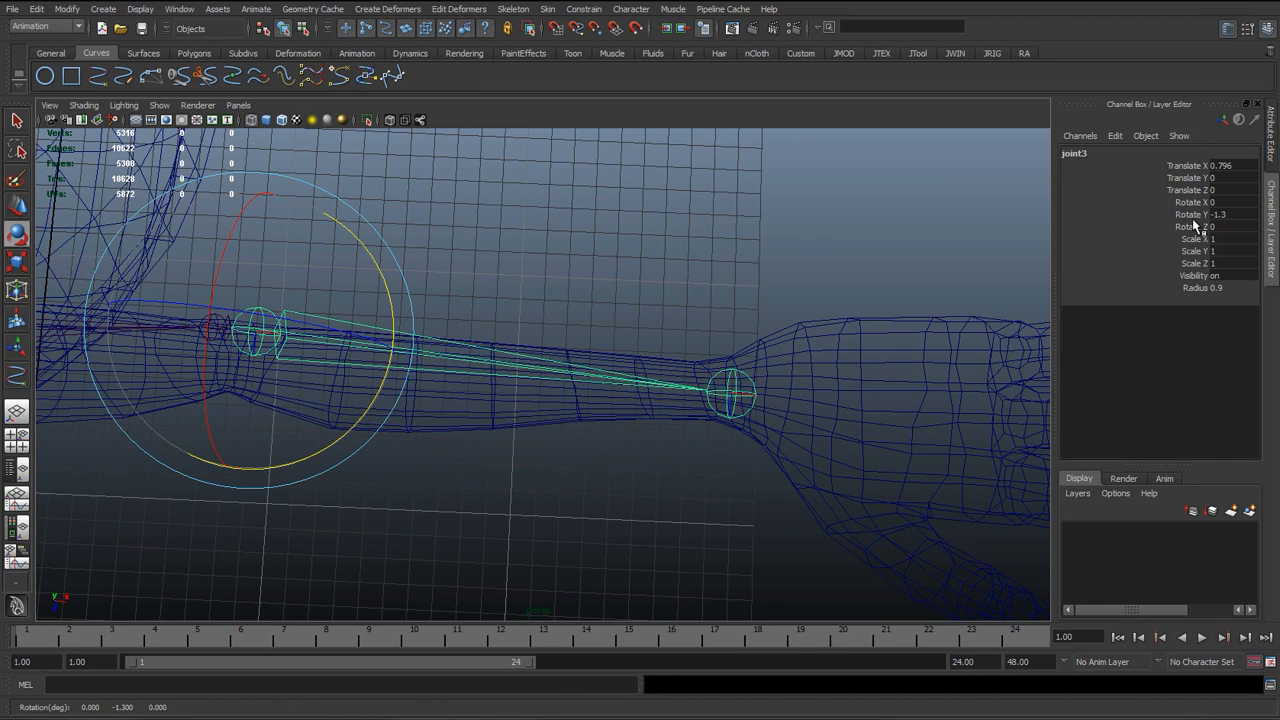
pyautogui.moveTo(730, 390); pyautogui.dragTo(756, 404)
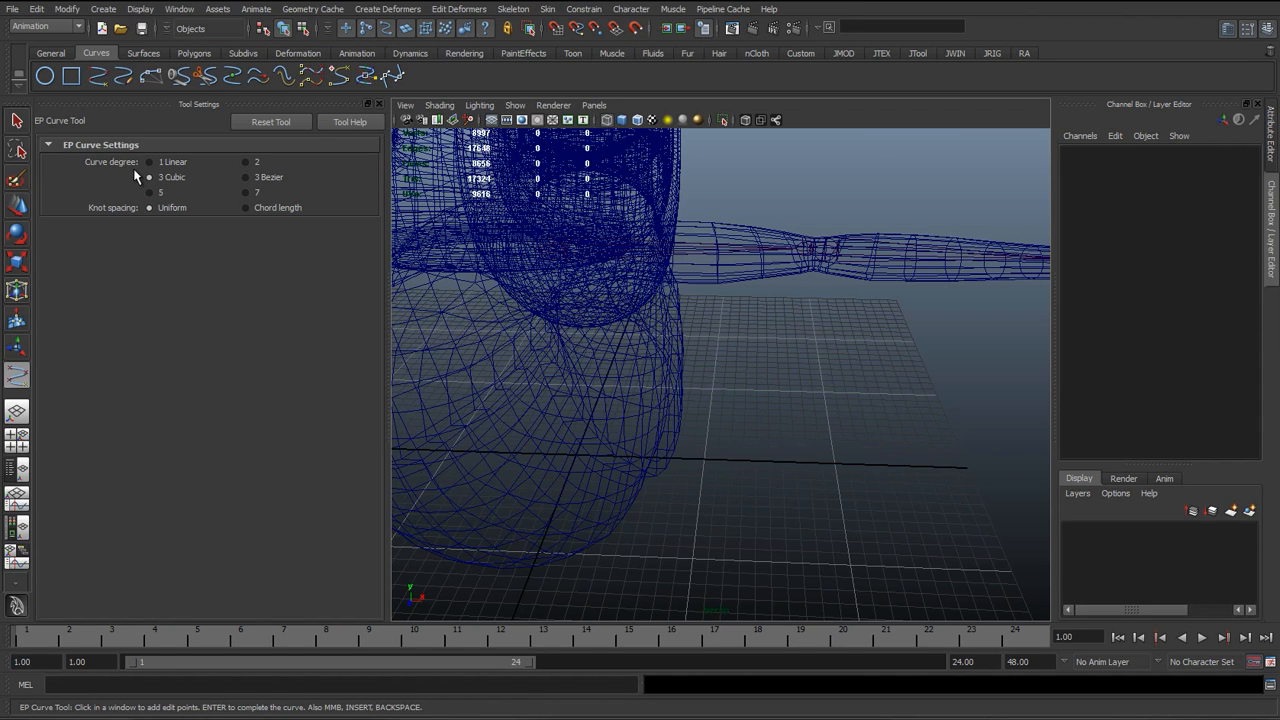
pyautogui.moveTo(100, 78)
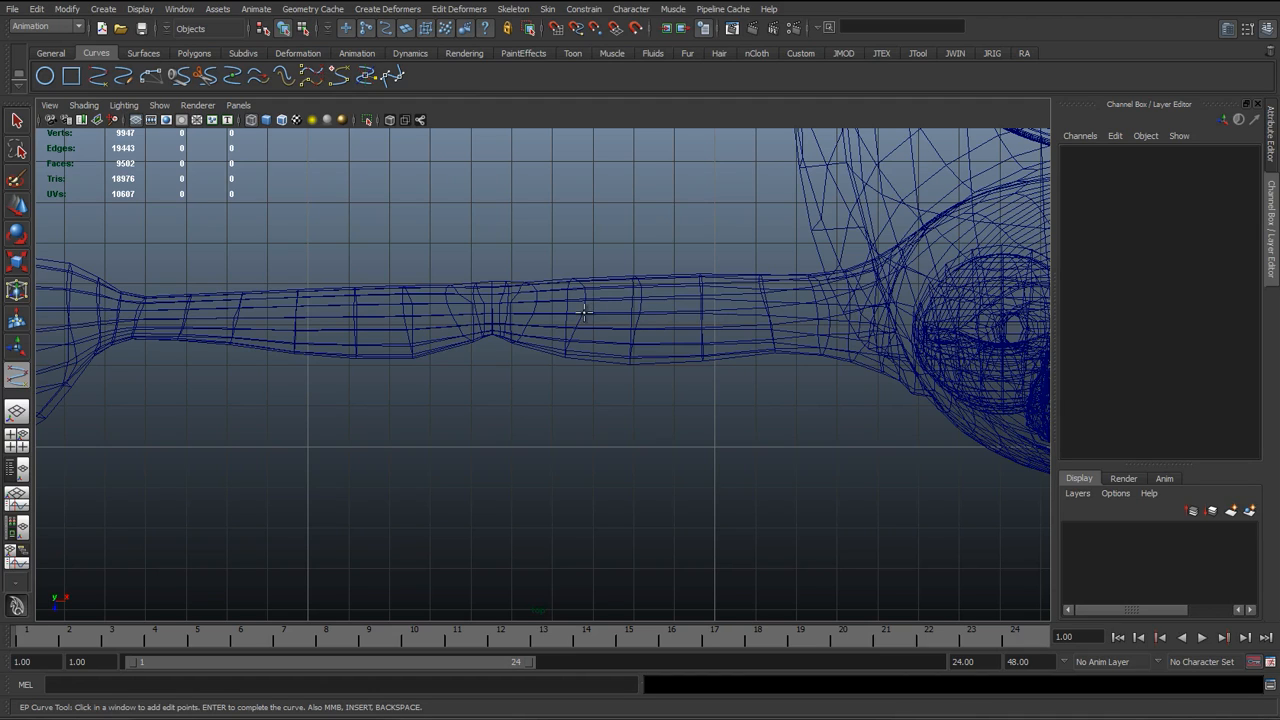
# Draw a degree-1 EP guide curve from the shoulder through the elbow toward the wrist
pyautogui.click(810, 318)
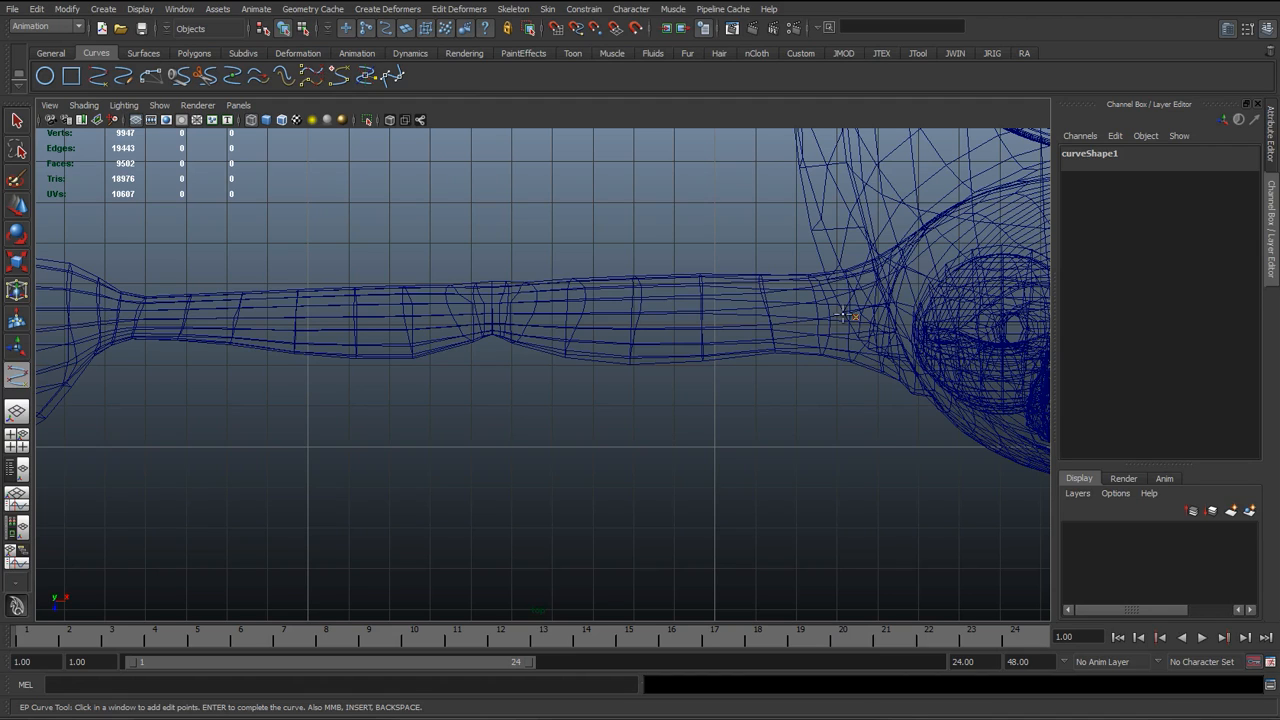
pyautogui.moveTo(516, 290)
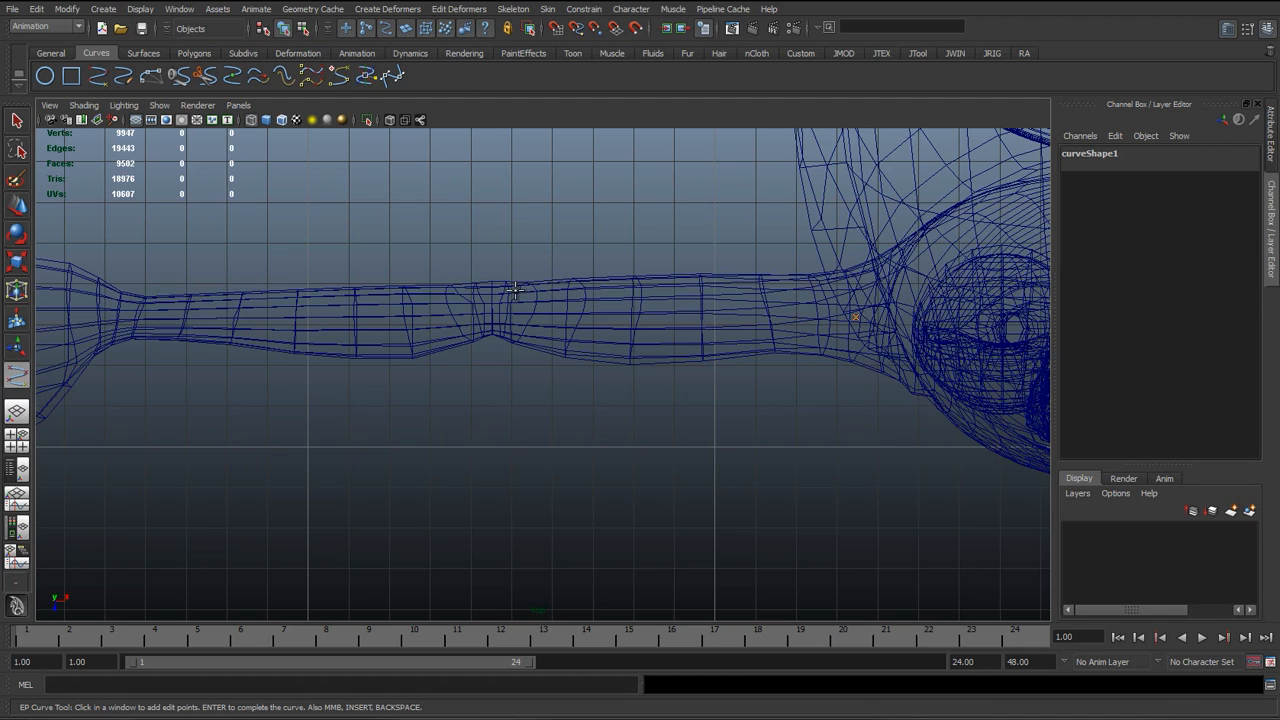
pyautogui.click(478, 292)
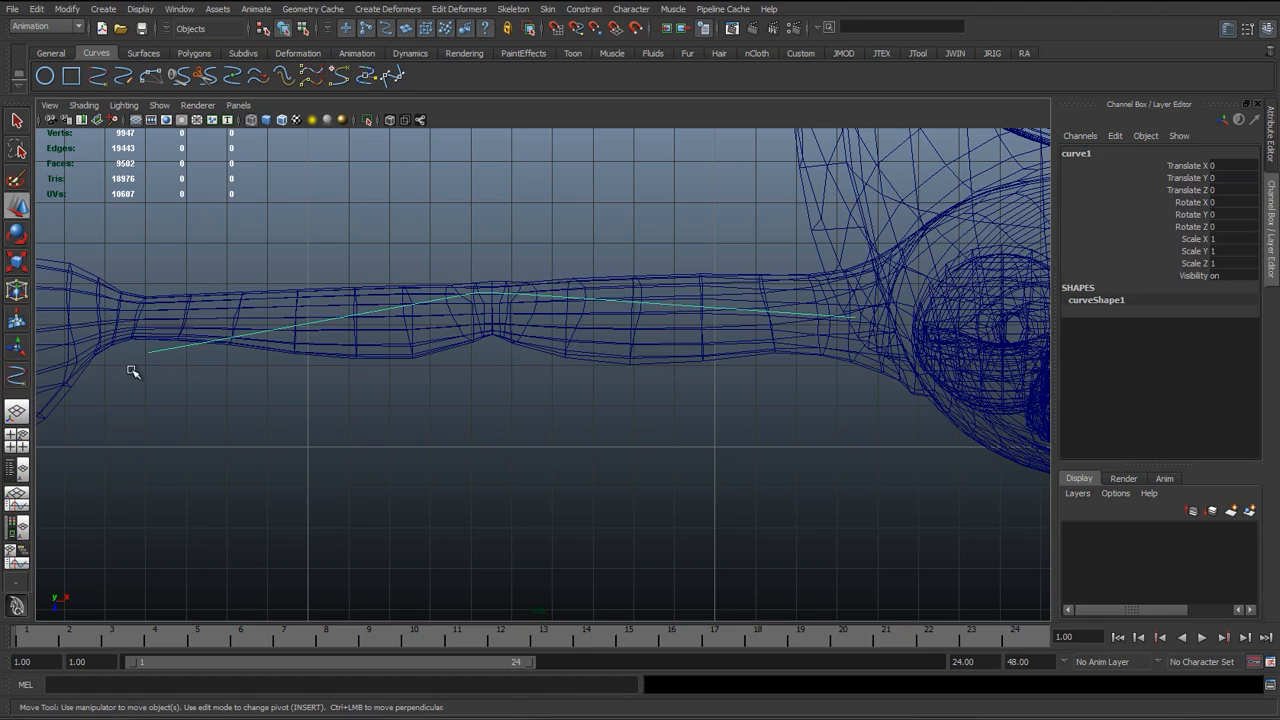
pyautogui.moveTo(408, 356)
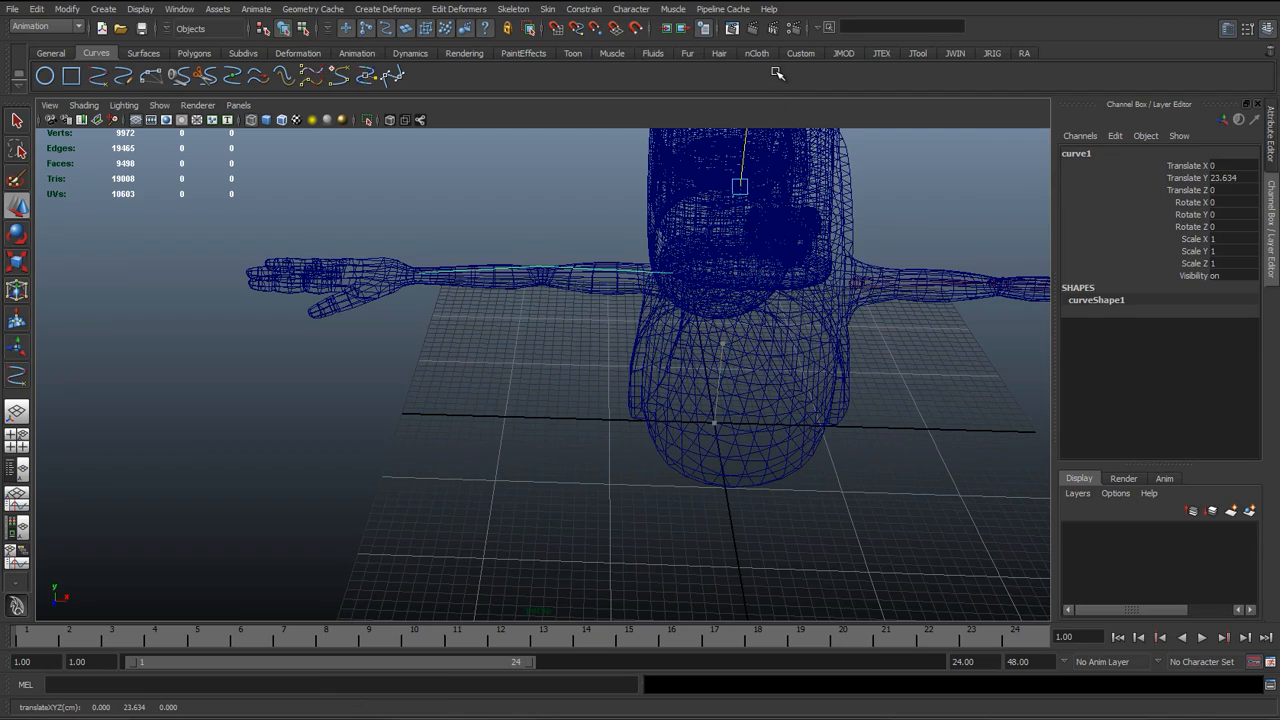
pyautogui.scroll(-3)
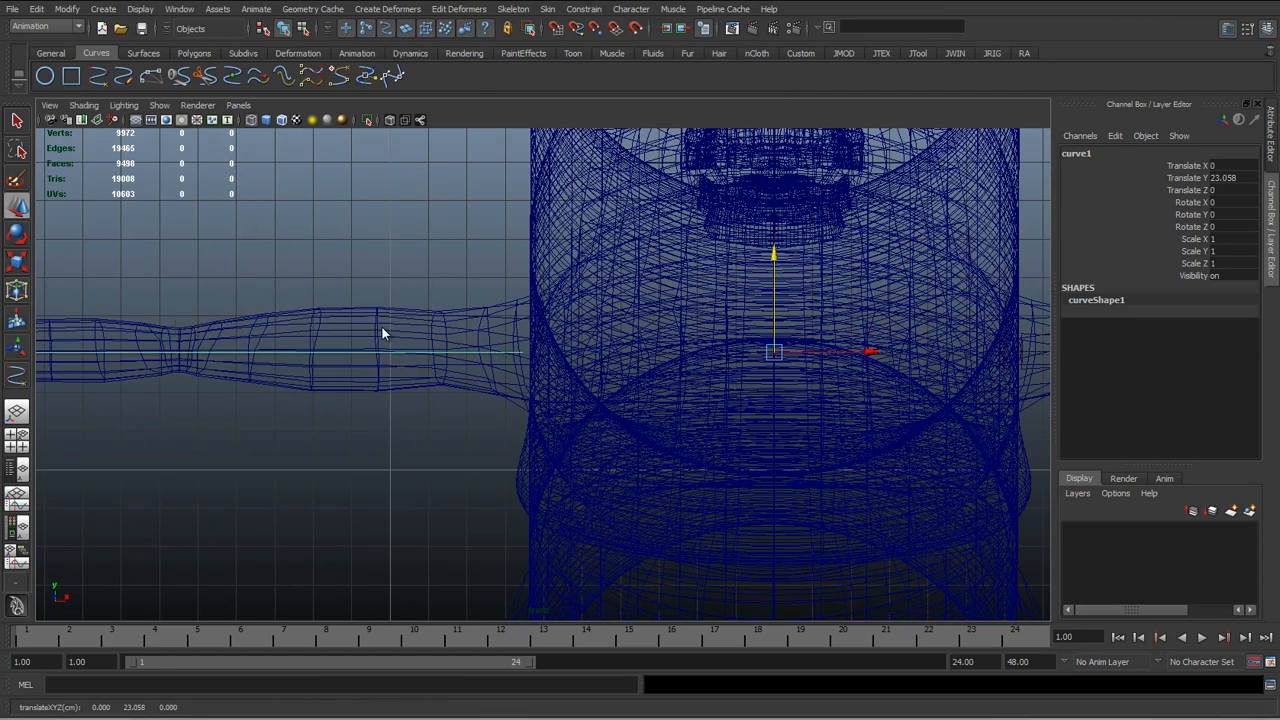
# Edit the curve's control vertices so the wrist, elbow and shoulder points sit inside the arm
pyautogui.rightClick(380, 336)
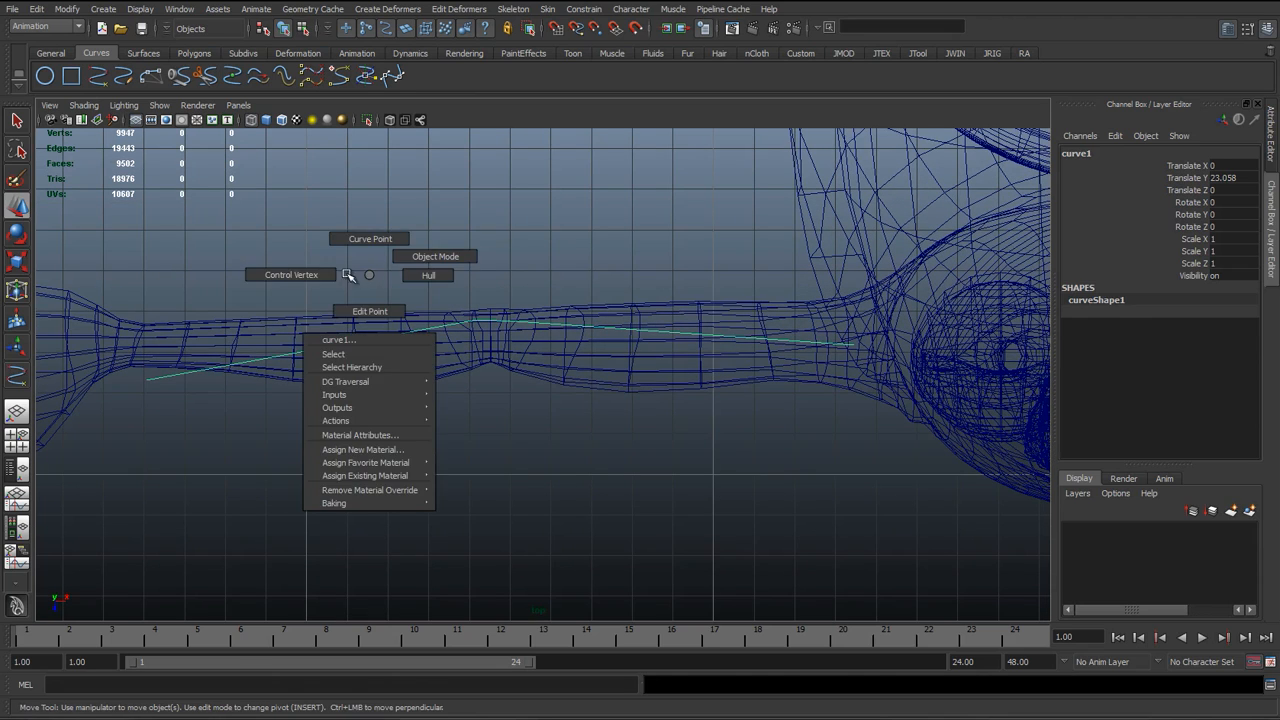
pyautogui.click(292, 274)
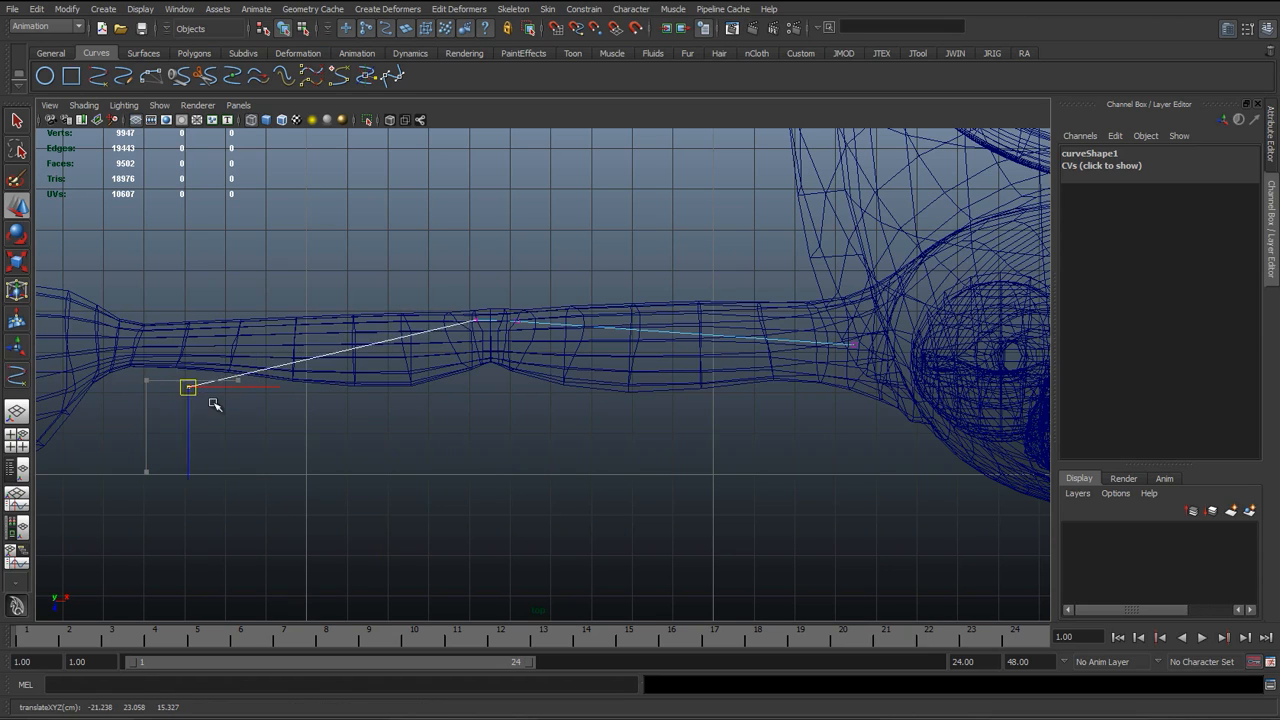
pyautogui.moveTo(188, 388); pyautogui.dragTo(132, 344)
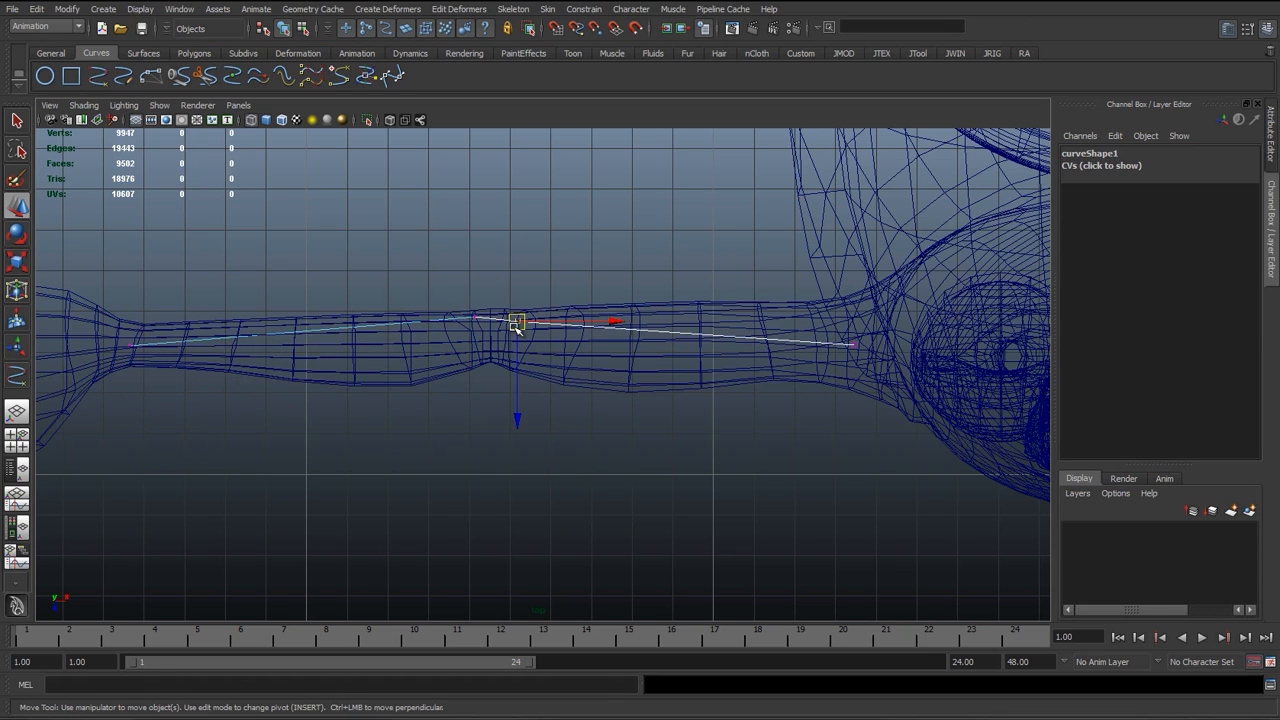
pyautogui.moveTo(516, 322); pyautogui.dragTo(476, 332)
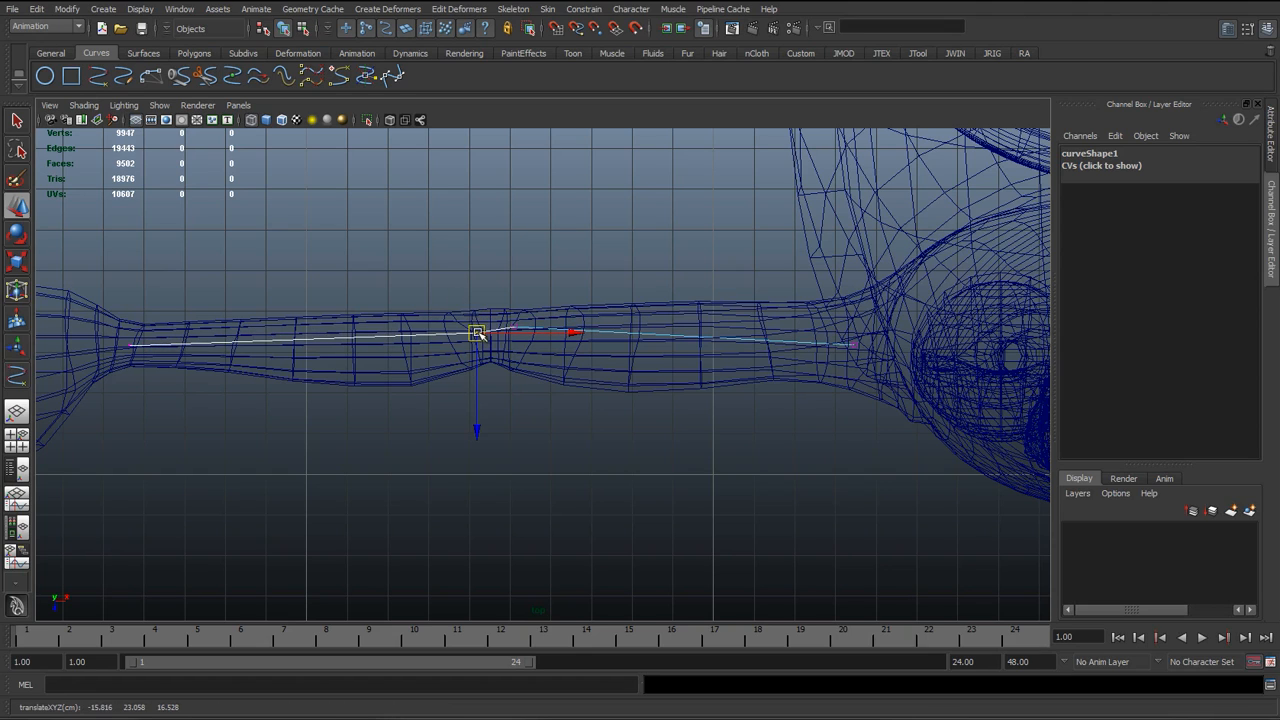
pyautogui.moveTo(476, 332); pyautogui.dragTo(512, 324)
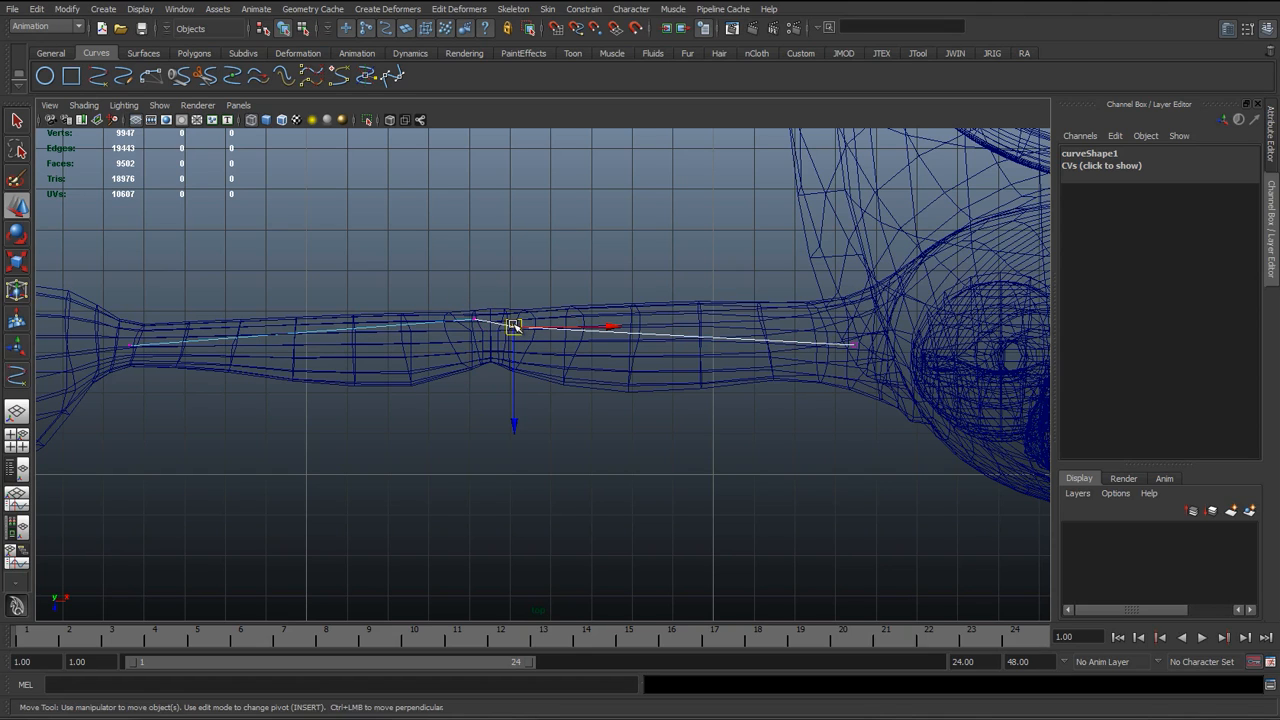
pyautogui.moveTo(512, 324); pyautogui.dragTo(856, 344)
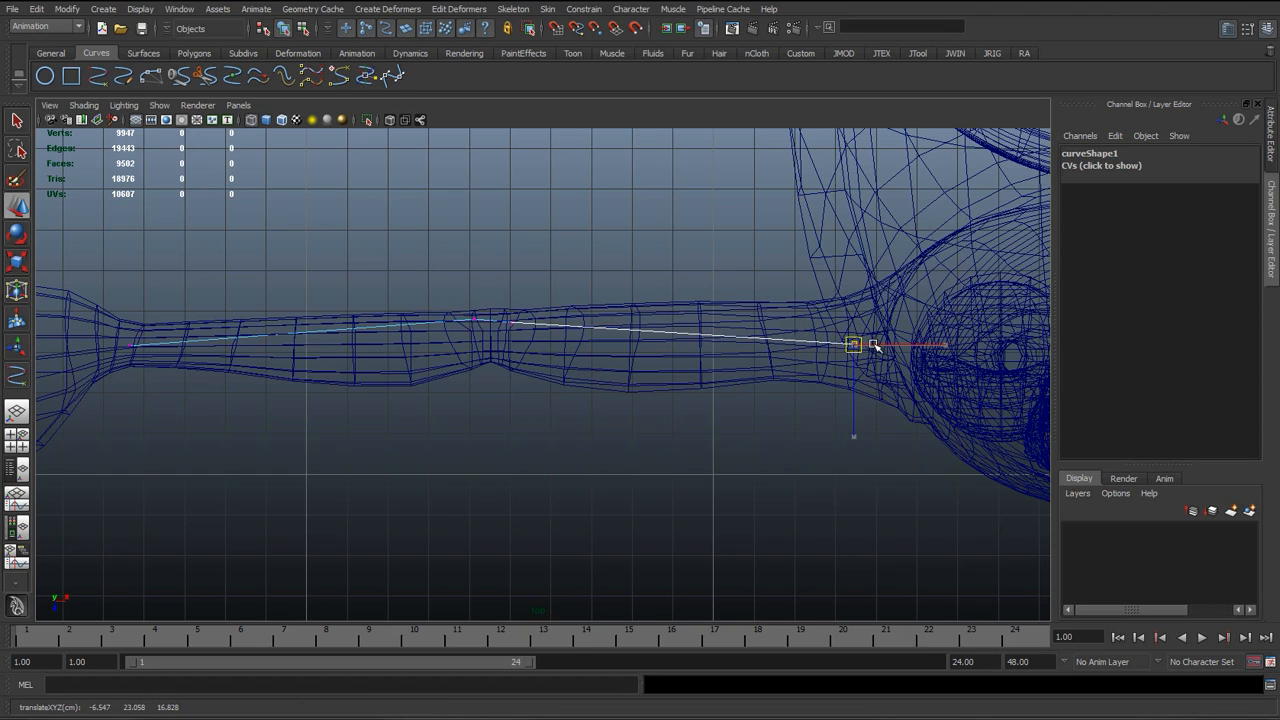
pyautogui.moveTo(852, 344); pyautogui.dragTo(870, 342)
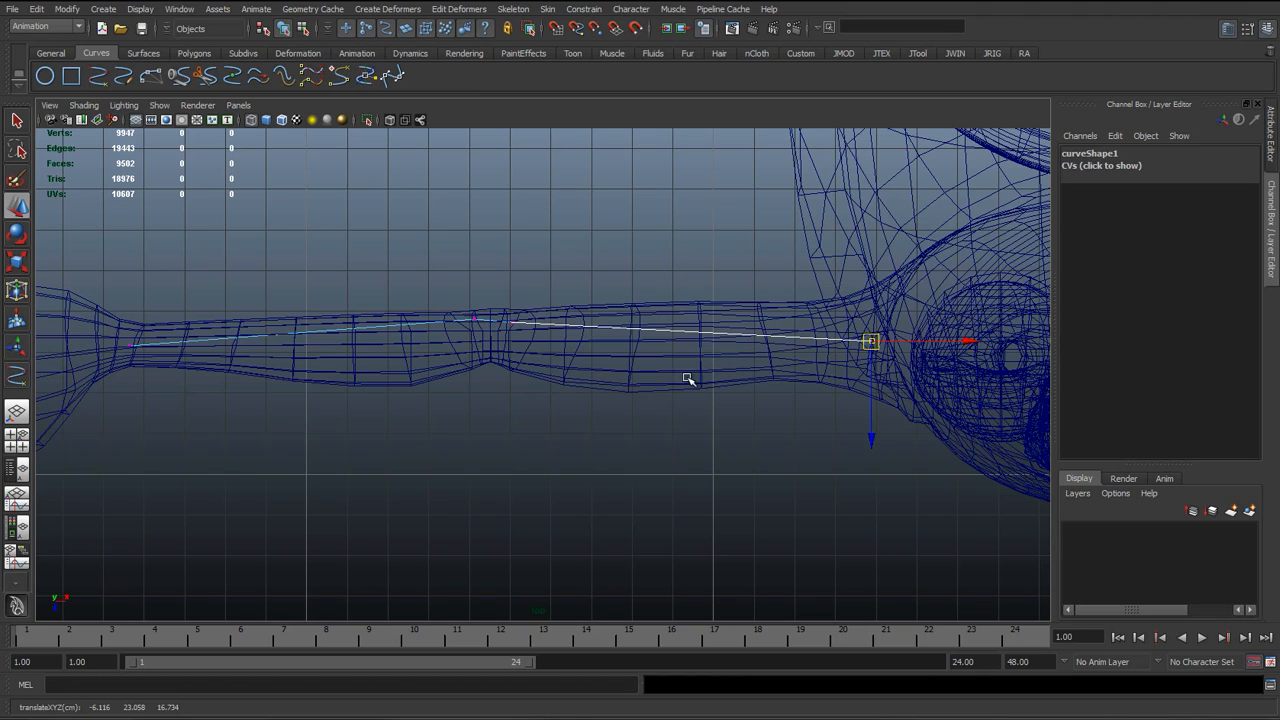
pyautogui.moveTo(726, 432)
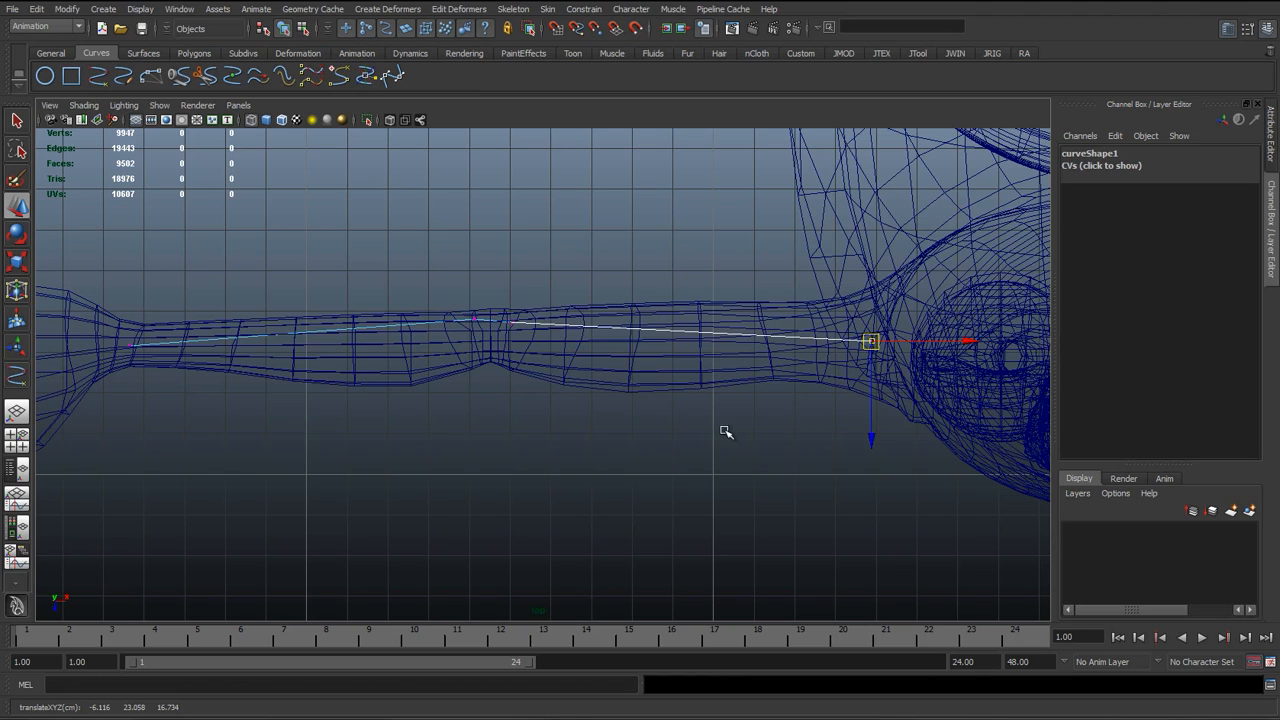
pyautogui.moveTo(204, 388)
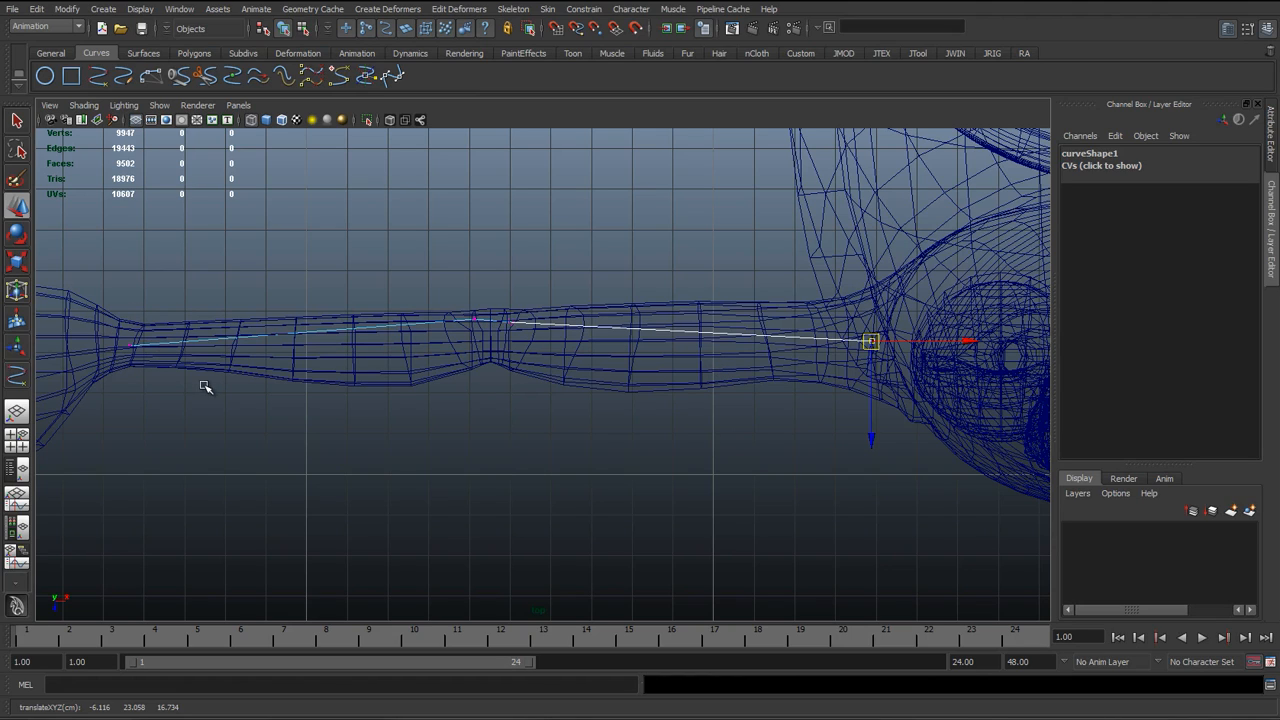
pyautogui.moveTo(872, 344); pyautogui.dragTo(852, 346)
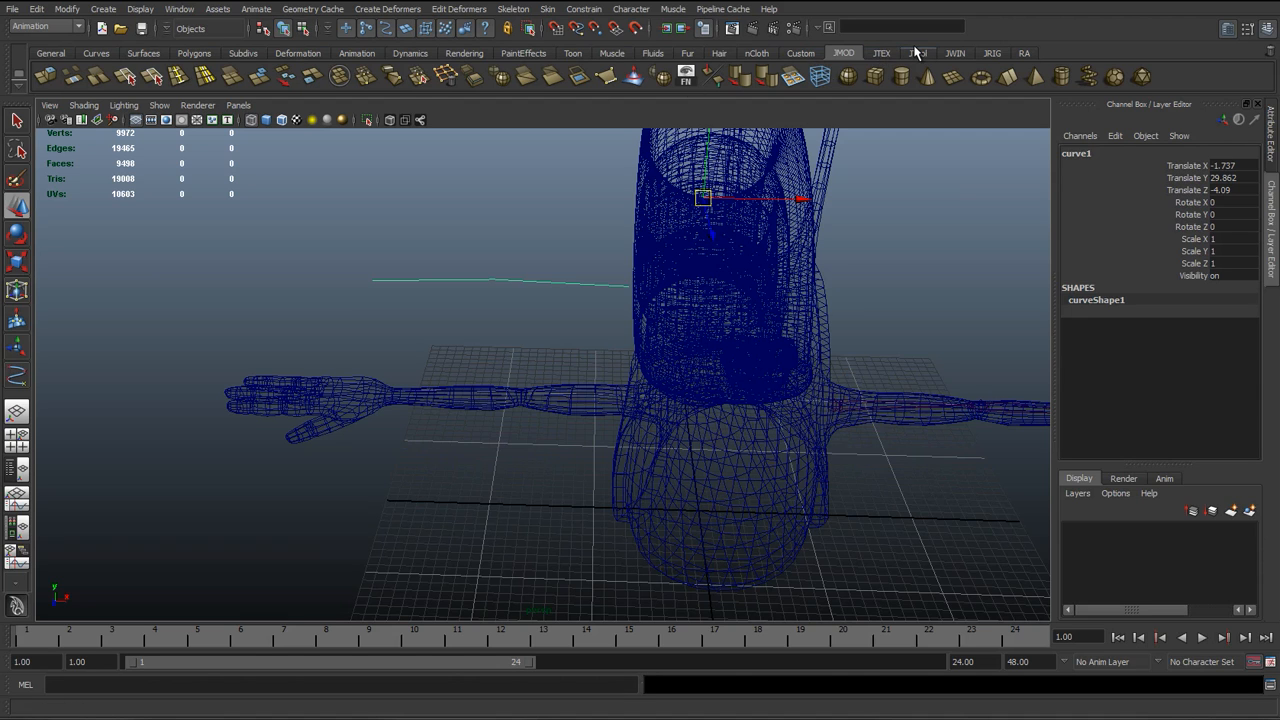
# Activate the Joint Tool from the custom joint shelf, place a joint on the arm, and select the guide curve
pyautogui.click(880, 52)
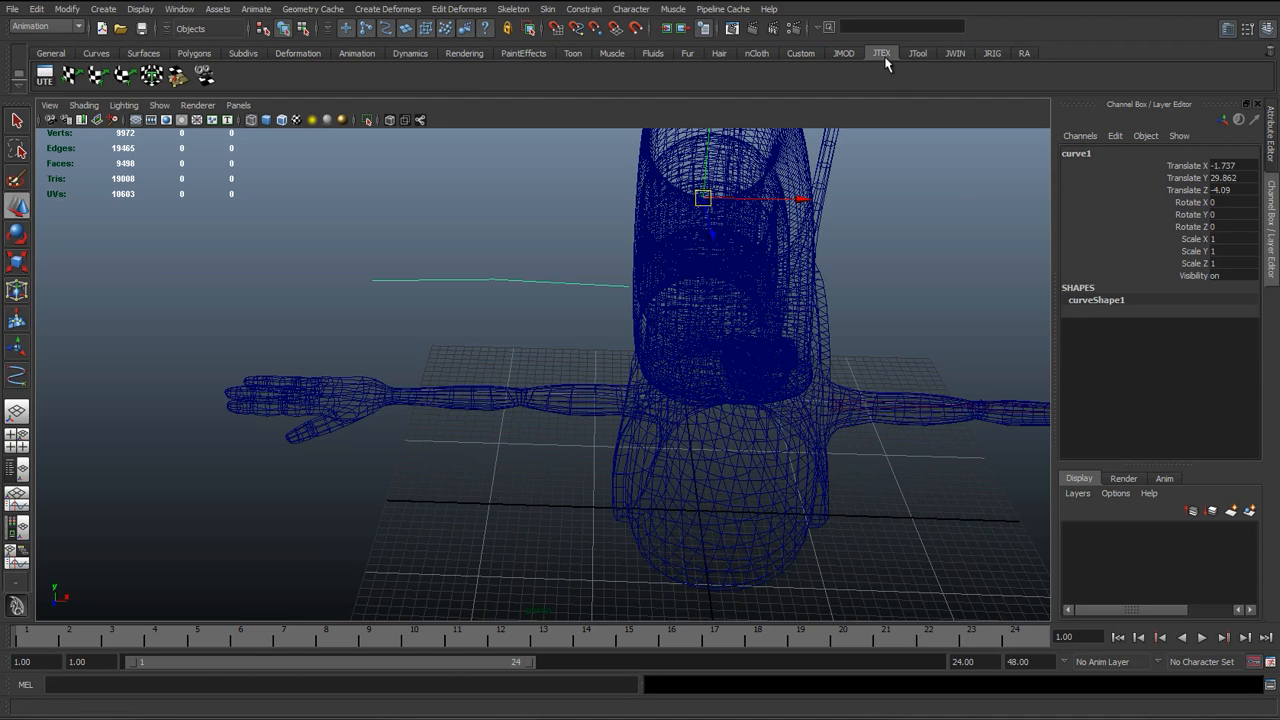
pyautogui.click(992, 52)
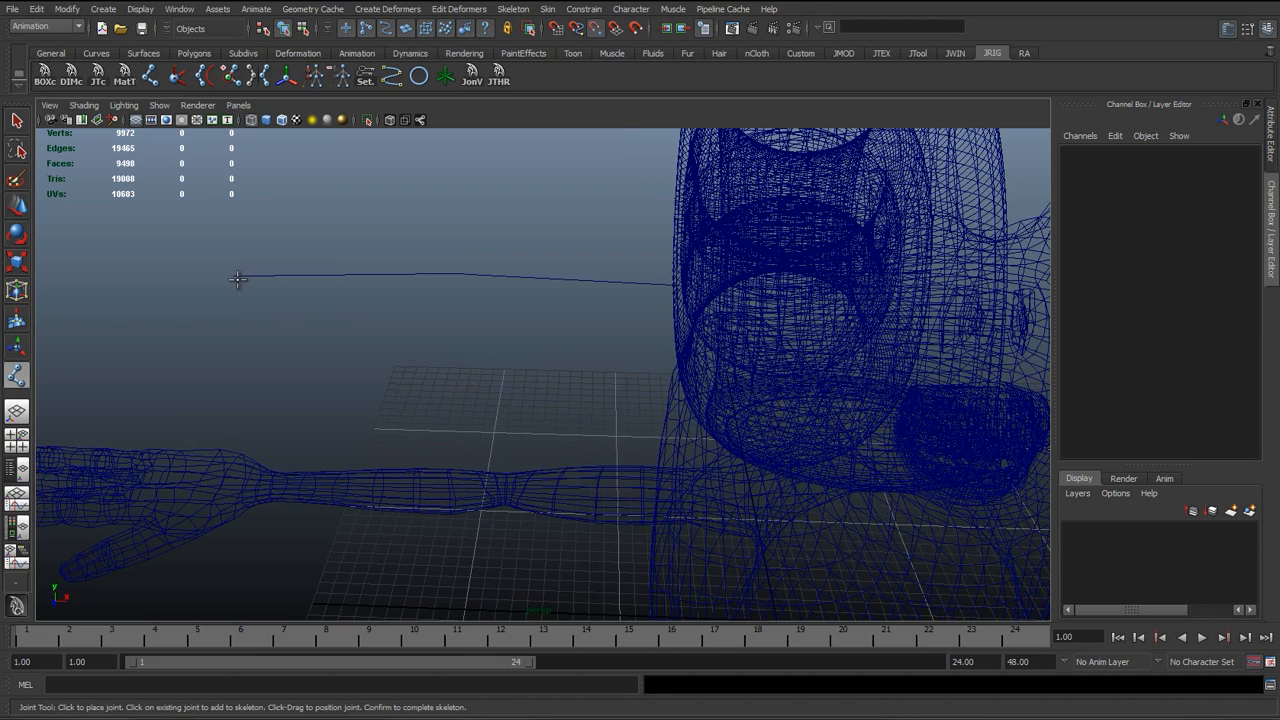
pyautogui.click(220, 448)
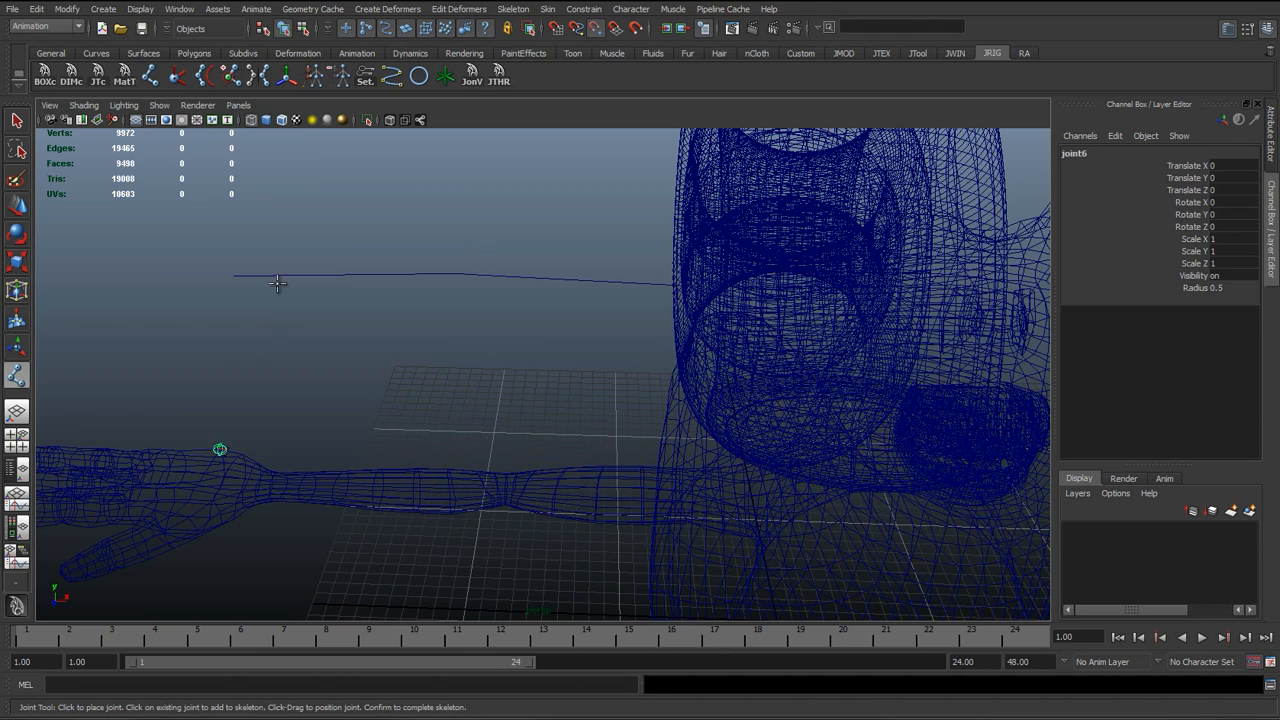
pyautogui.click(416, 468)
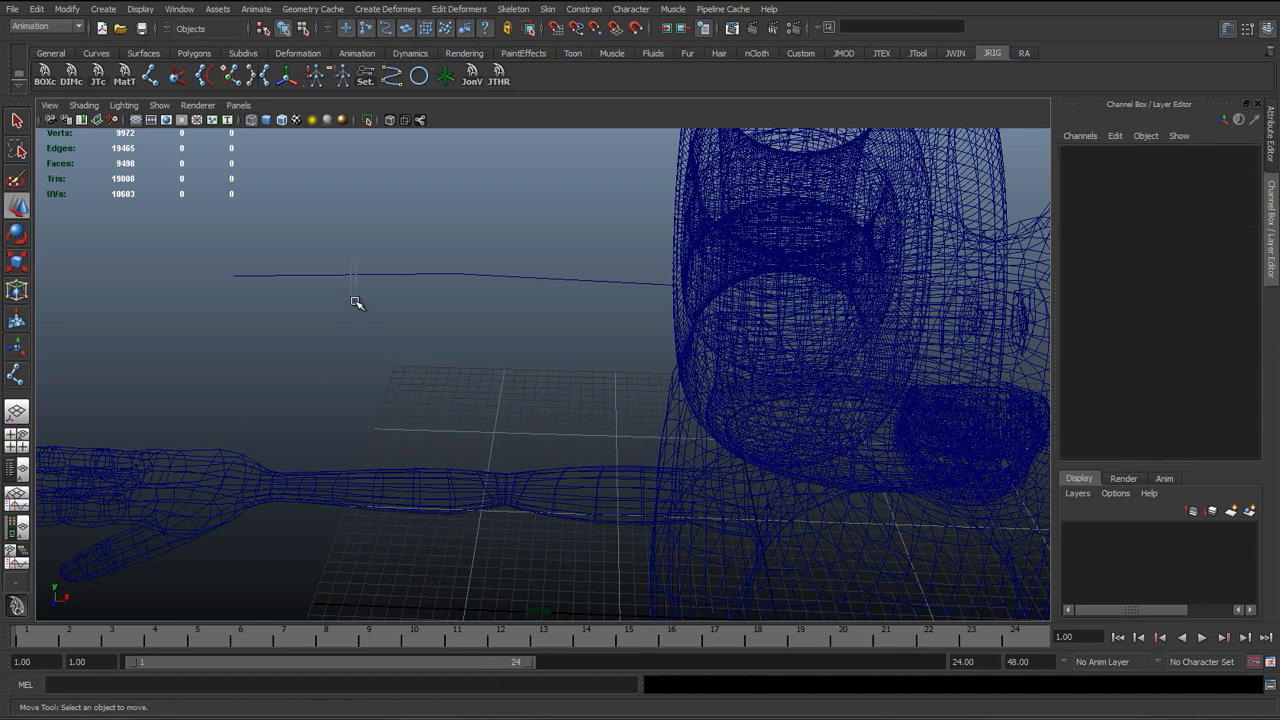
pyautogui.click(350, 276)
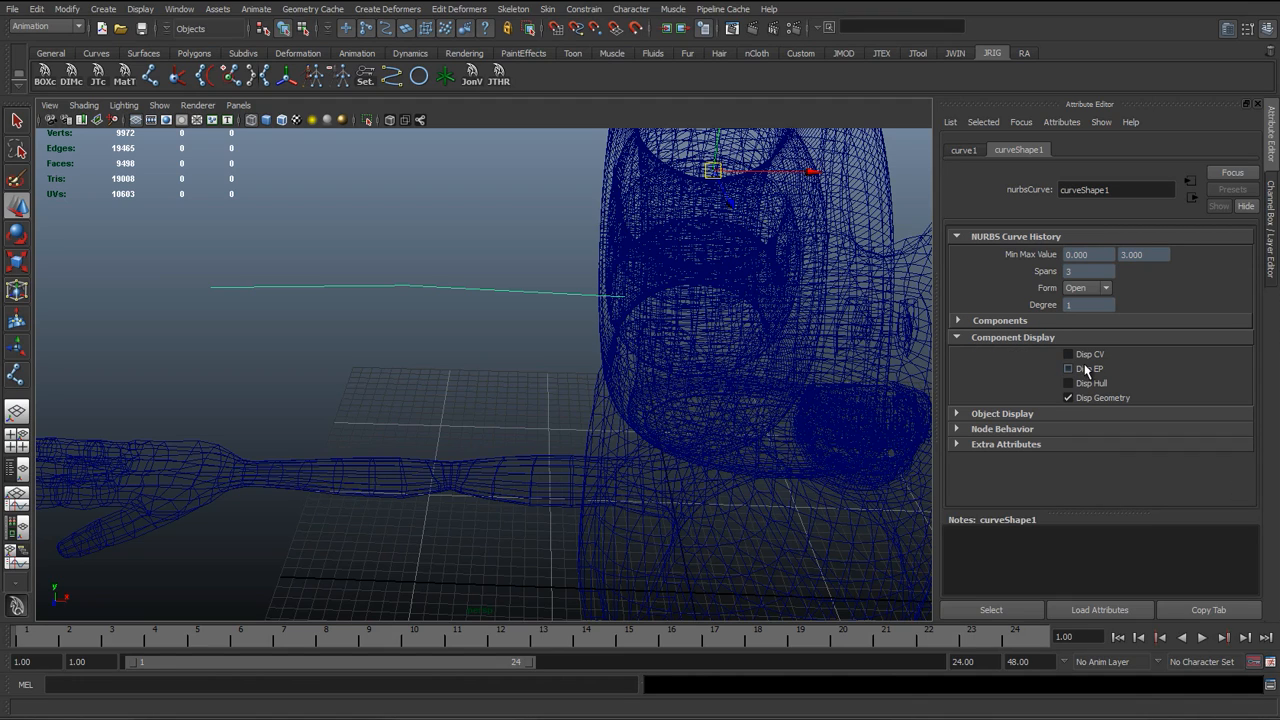
# Enable Disp EP under Component Display for the guide curve, then clear the selection
pyautogui.click(1068, 354)
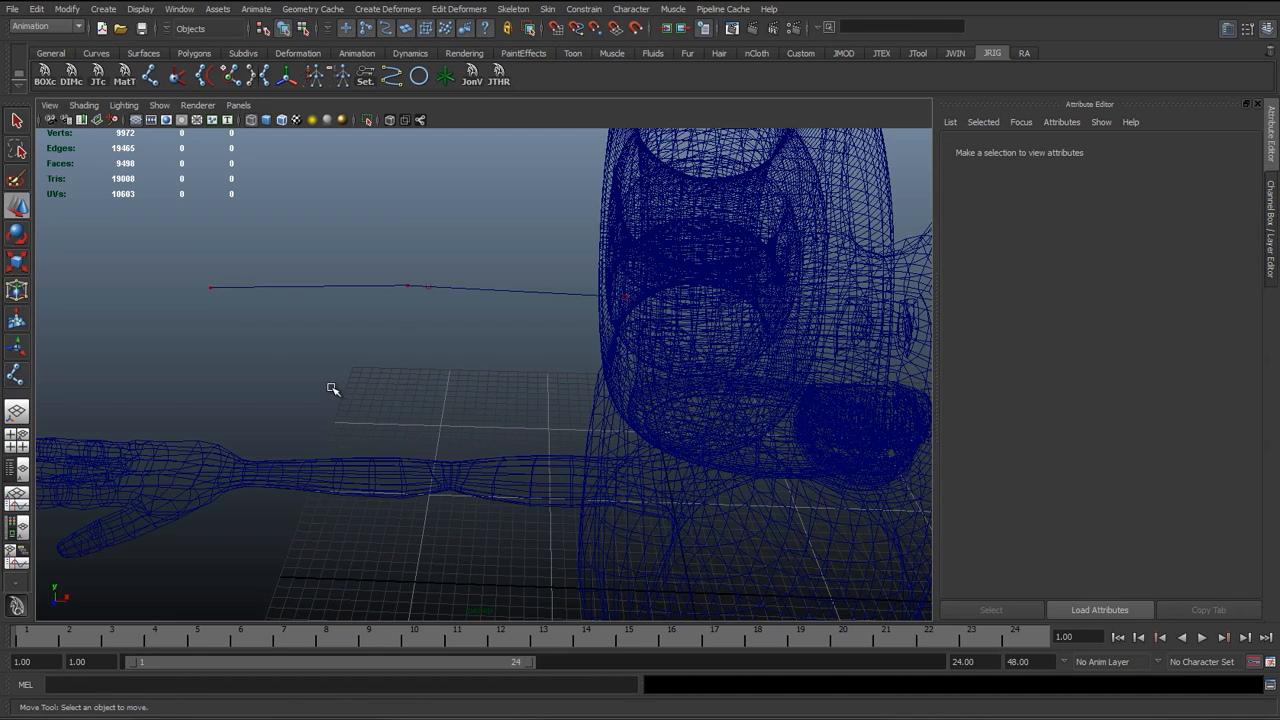
pyautogui.click(624, 296)
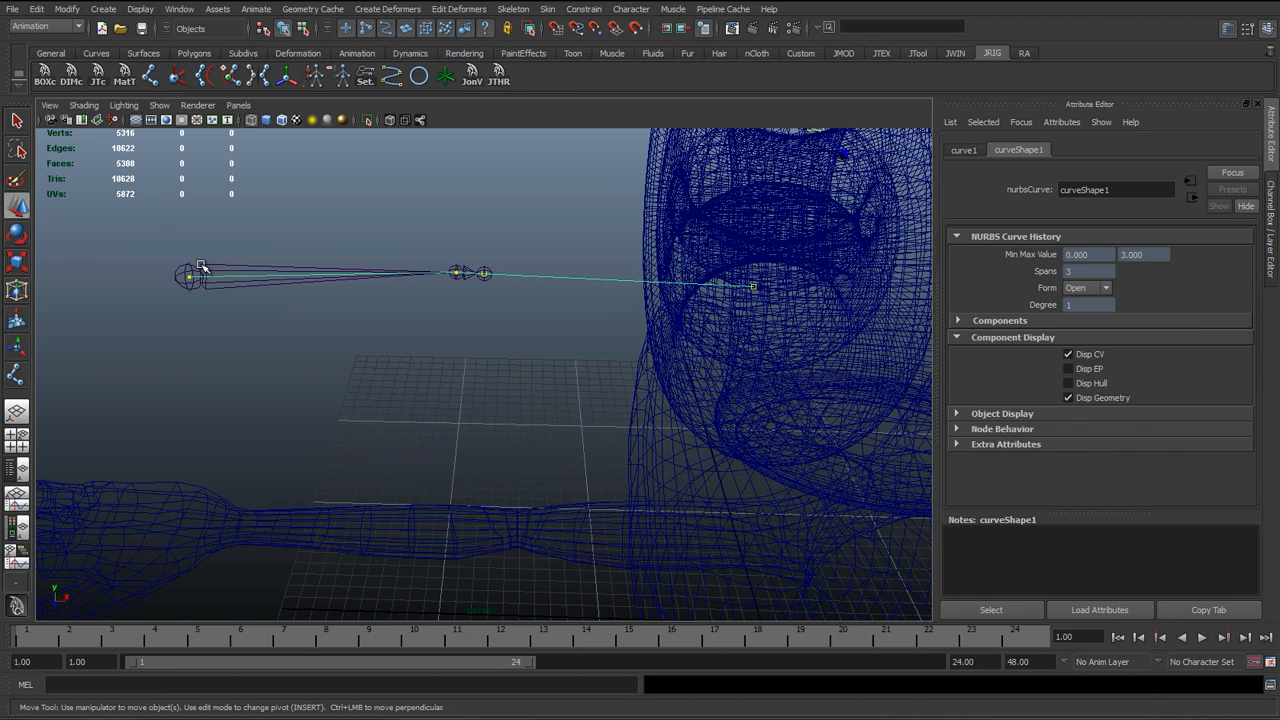
# Select the root joint of the arm chain and rotate it with the rotation ring
pyautogui.click(190, 276)
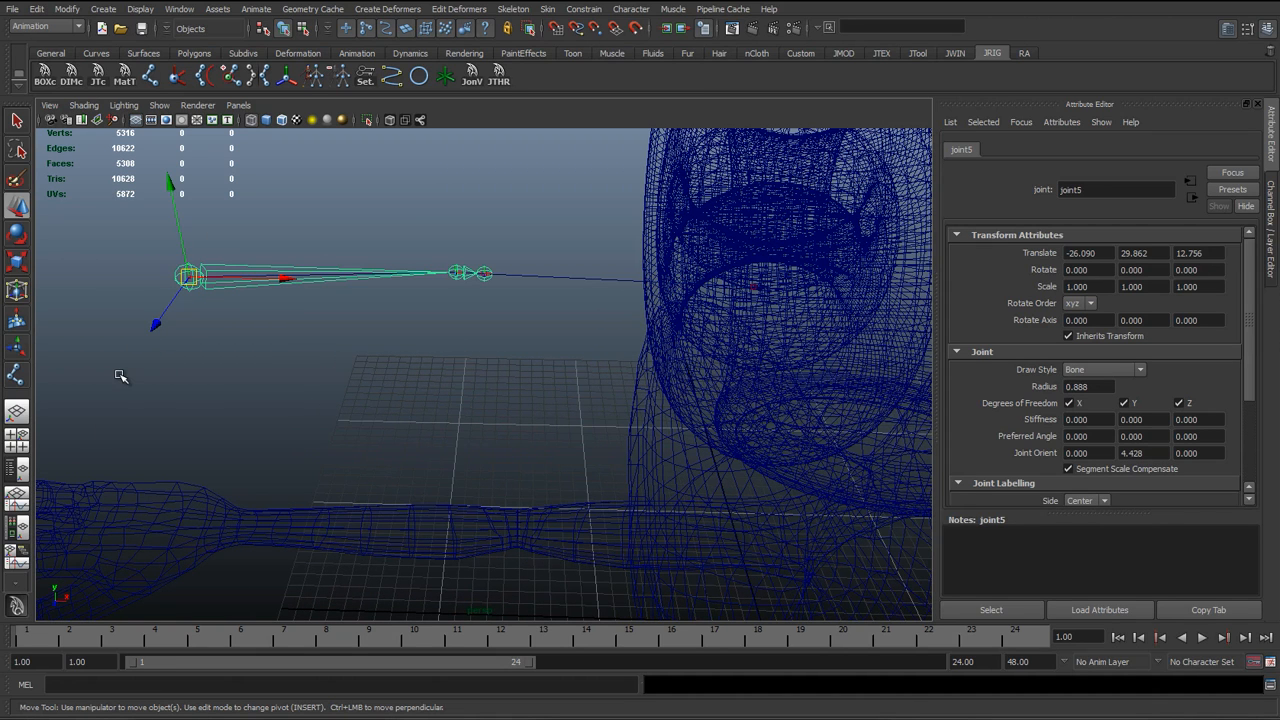
pyautogui.moveTo(670, 302)
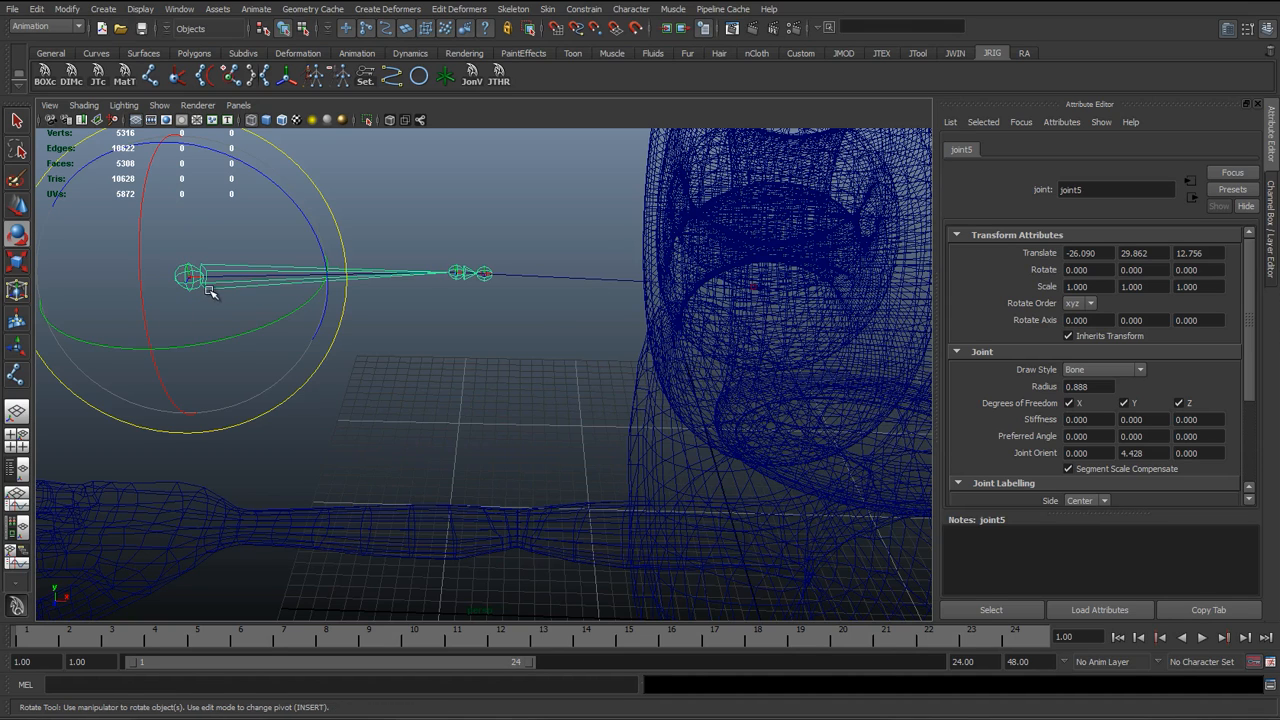
pyautogui.moveTo(200, 290); pyautogui.dragTo(218, 308)
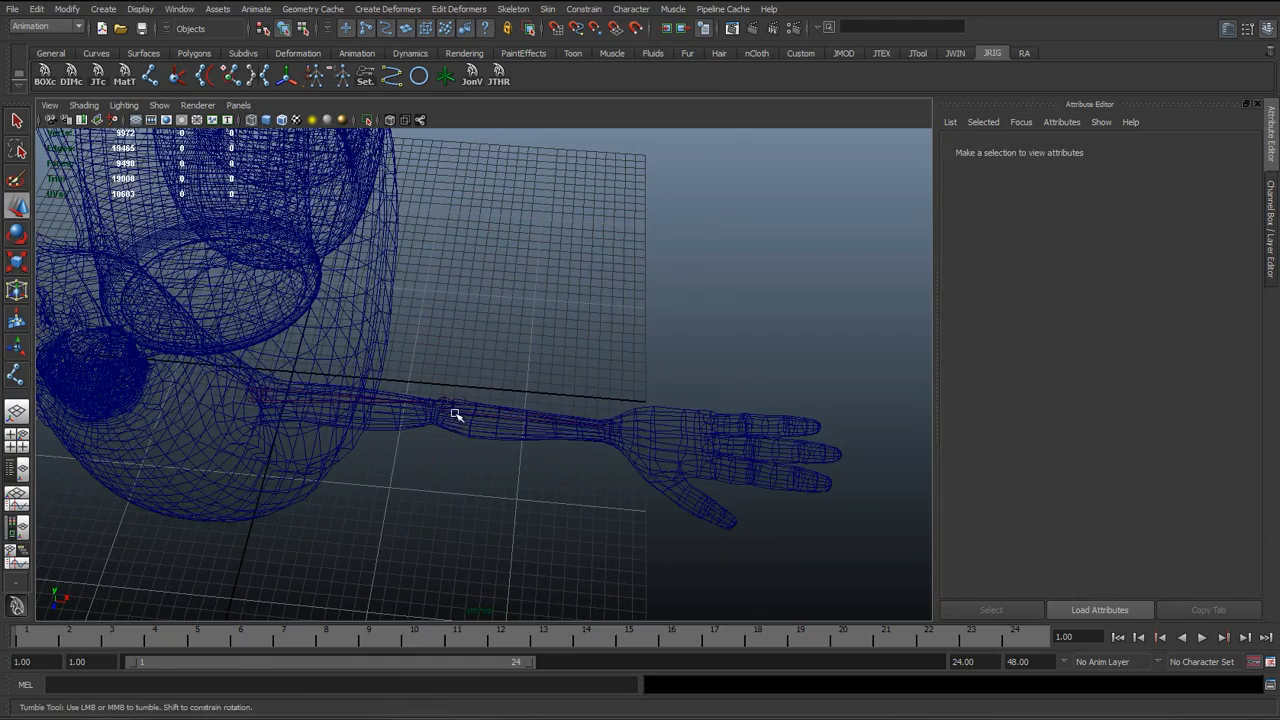
pyautogui.moveTo(456, 414); pyautogui.dragTo(436, 380)
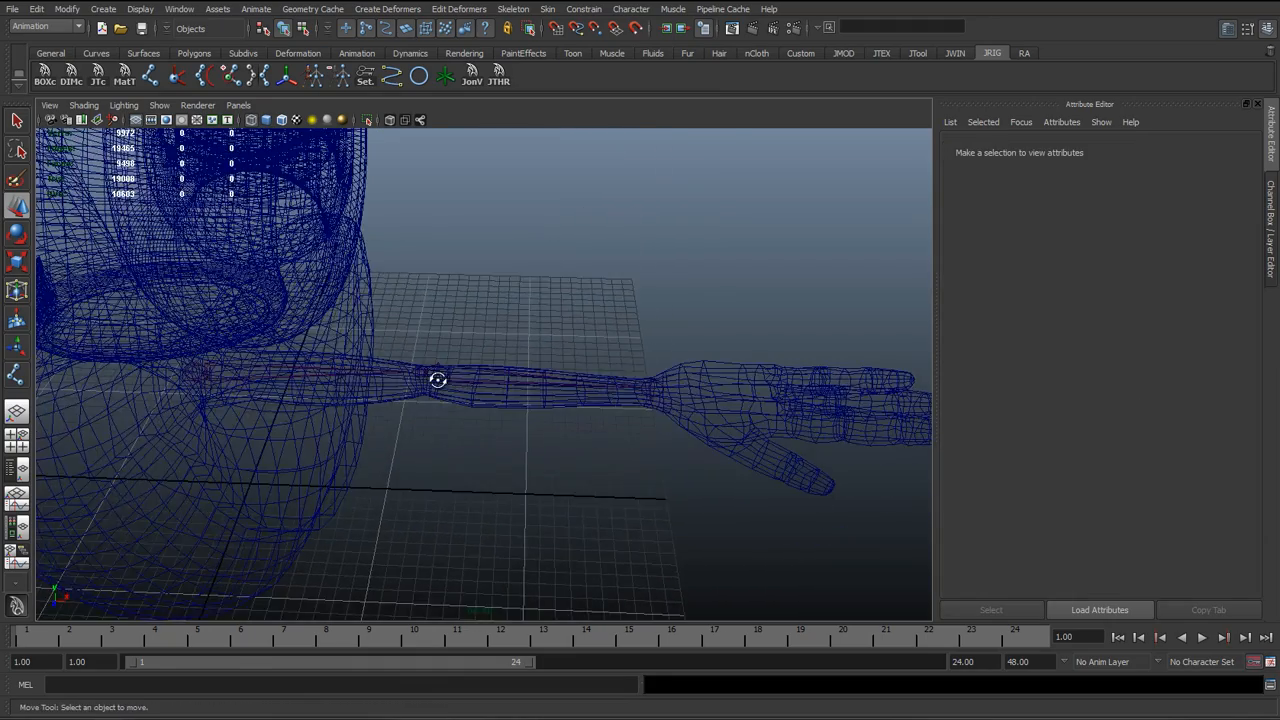